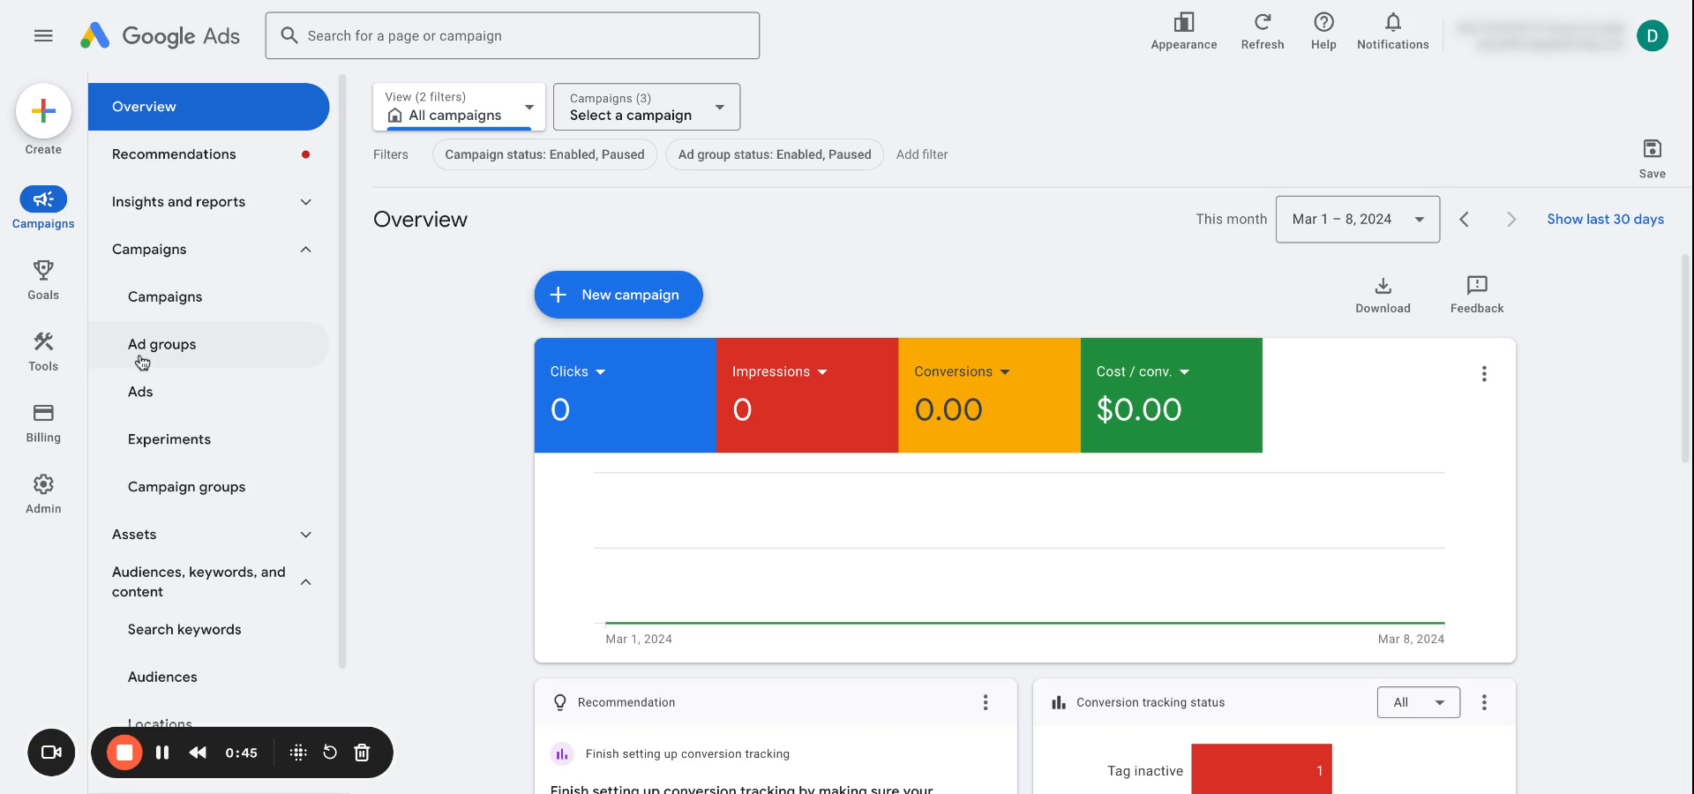
{"action": "mouse_move", "coordinate": [173, 346]}
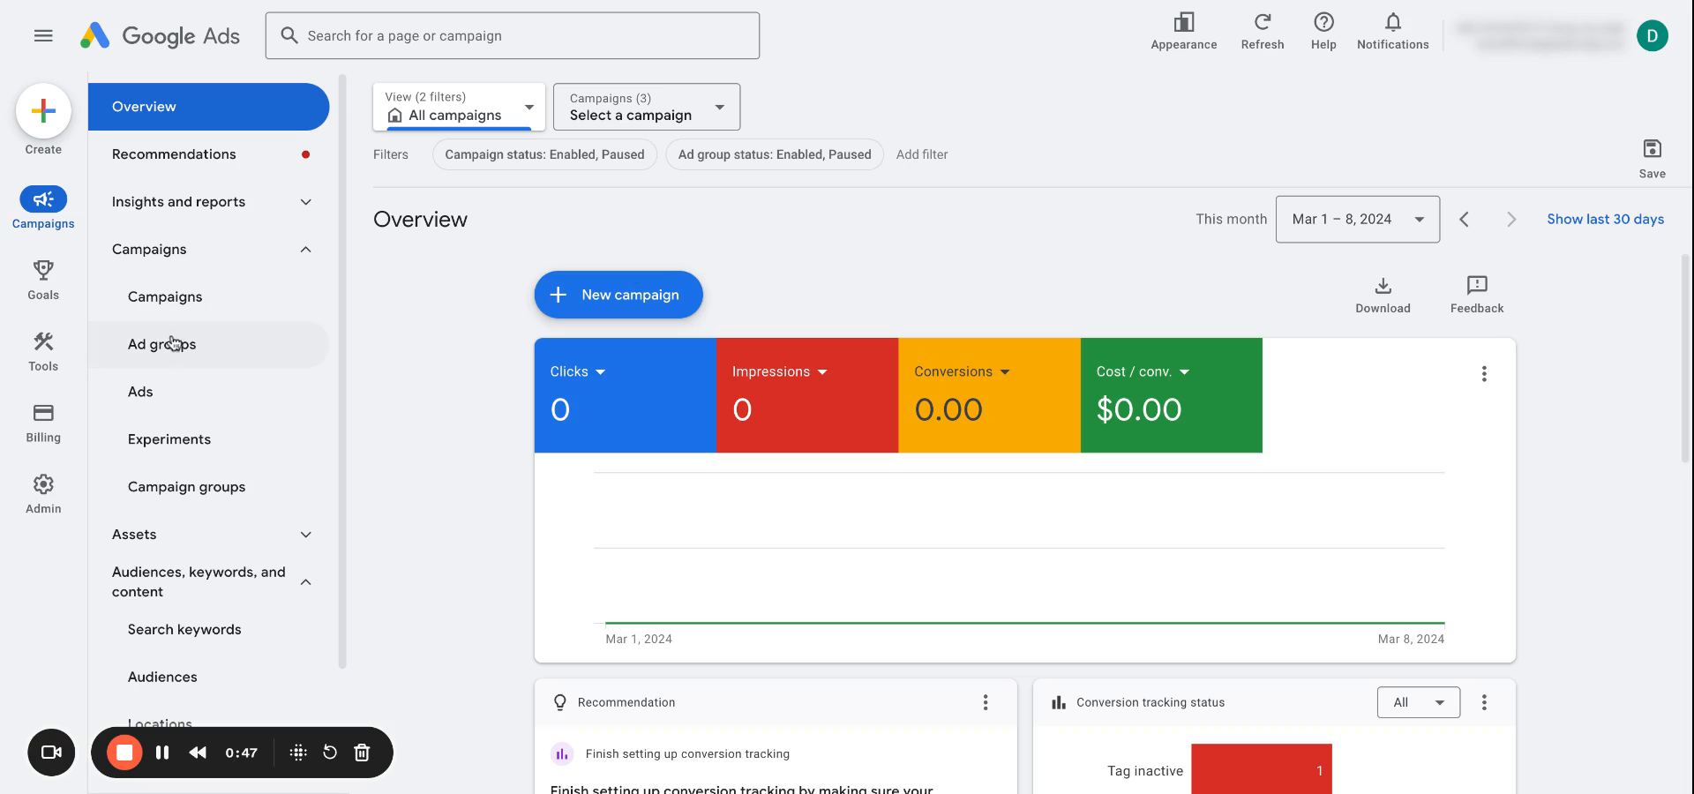
- Navigate from Campaigns to the Jiu Jitsu ad group's Search keywords list
{"action": "left_click", "coordinate": [166, 297]}
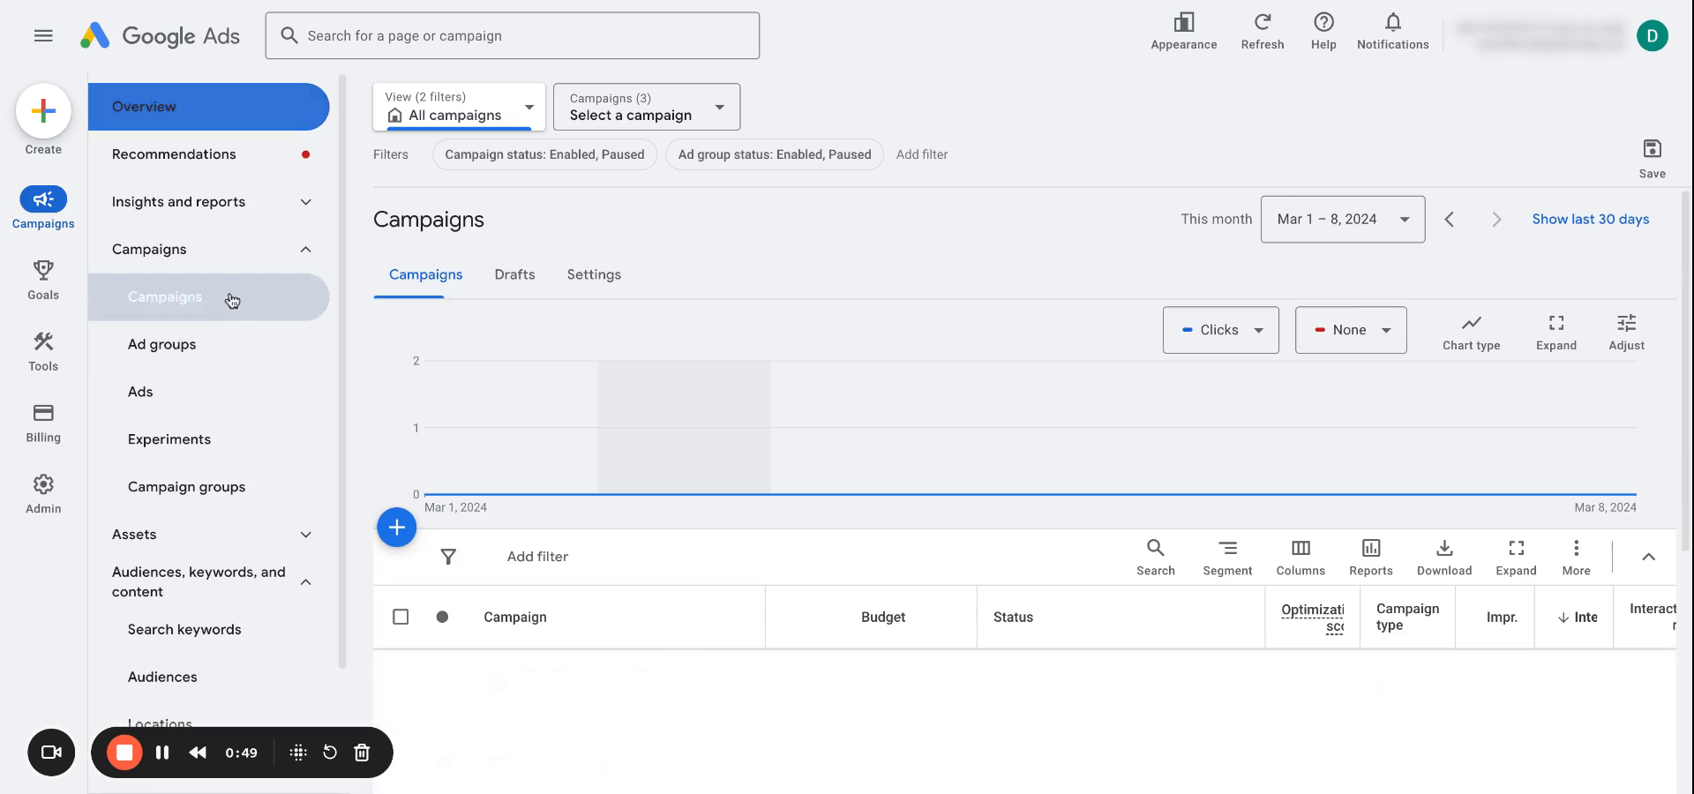
{"action": "left_click", "coordinate": [162, 344]}
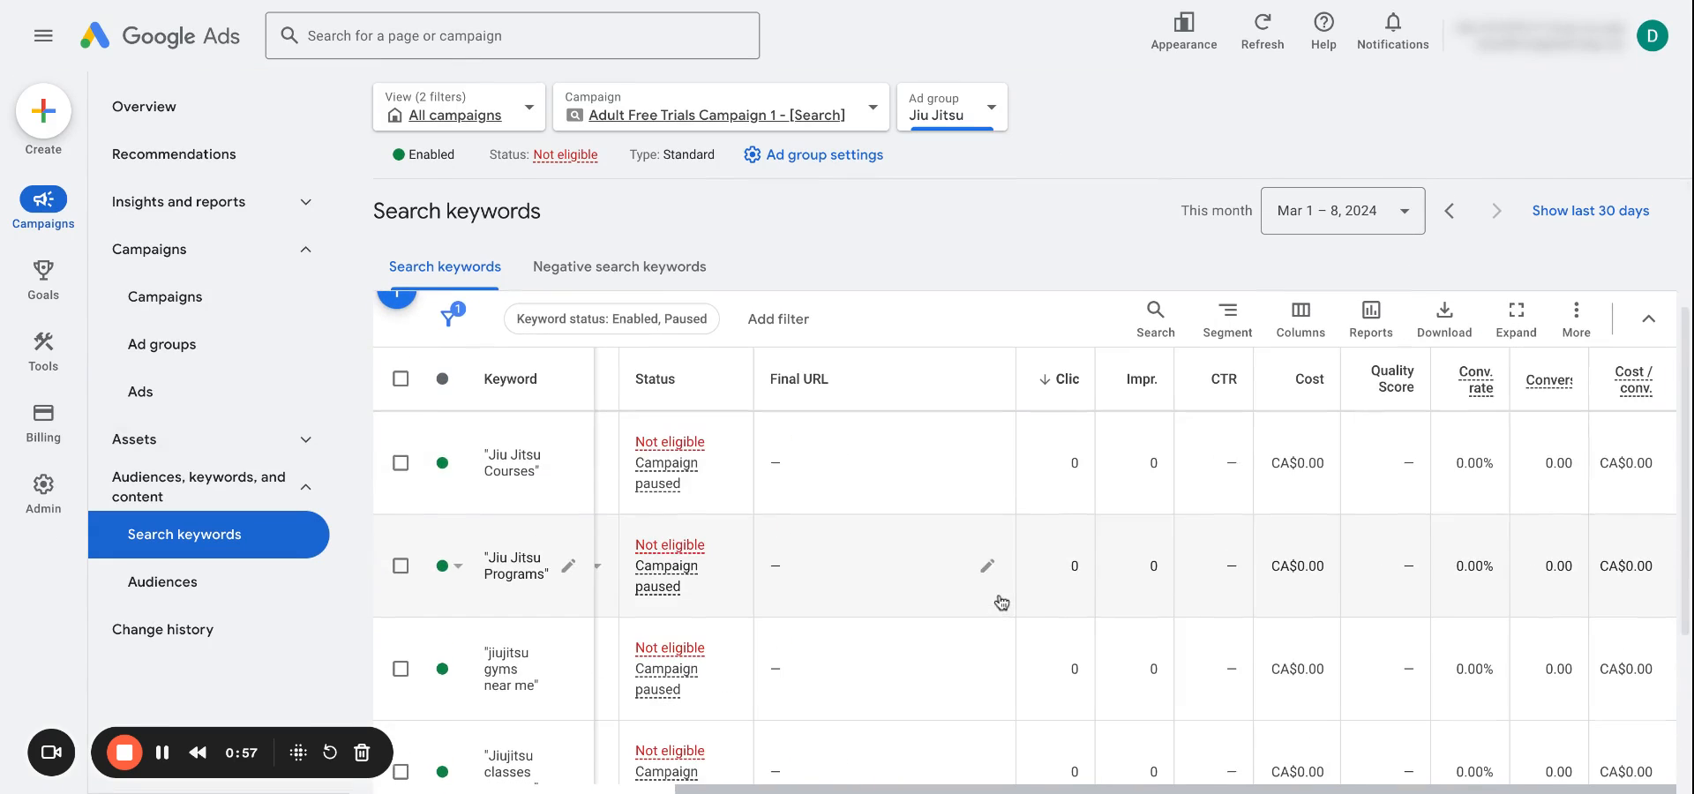
{"action": "mouse_move", "coordinate": [1405, 405]}
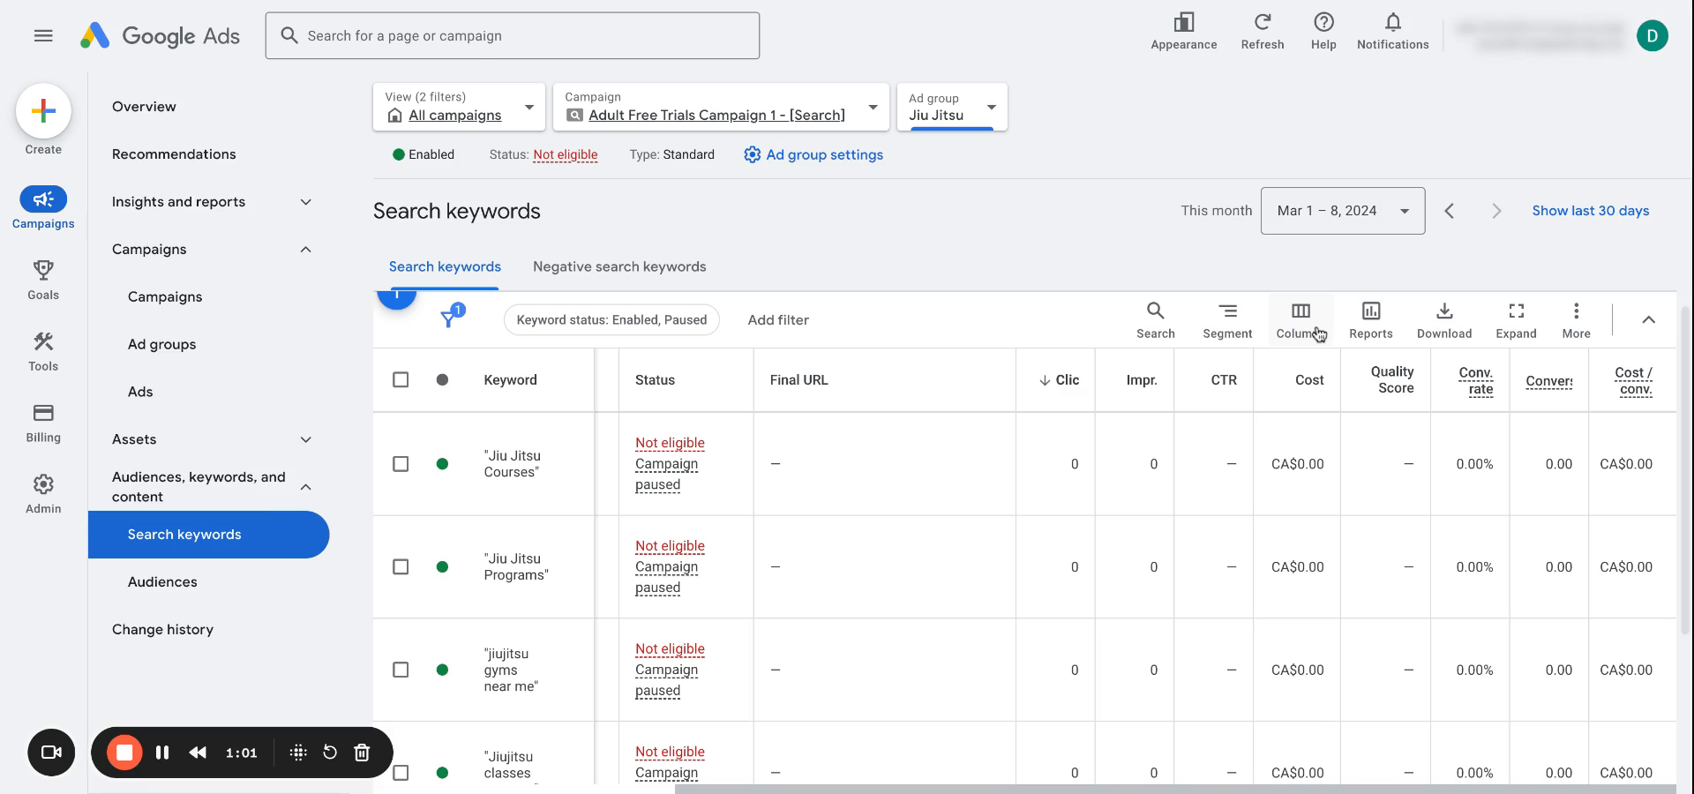
- Look up Quality Score columns in Modify columns for the keywords table
{"action": "left_click", "coordinate": [1299, 314]}
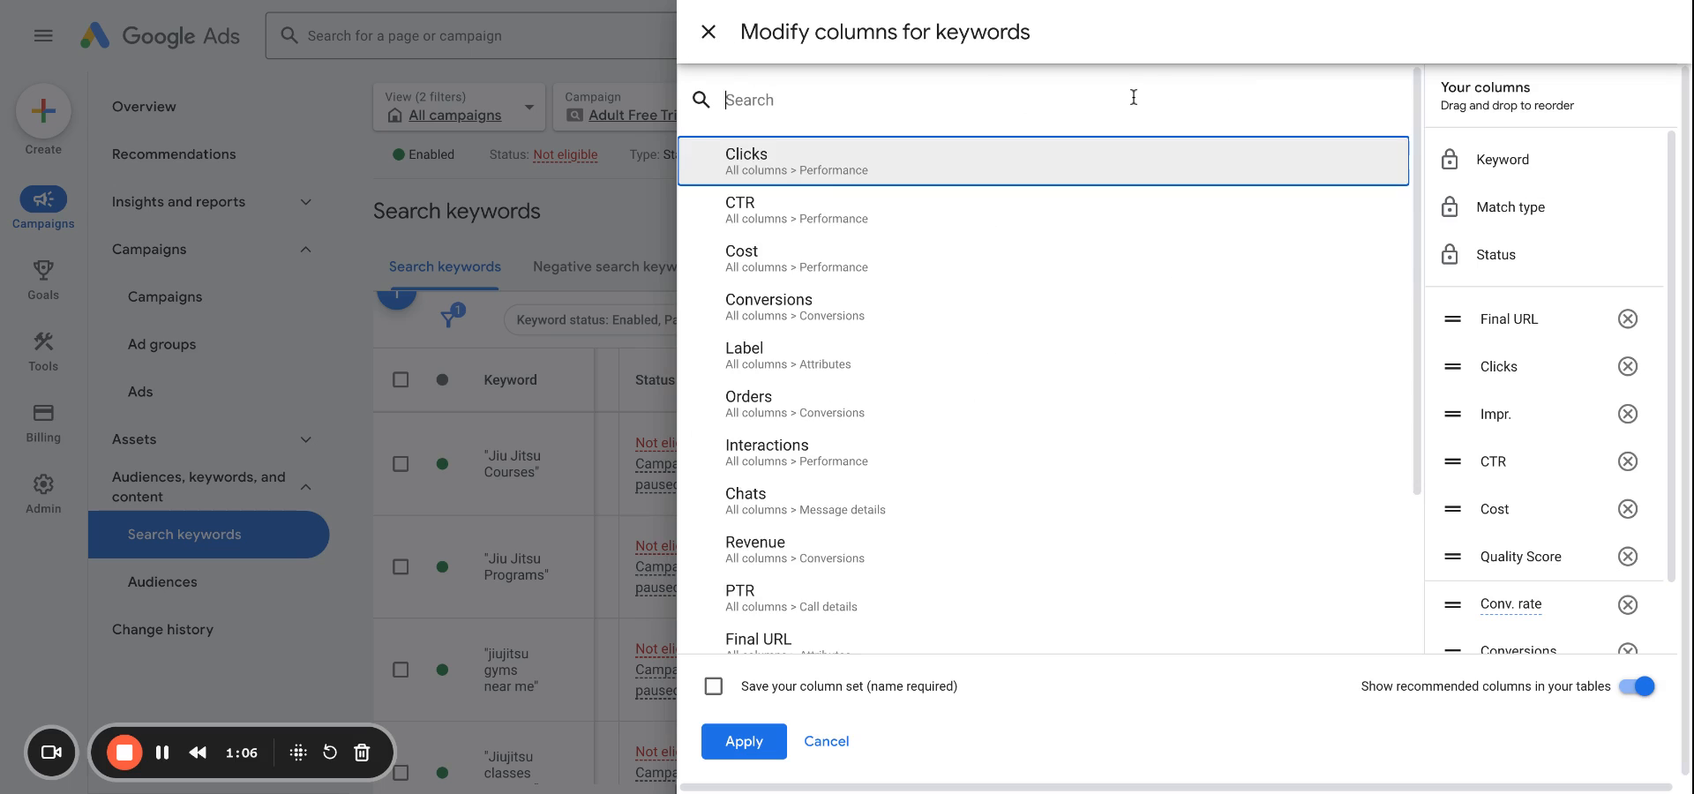
{"action": "type", "text": "quali"}
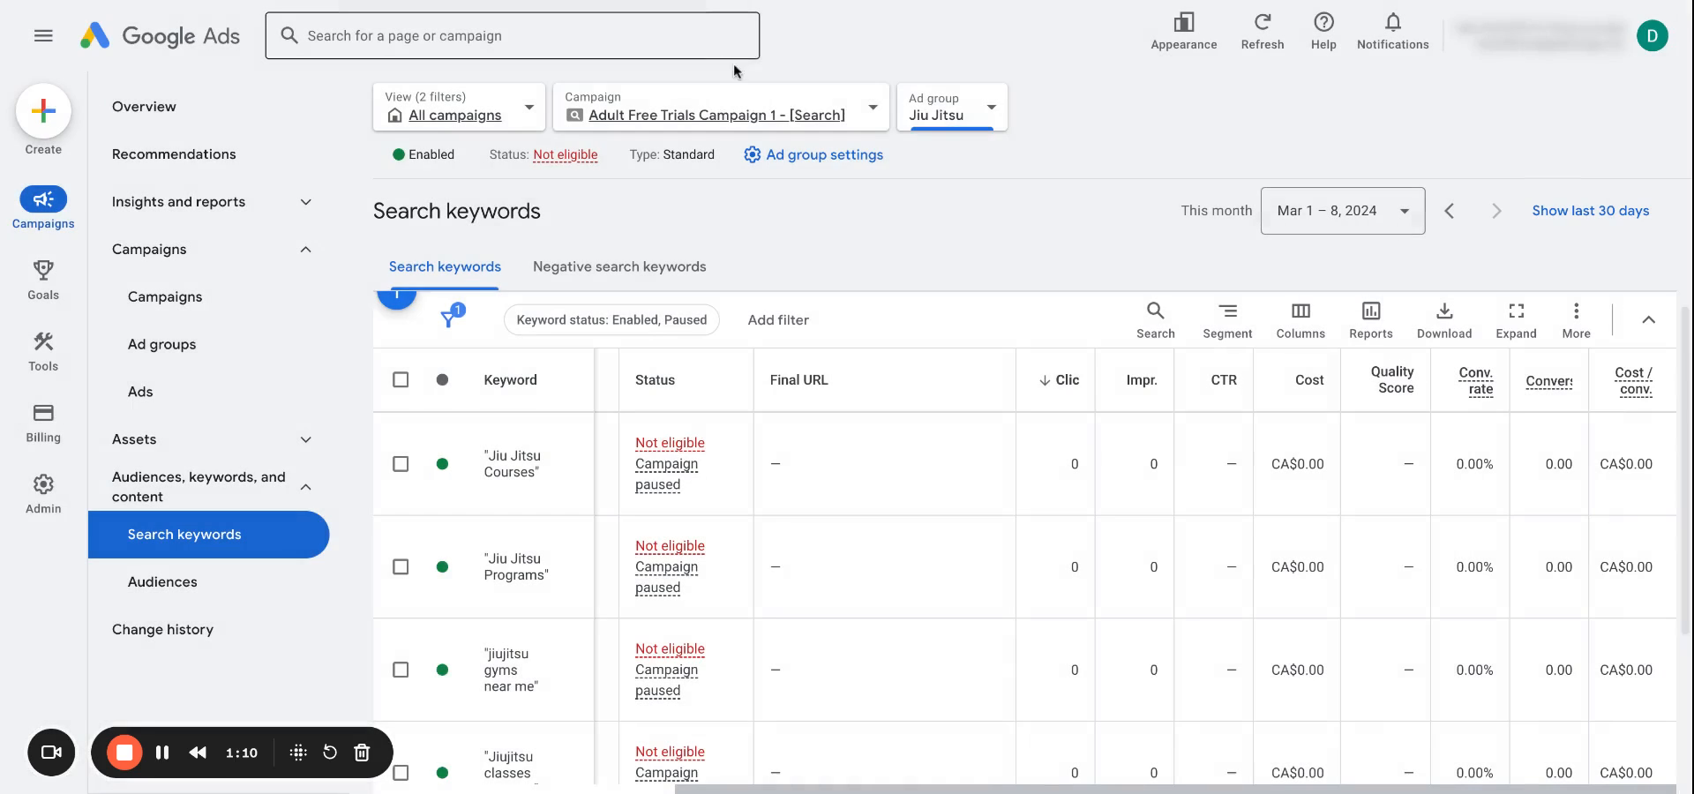
{"action": "left_click", "coordinate": [1300, 318]}
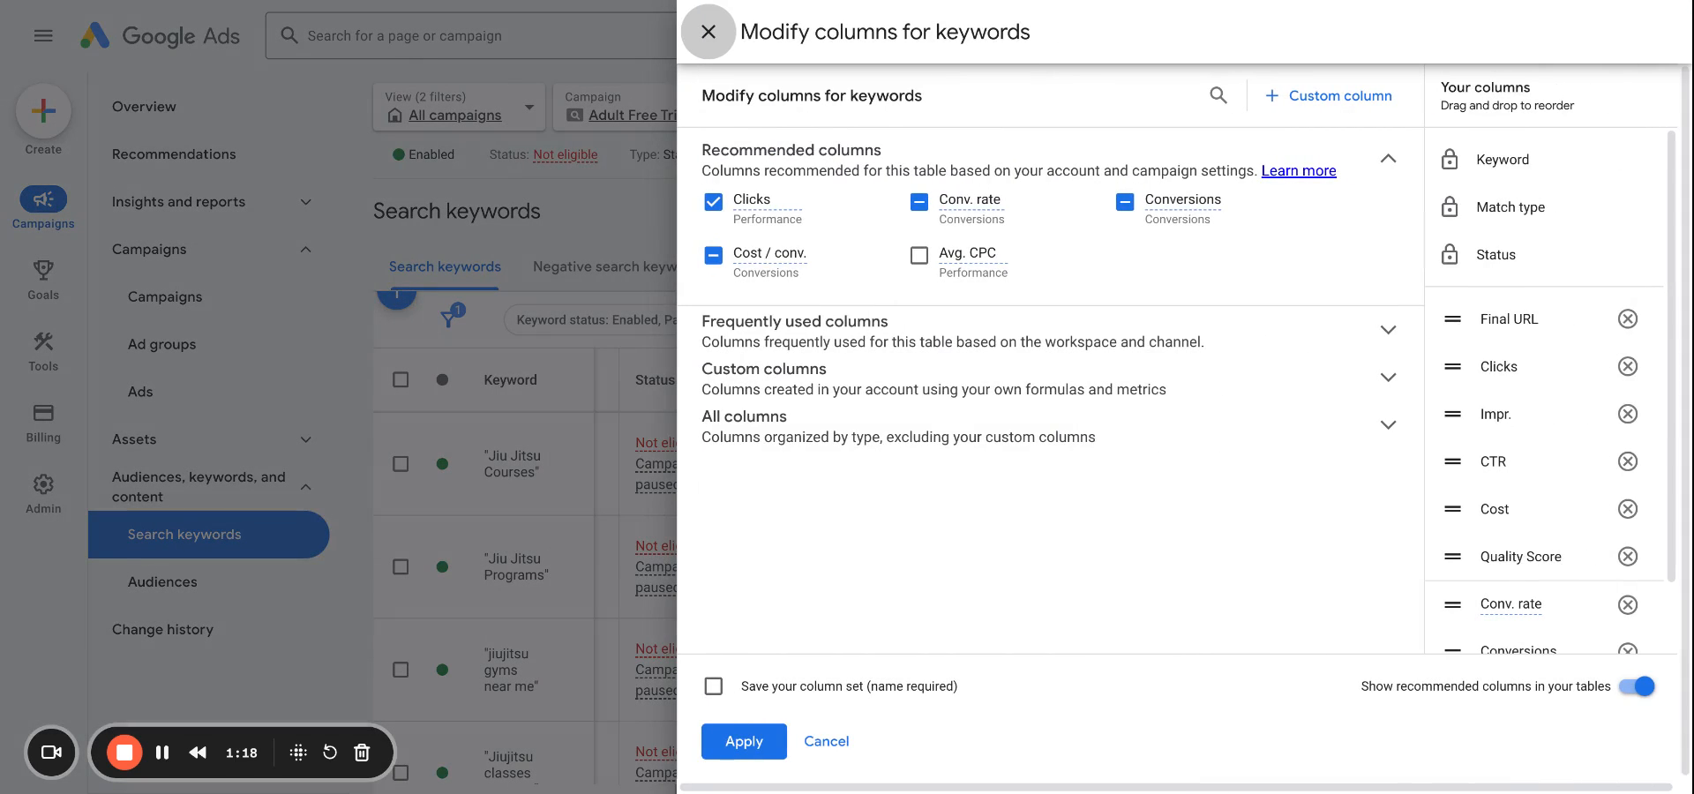
{"action": "mouse_move", "coordinate": [1320, 201]}
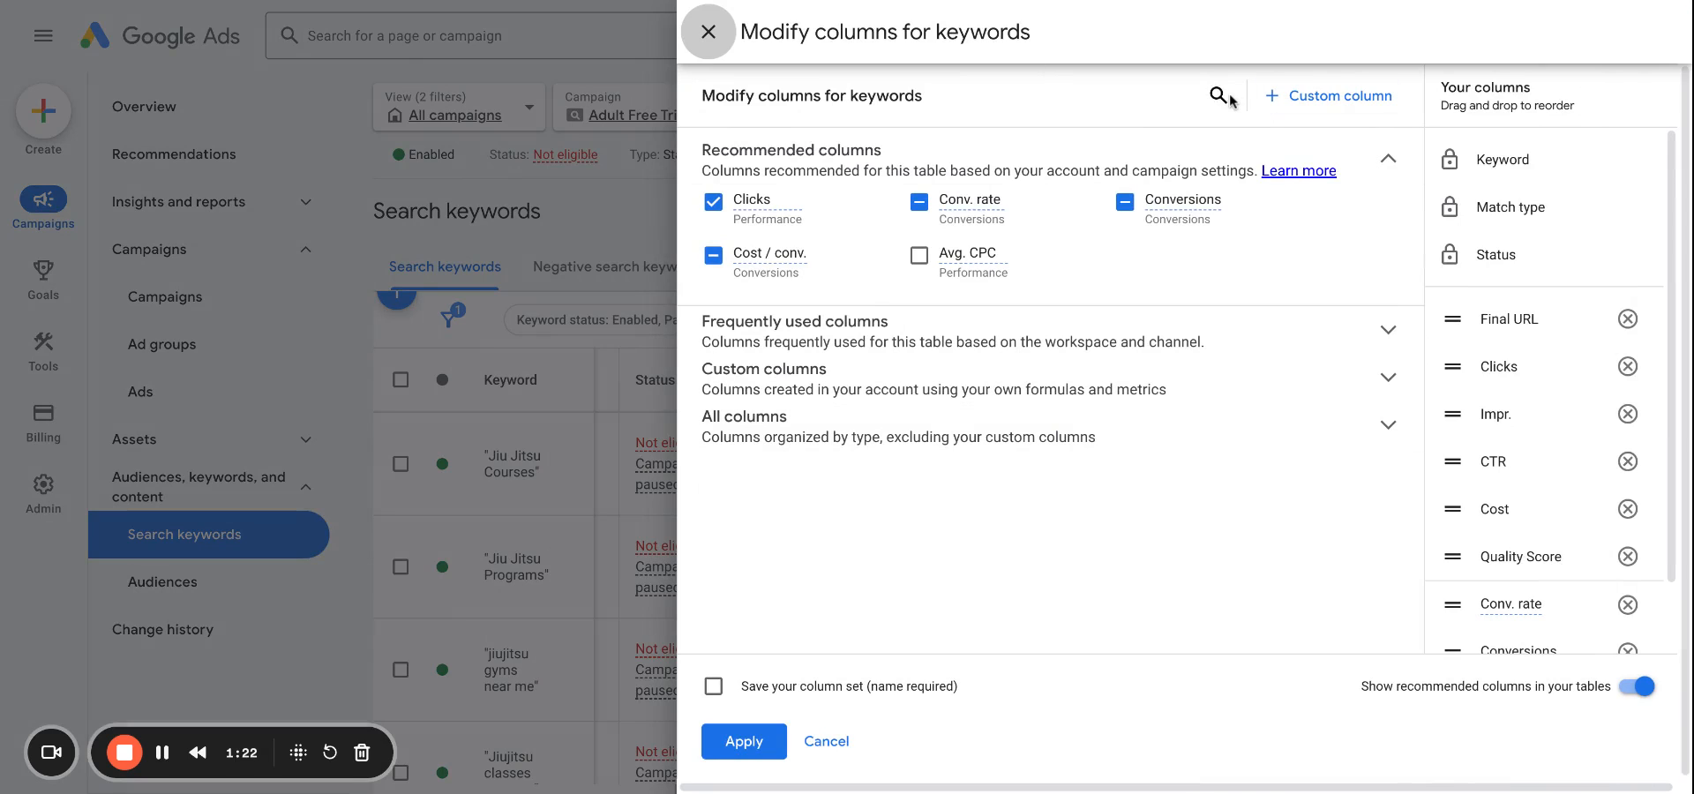
- Add the Landing page exp. and Exp. CTR columns beside Quality Score and apply
{"action": "left_click", "coordinate": [1217, 95]}
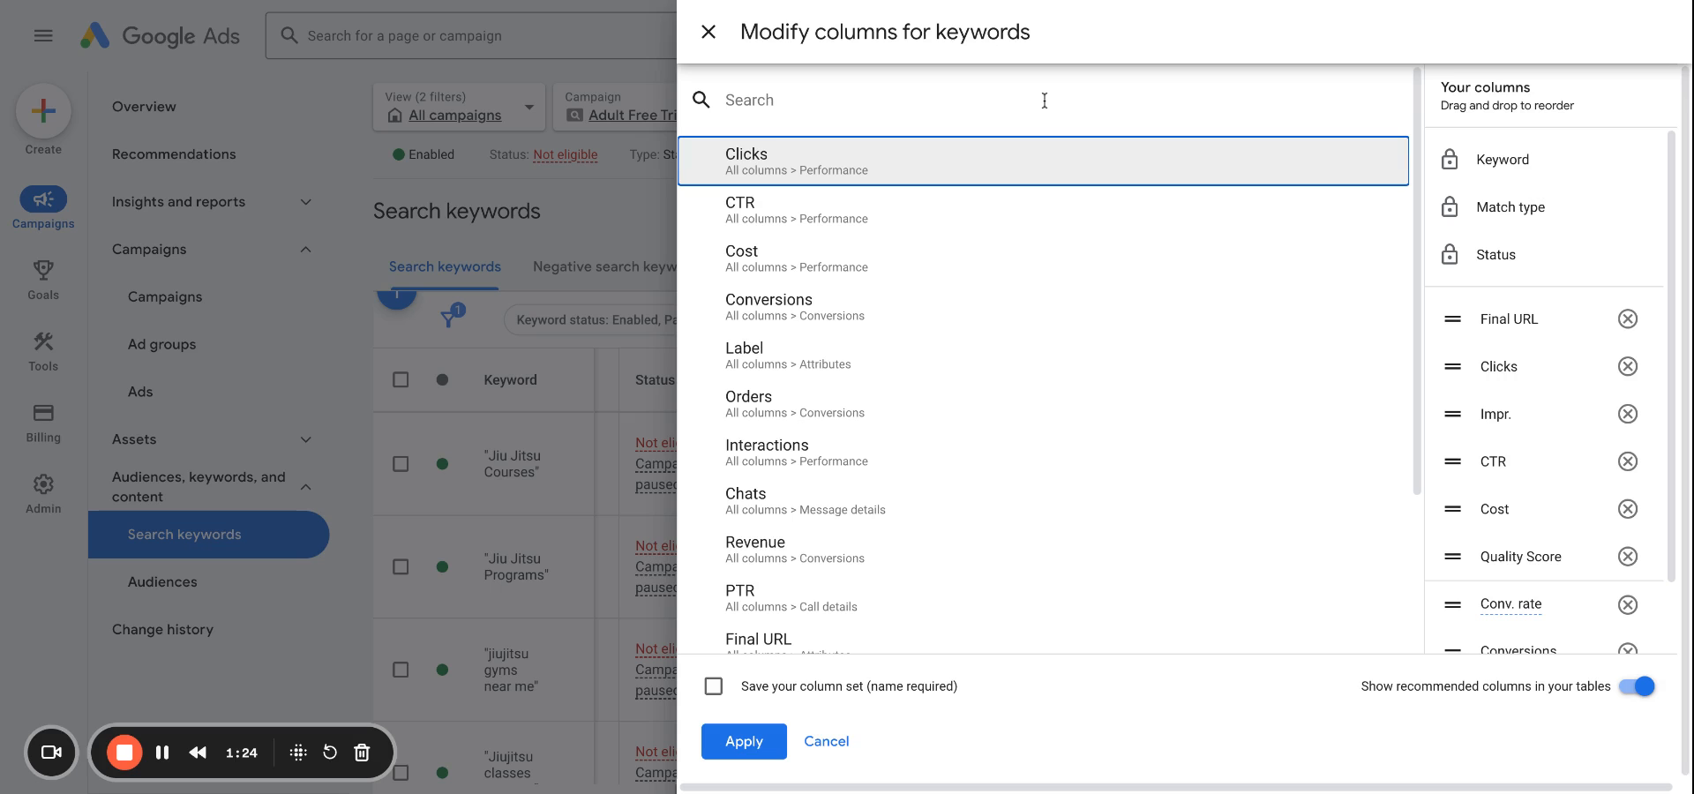
{"action": "type", "text": "la"}
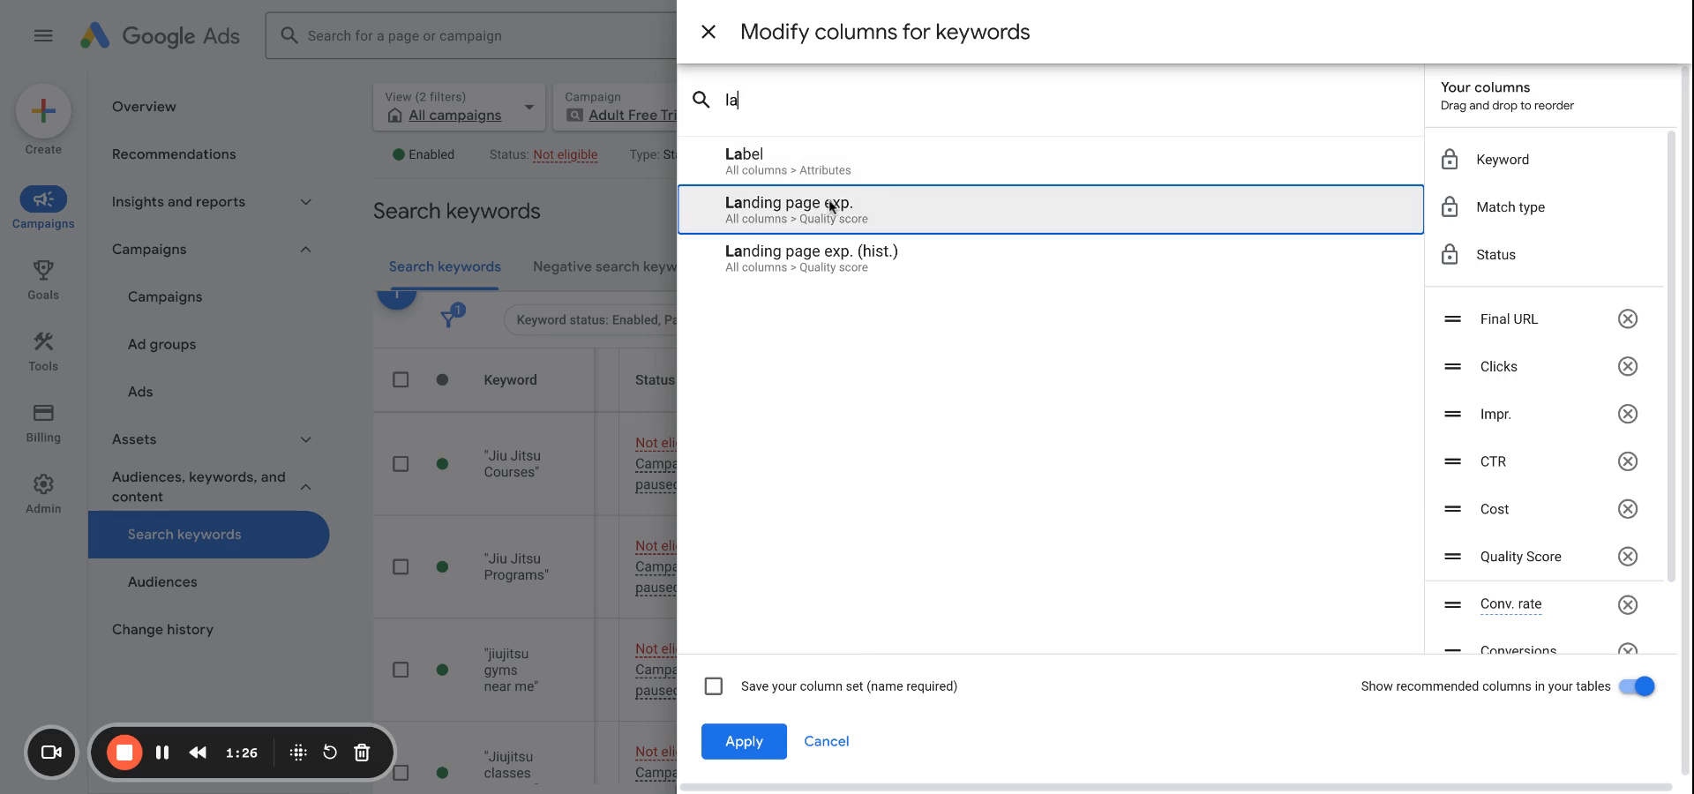
{"action": "left_click", "coordinate": [822, 210]}
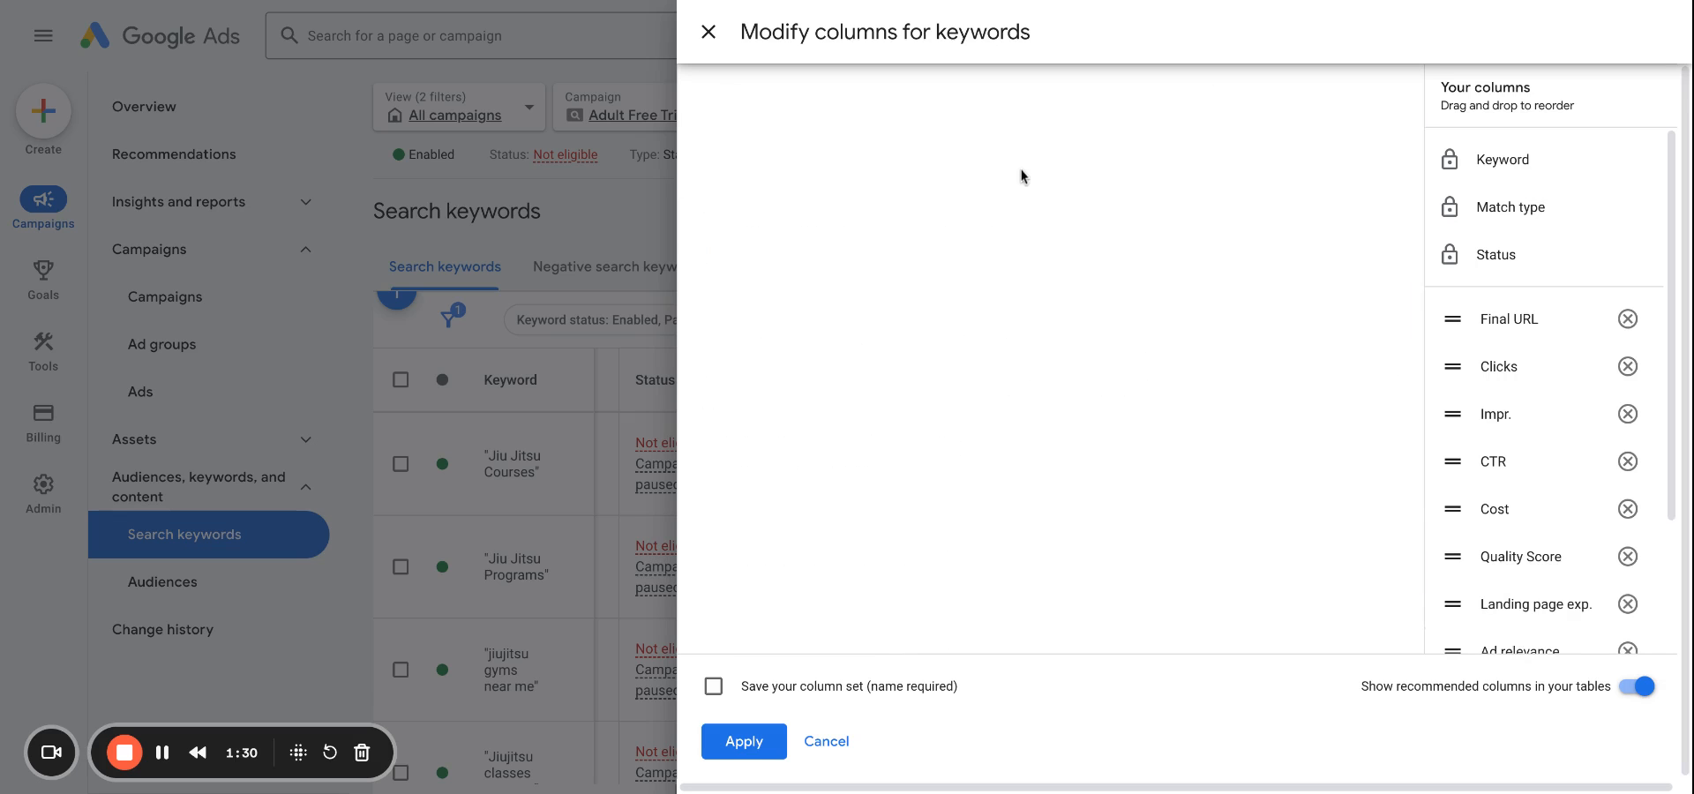
{"action": "type", "text": "exp"}
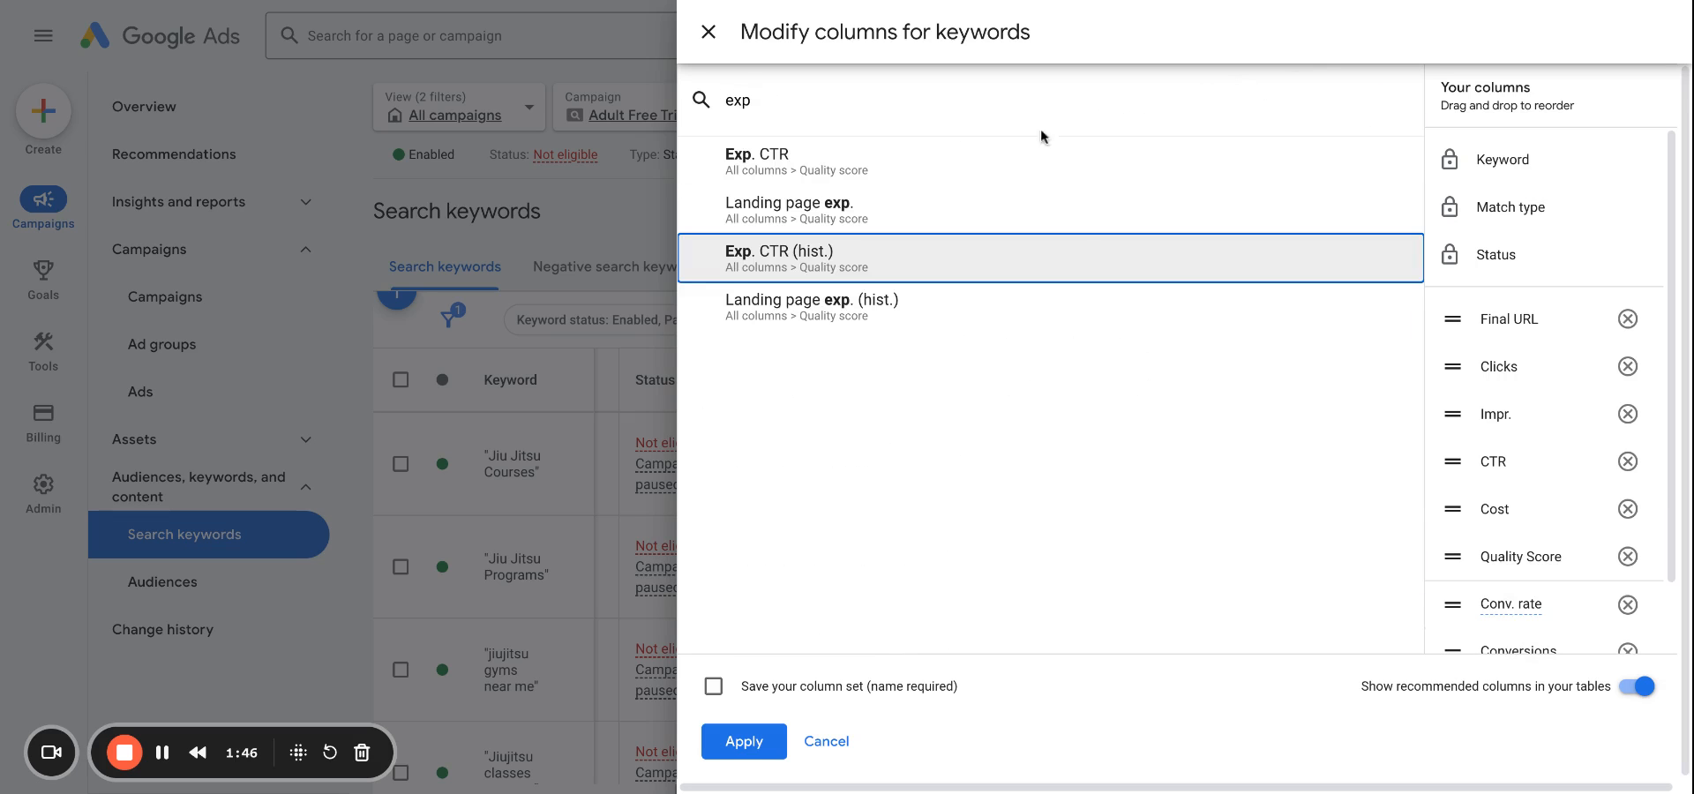
{"action": "left_click", "coordinate": [743, 741]}
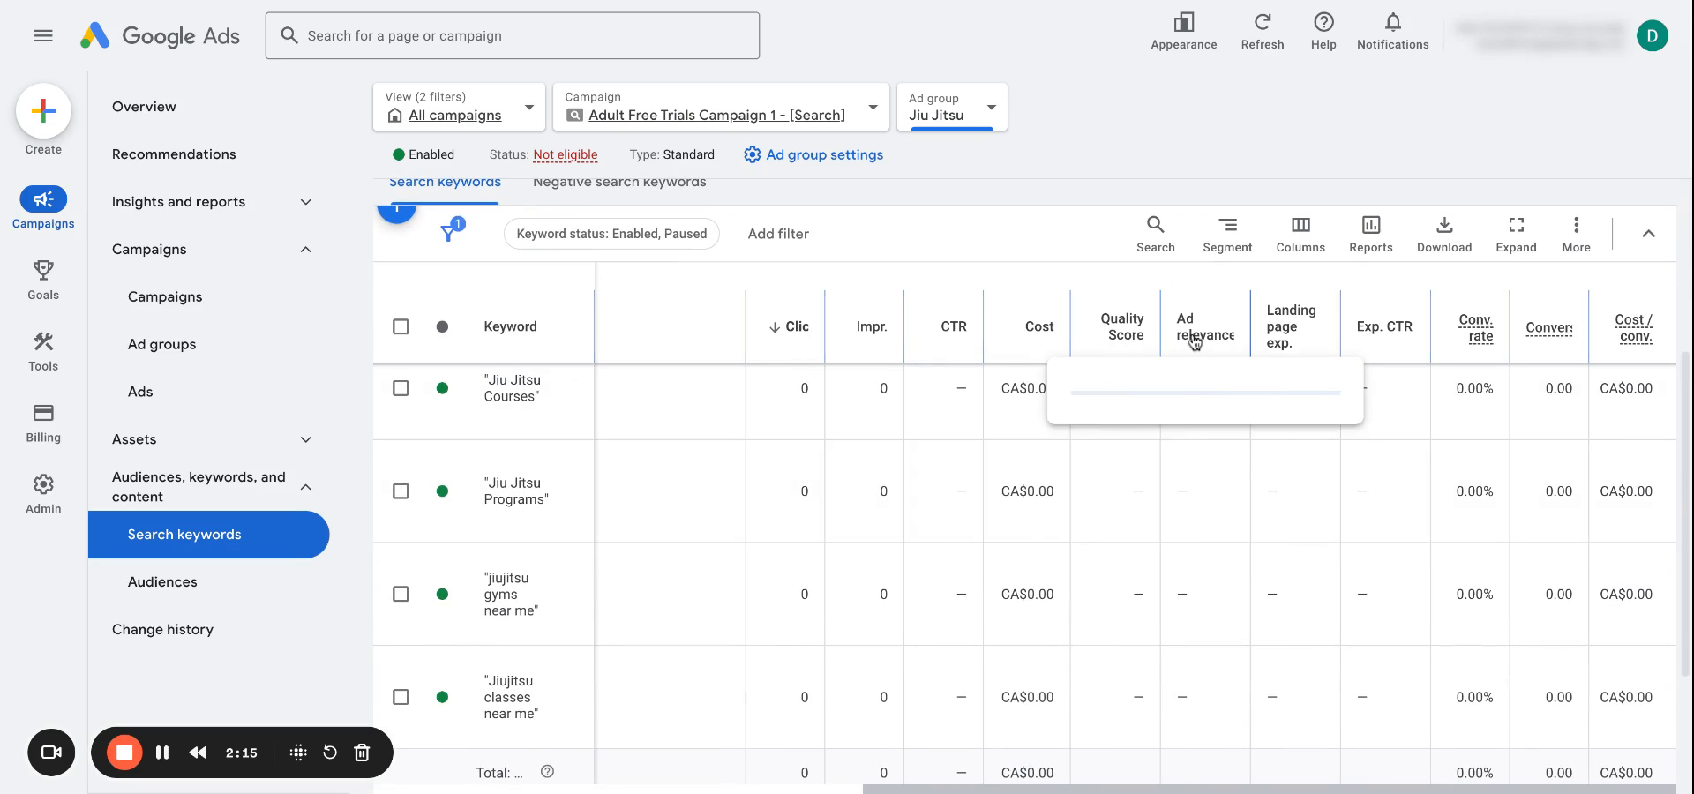
{"action": "mouse_move", "coordinate": [1392, 343]}
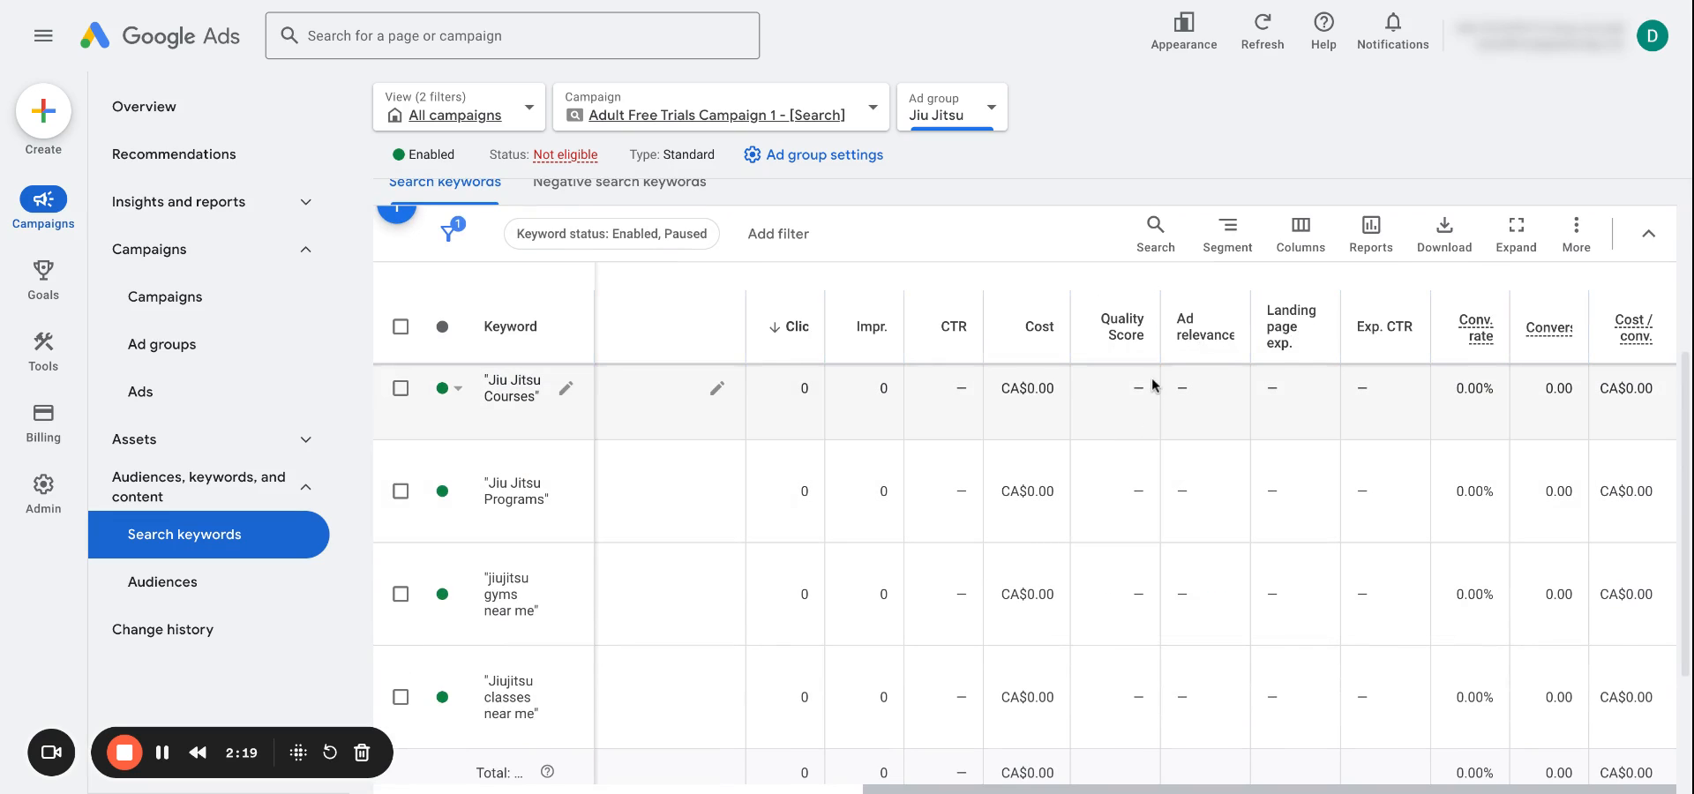
{"action": "mouse_move", "coordinate": [1140, 403]}
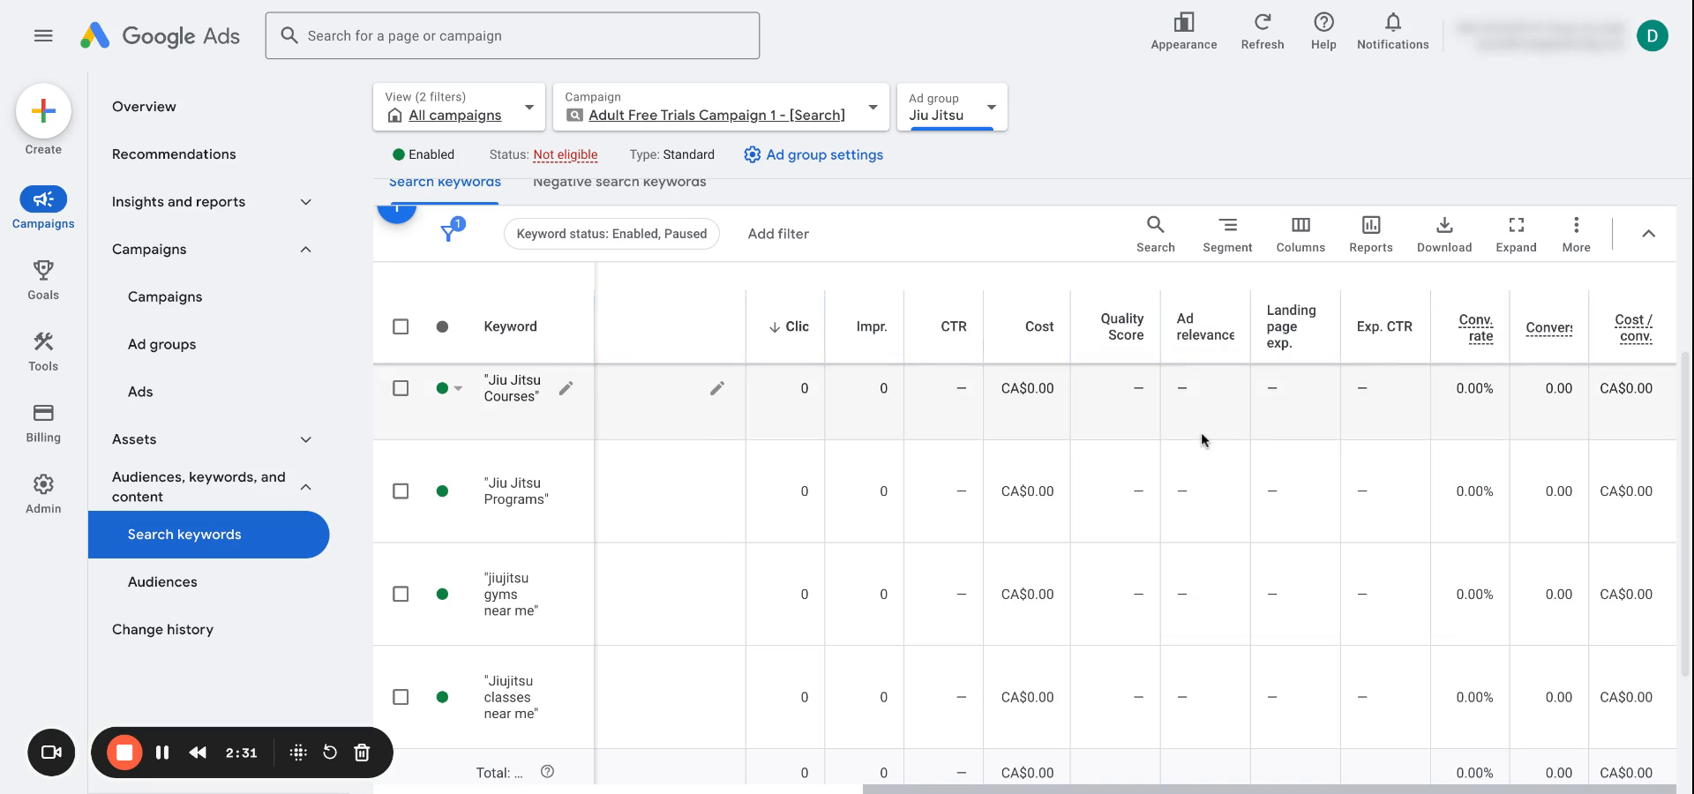
{"action": "mouse_move", "coordinate": [1207, 411]}
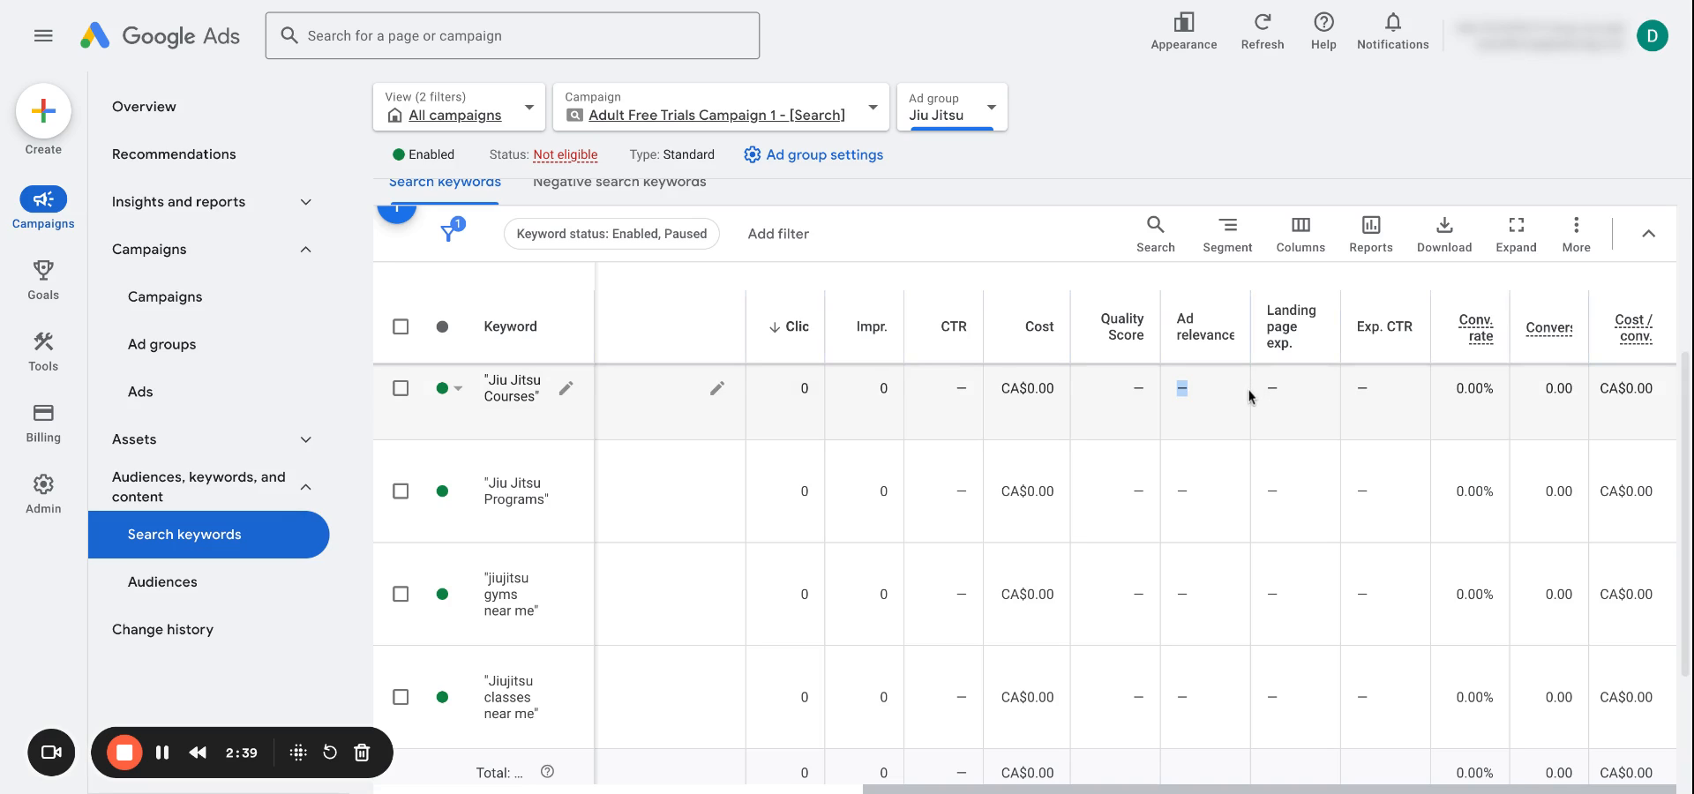
{"action": "mouse_move", "coordinate": [1212, 402]}
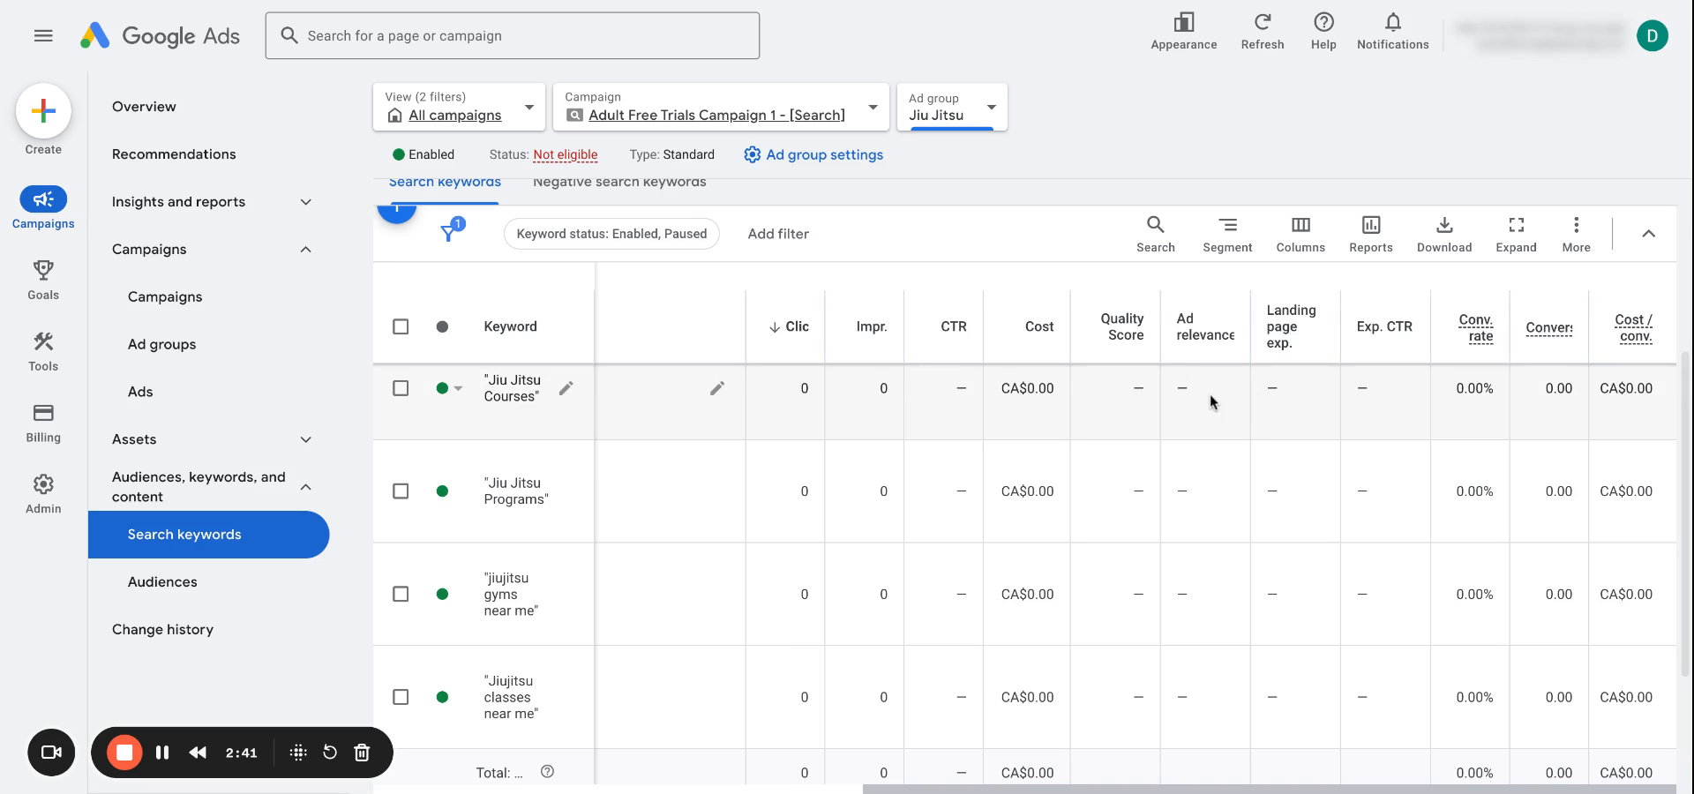
{"action": "mouse_move", "coordinate": [1278, 395]}
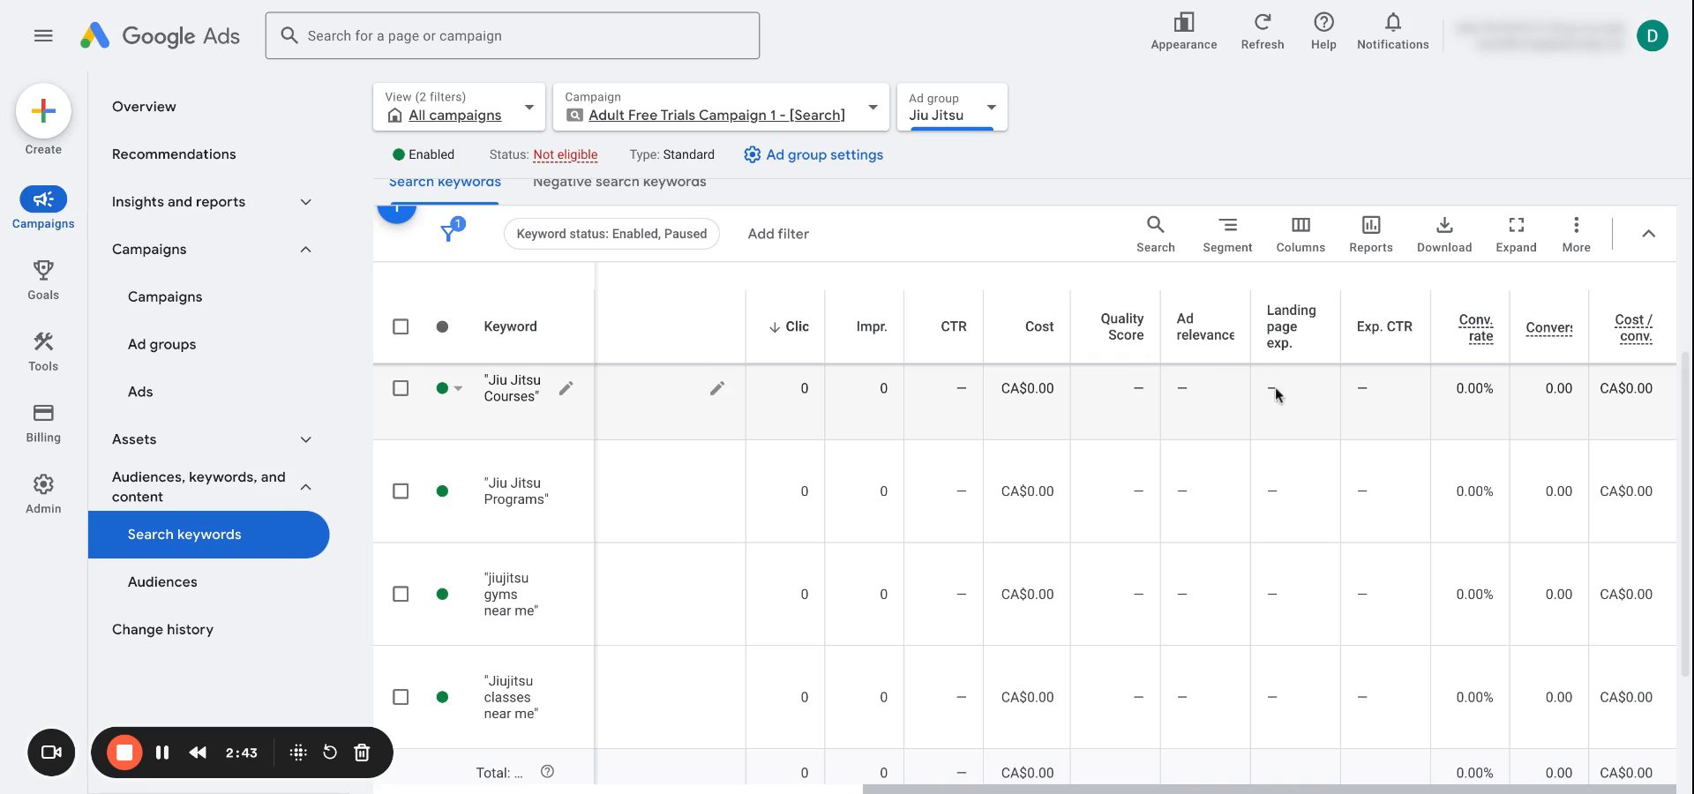
{"action": "mouse_move", "coordinate": [1304, 392]}
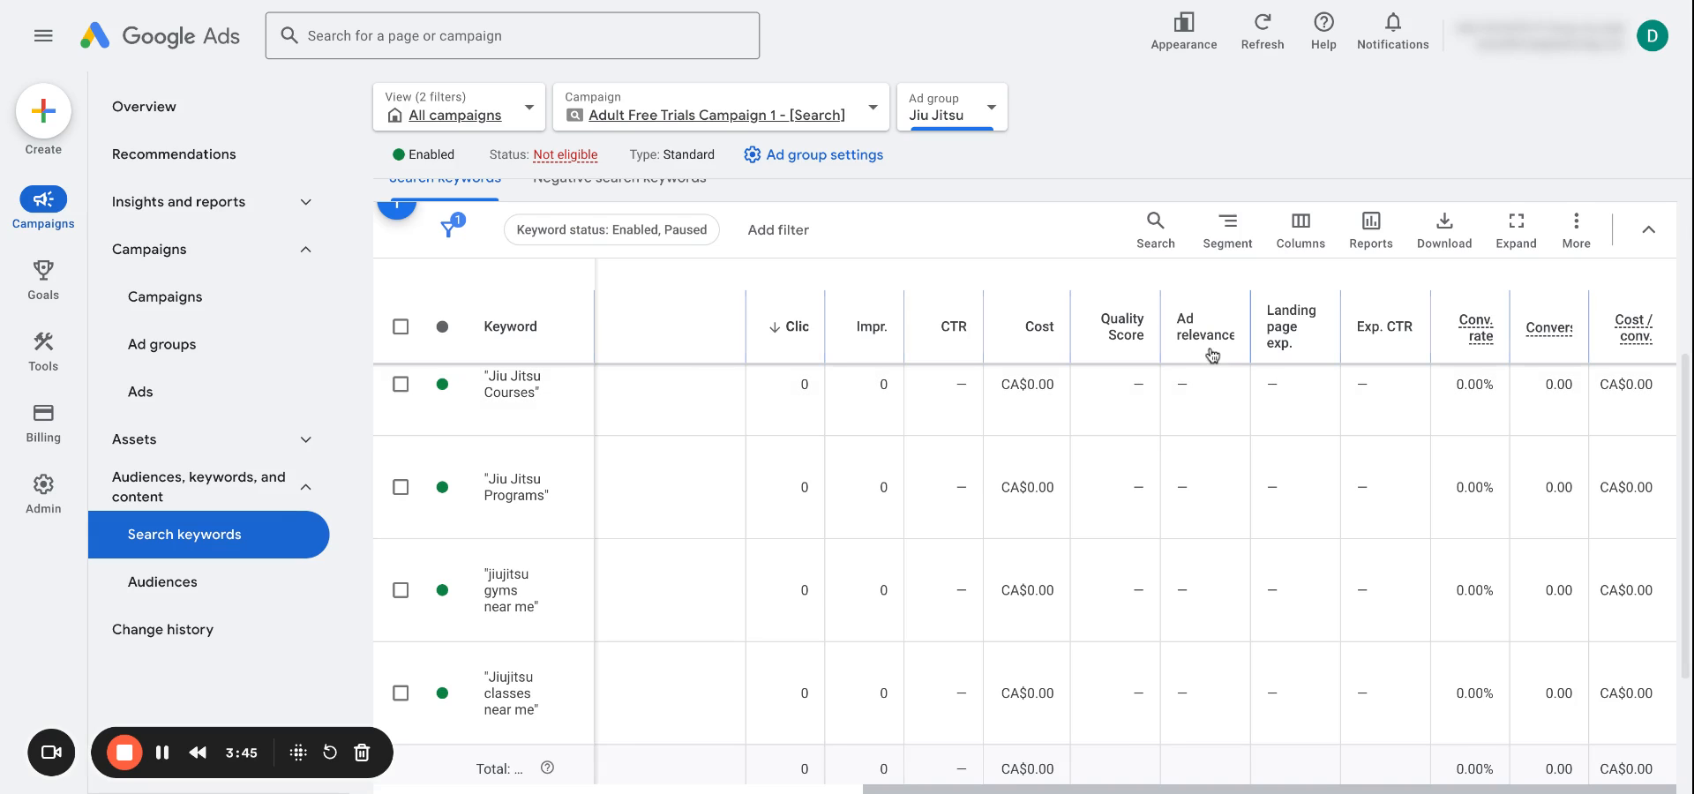
{"action": "mouse_move", "coordinate": [1398, 350]}
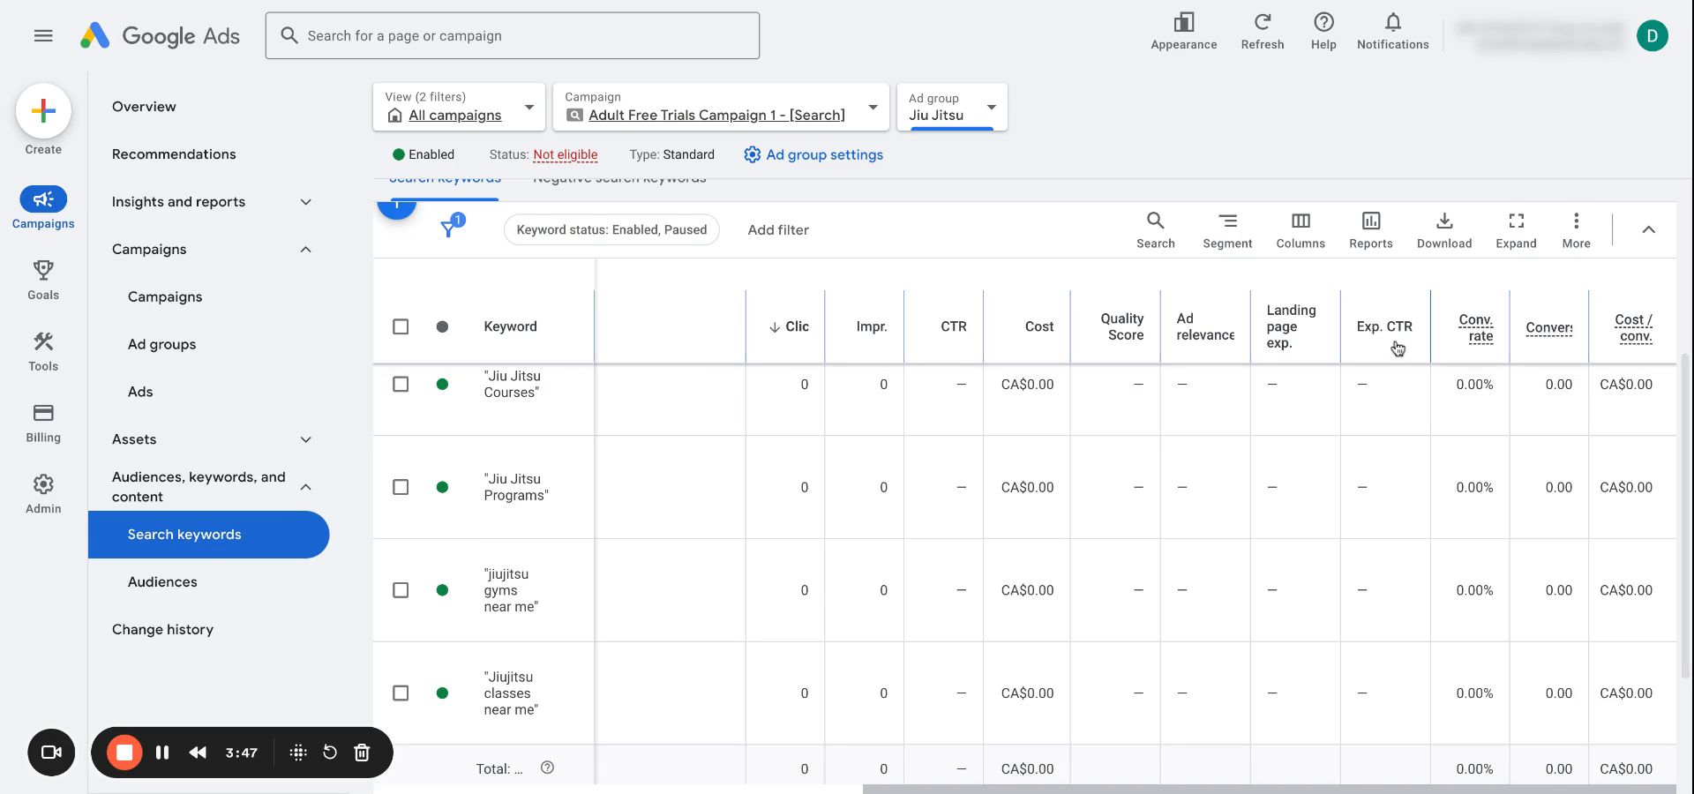
{"action": "mouse_move", "coordinate": [1204, 289]}
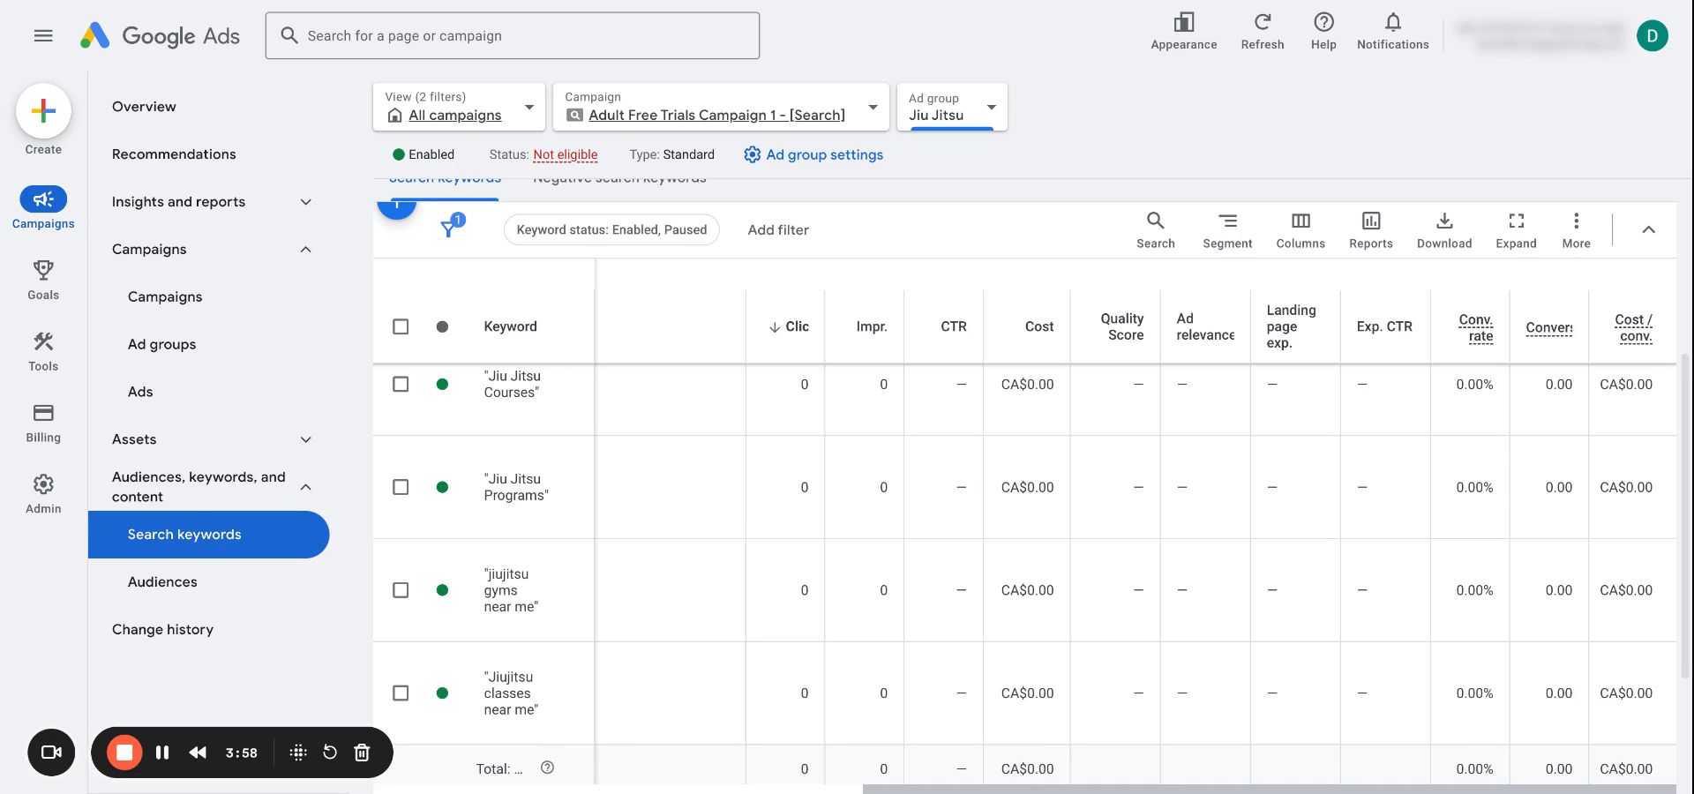
- Make the first headline a keyword insertion with default text Jiujitsu Gym Near Me
{"action": "left_click", "coordinate": [141, 392]}
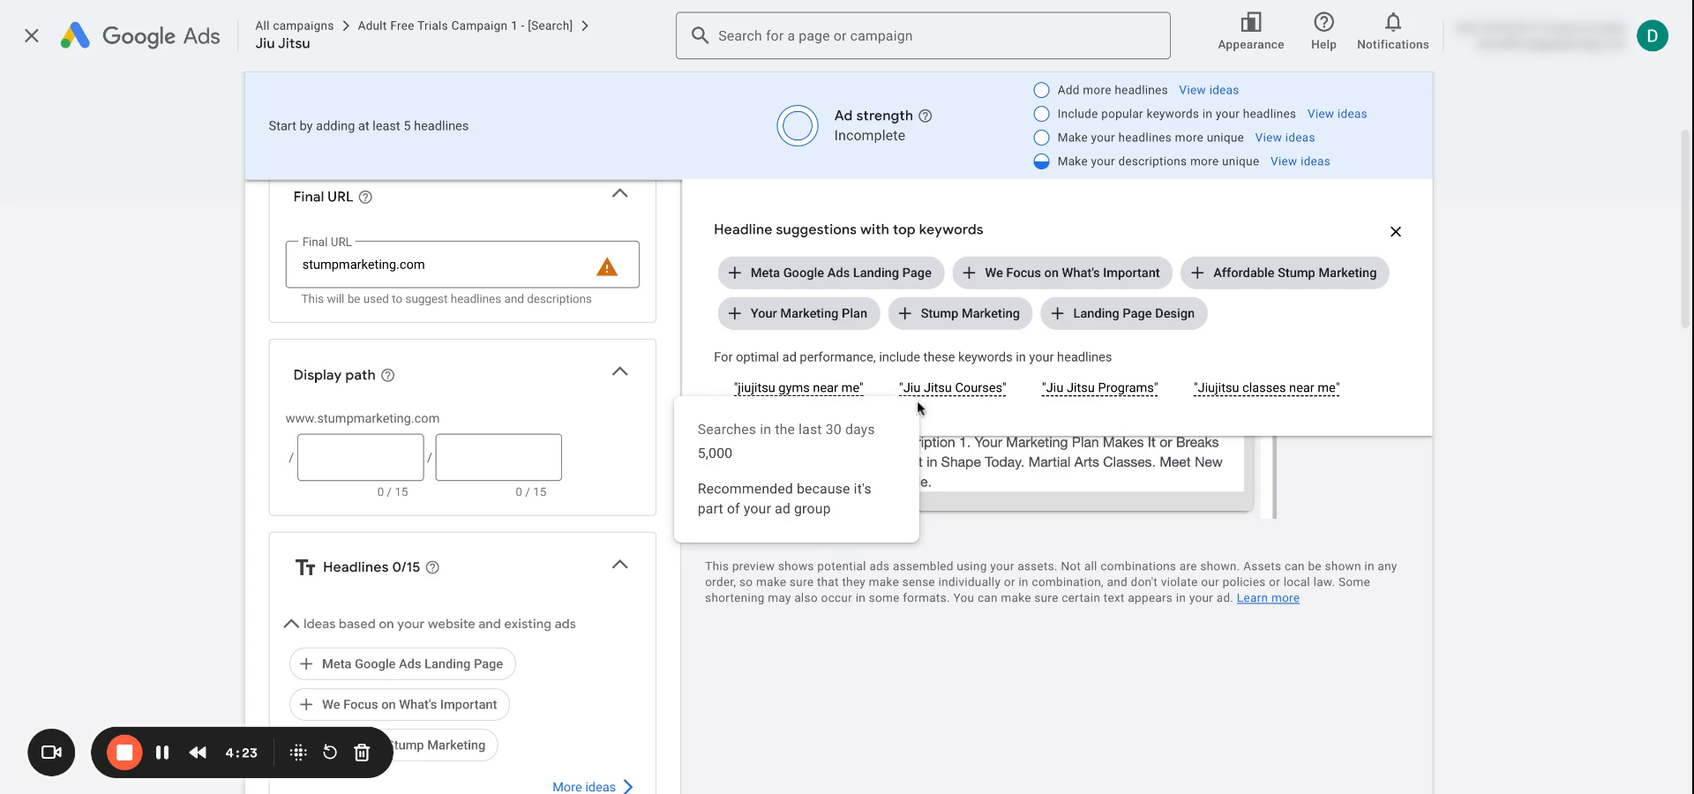
{"action": "mouse_move", "coordinate": [872, 415]}
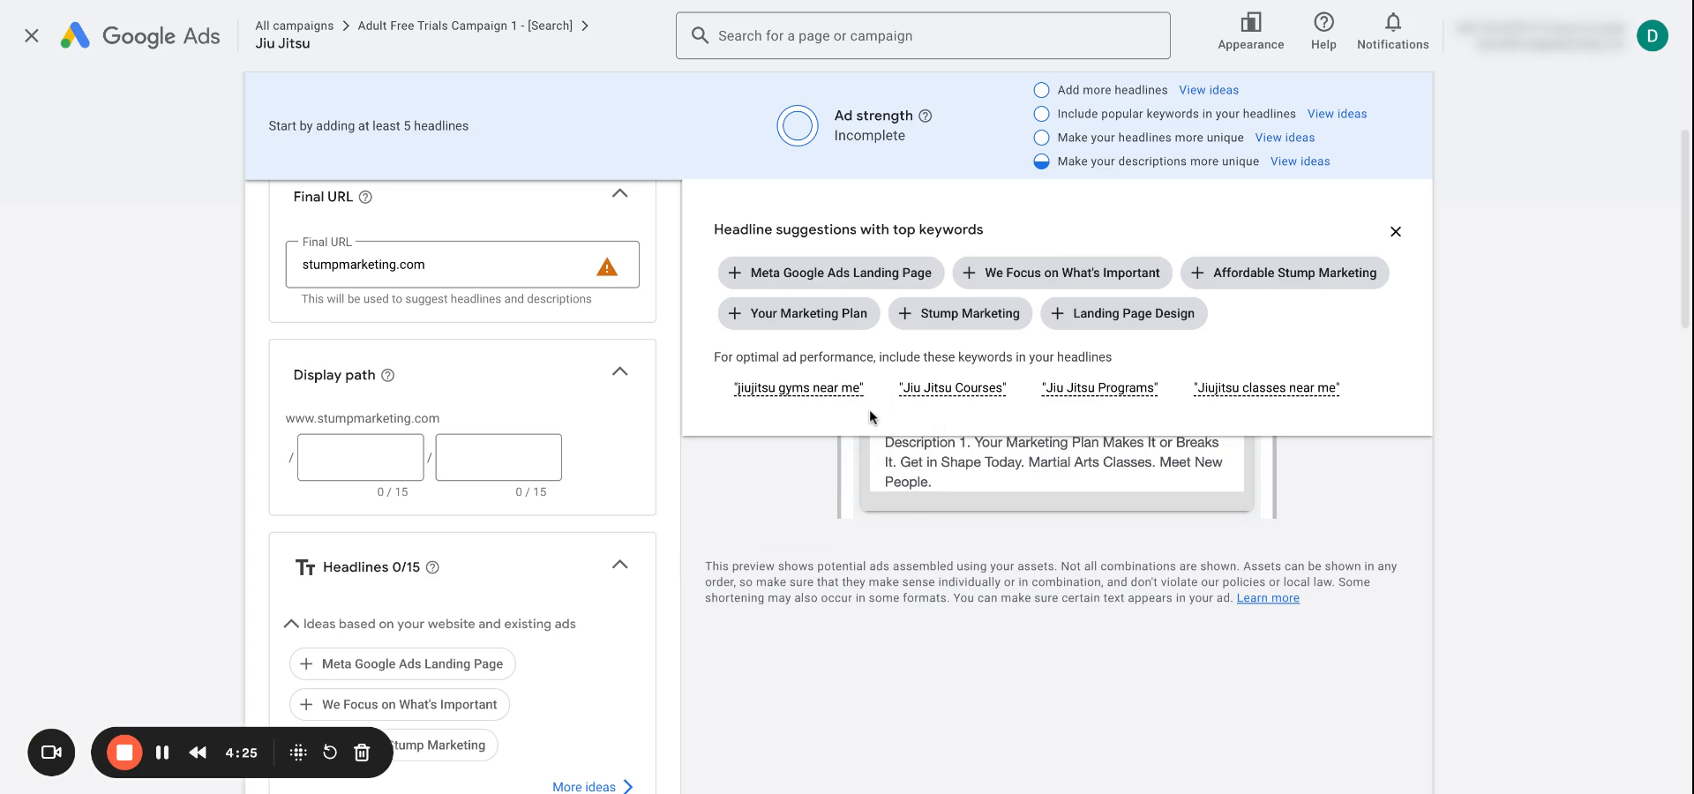
{"action": "mouse_move", "coordinate": [985, 427]}
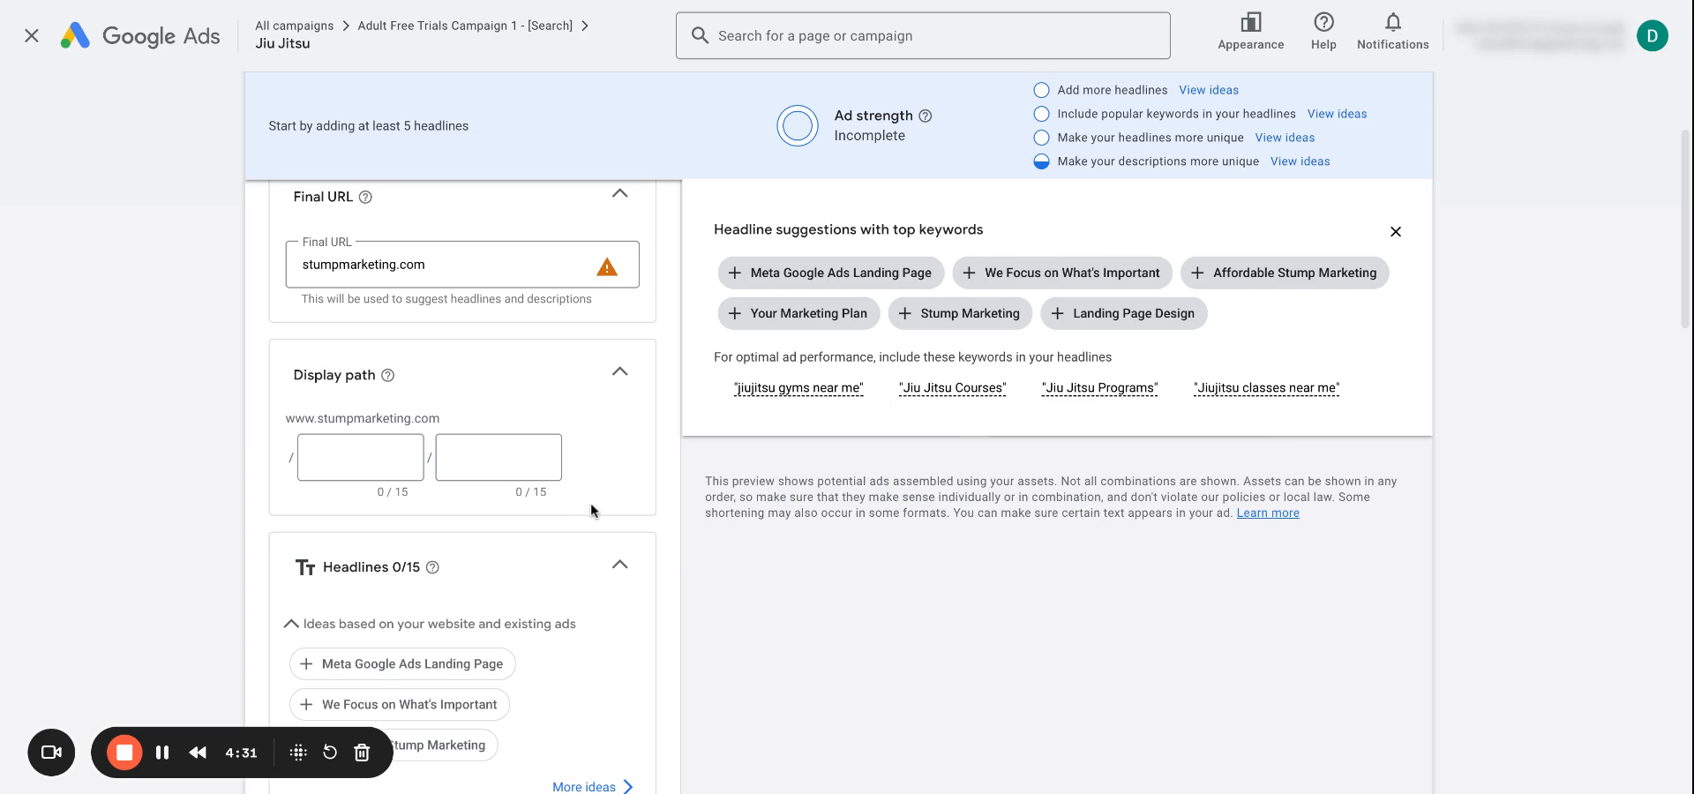
{"action": "left_click", "coordinate": [436, 412]}
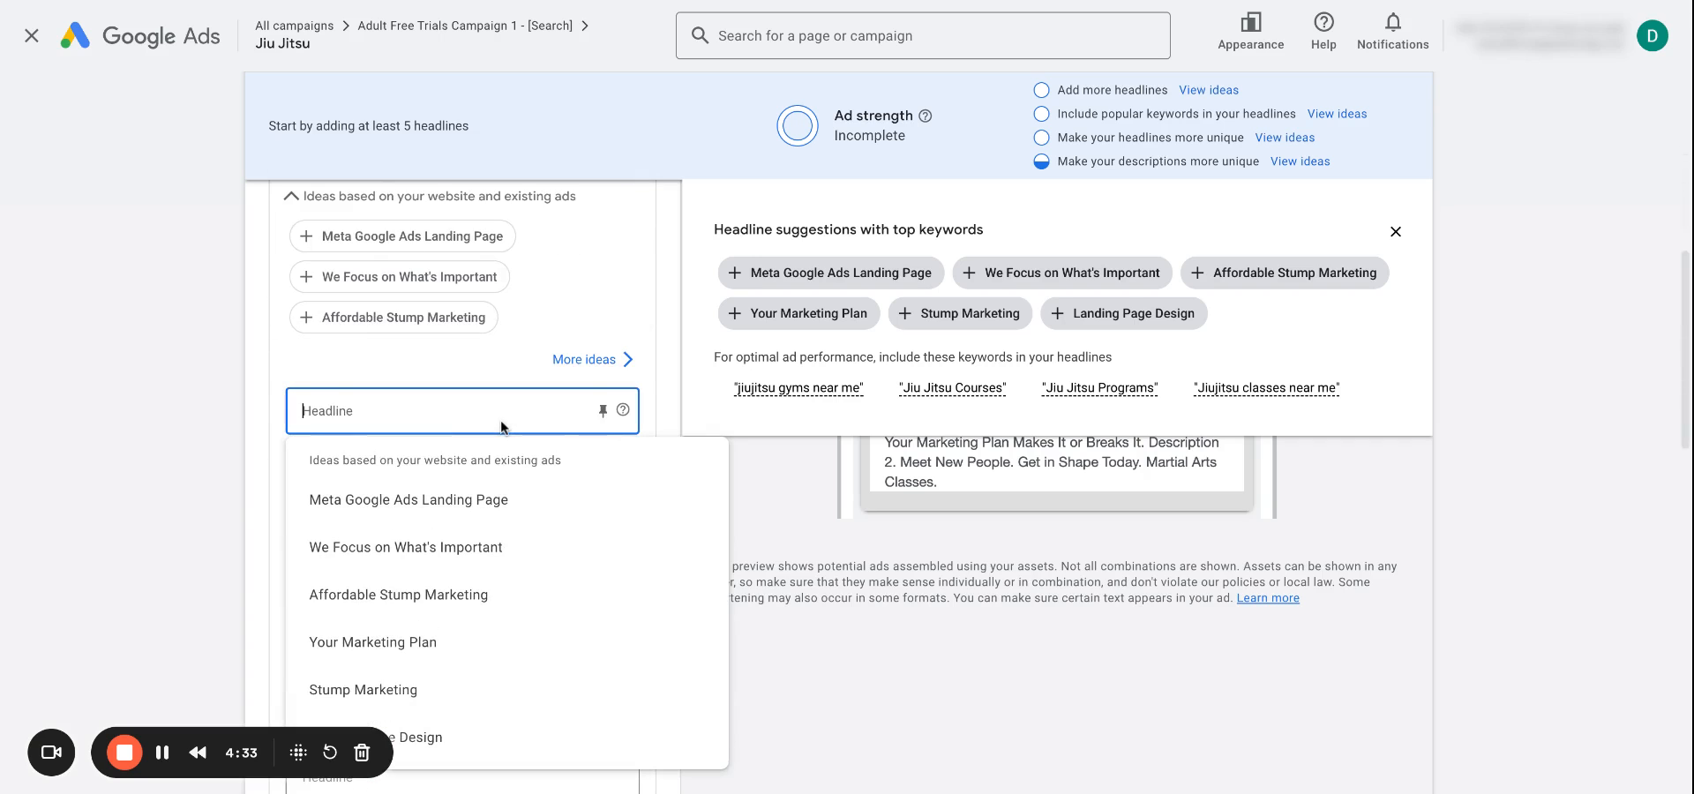
{"action": "type", "text": "Jiujitsu Near Me"}
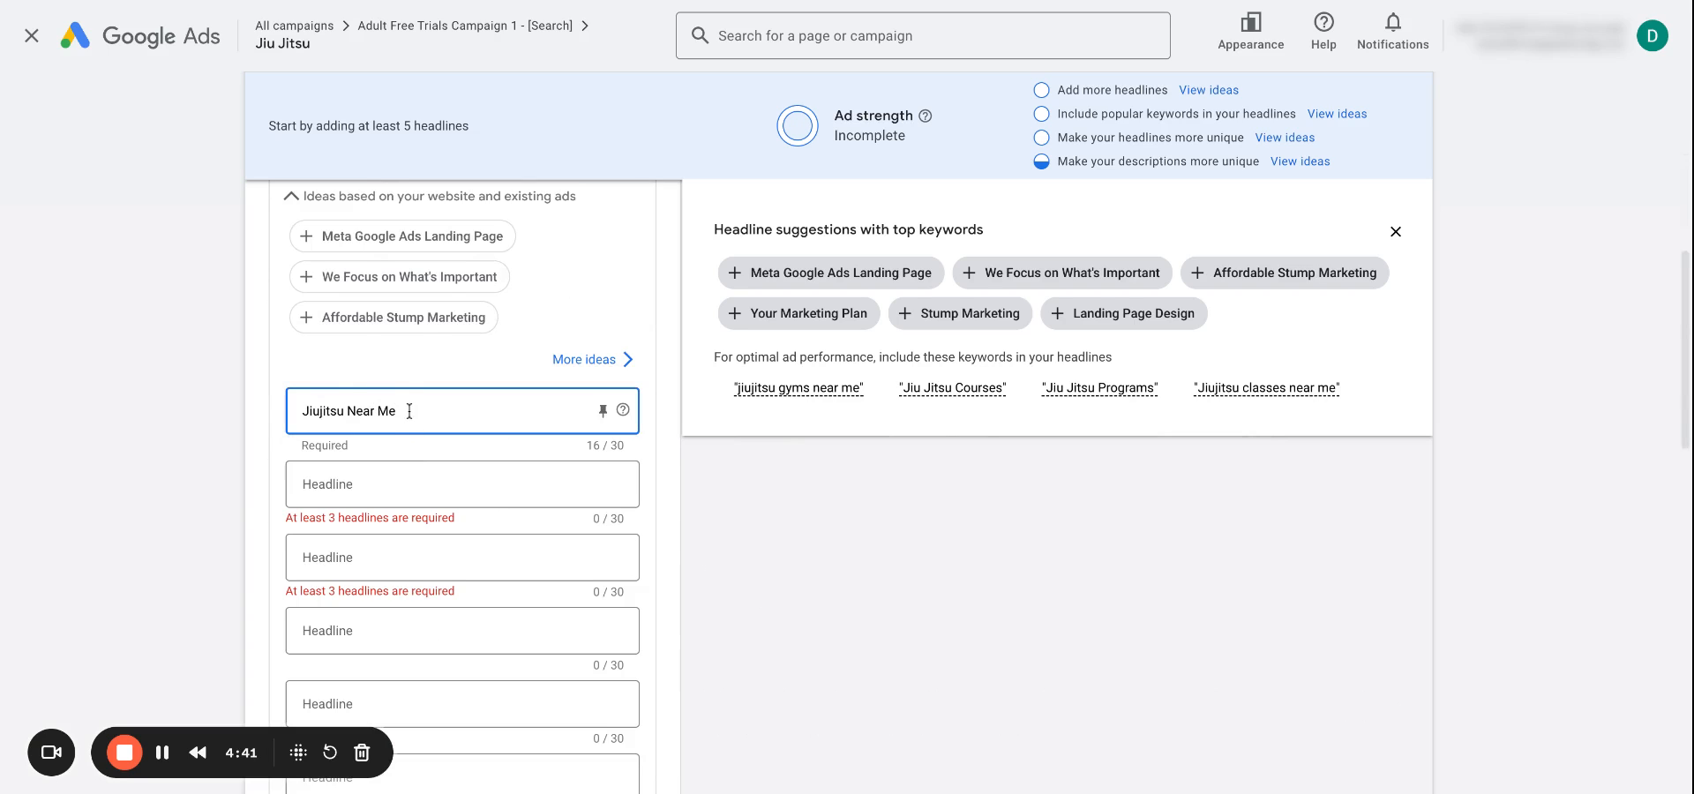
{"action": "triple_click", "coordinate": [350, 412]}
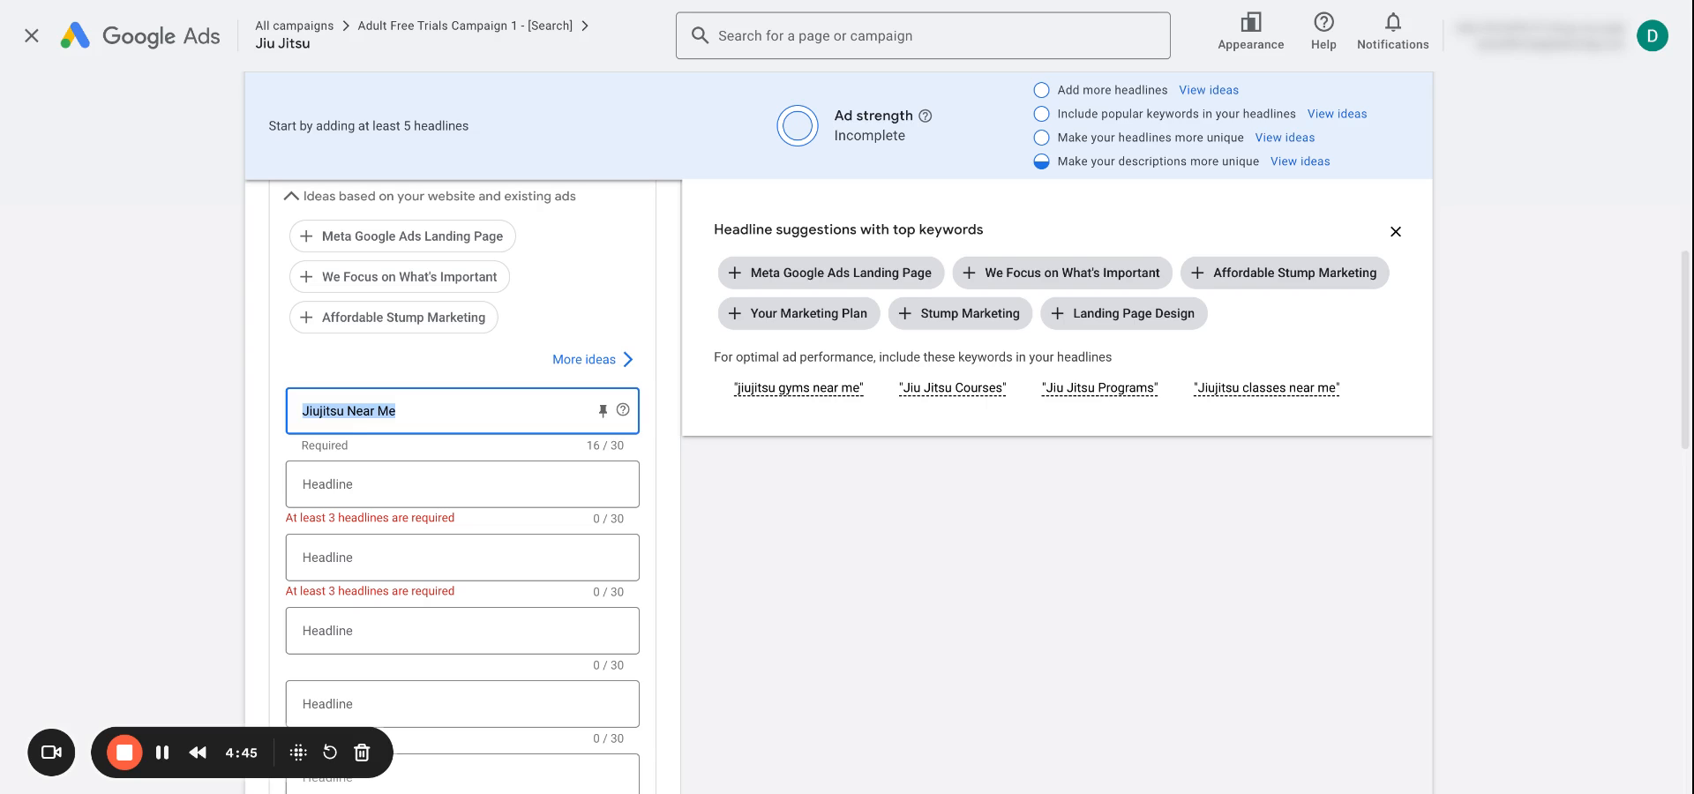
{"action": "left_click", "coordinate": [452, 411]}
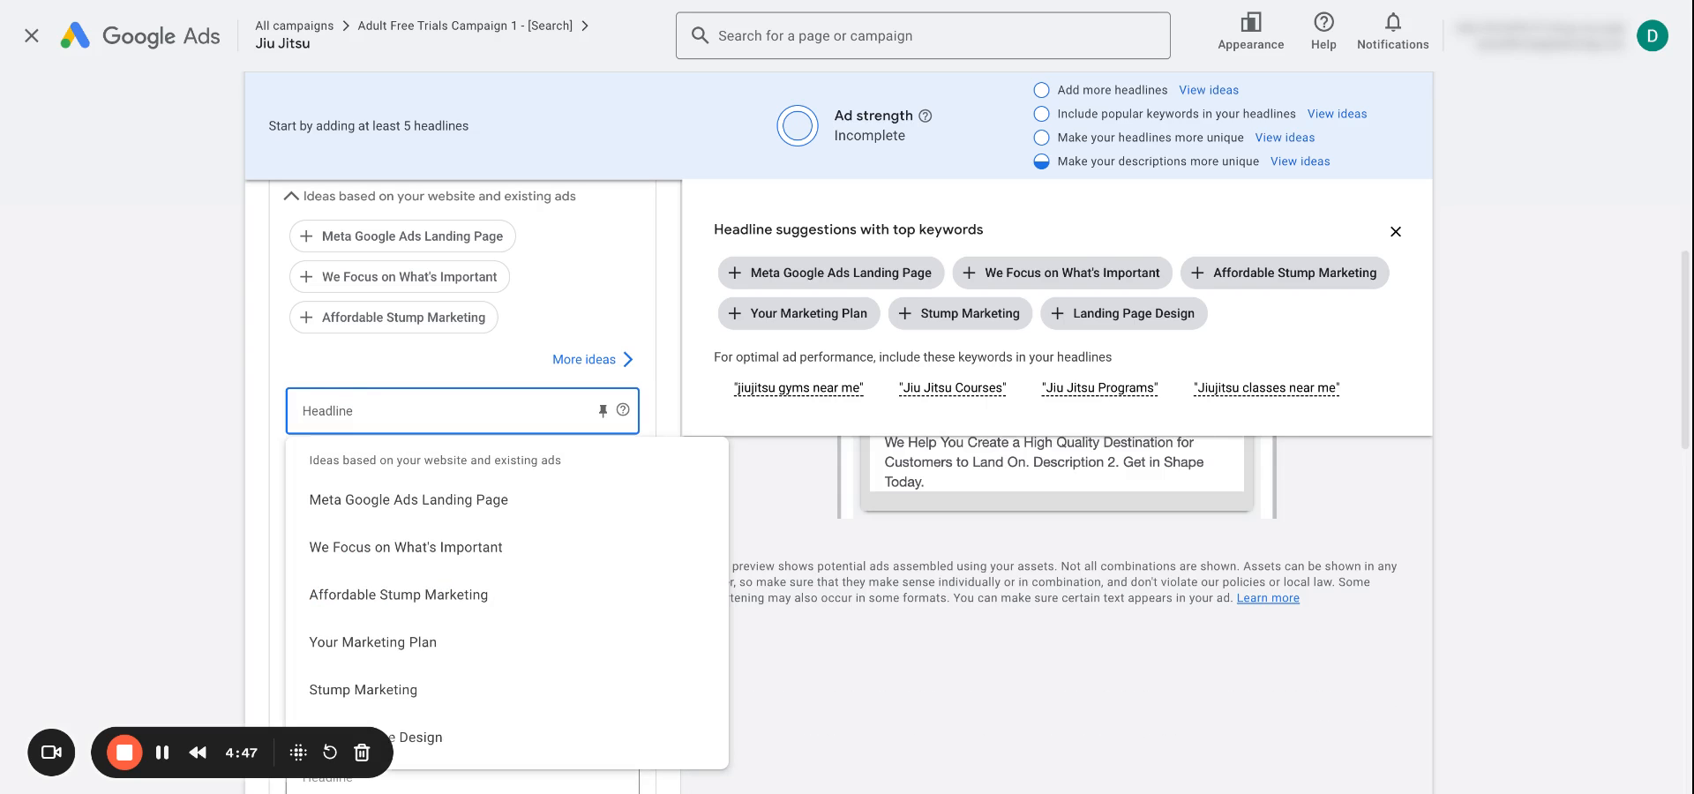
{"action": "type", "text": "{"}
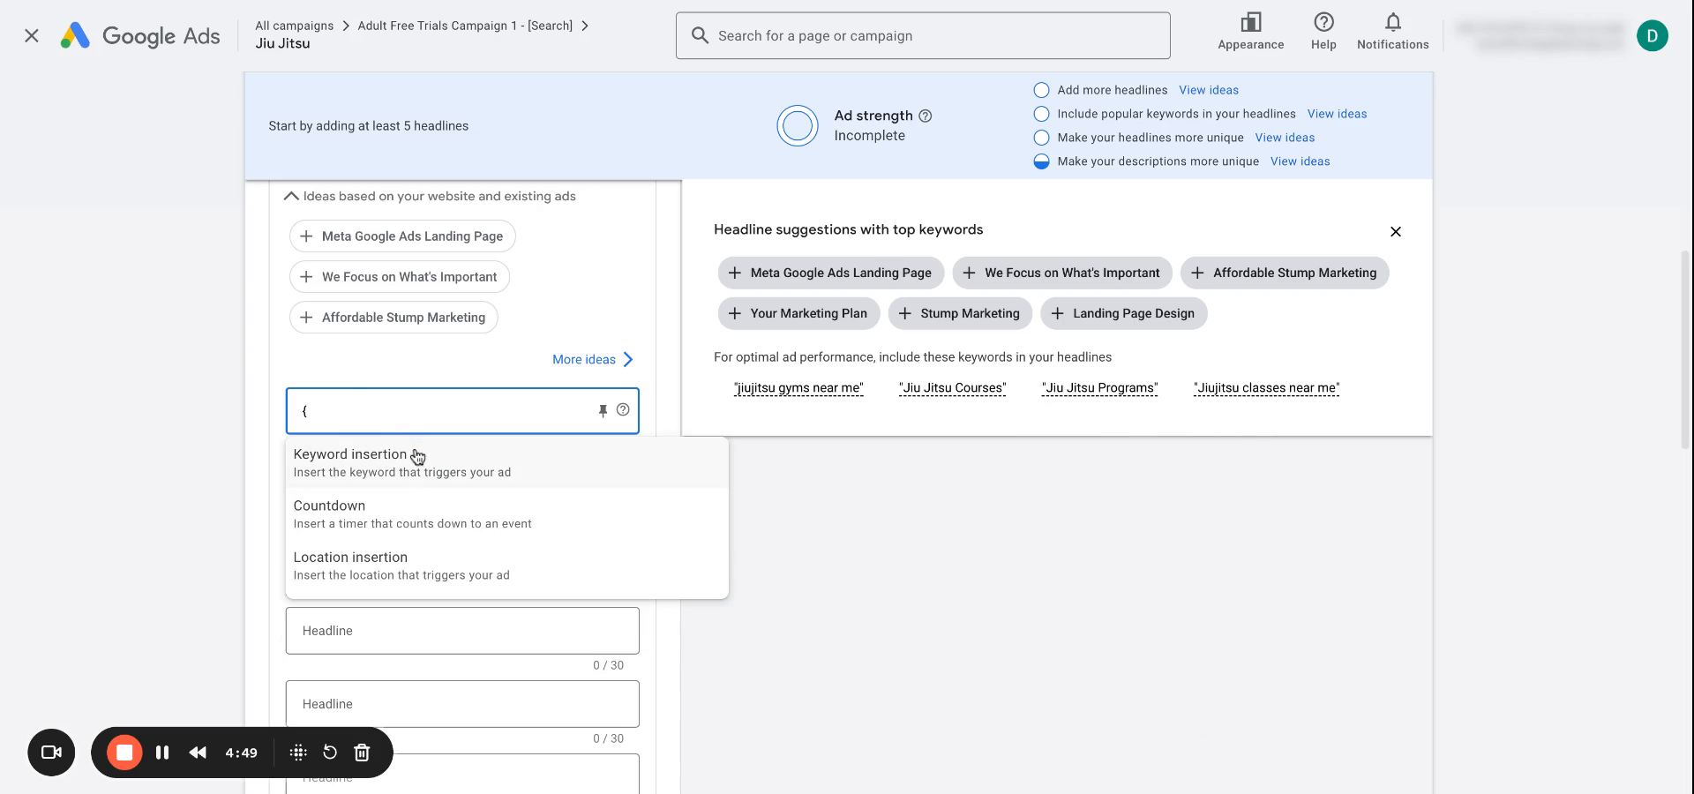
{"action": "left_click", "coordinate": [349, 455]}
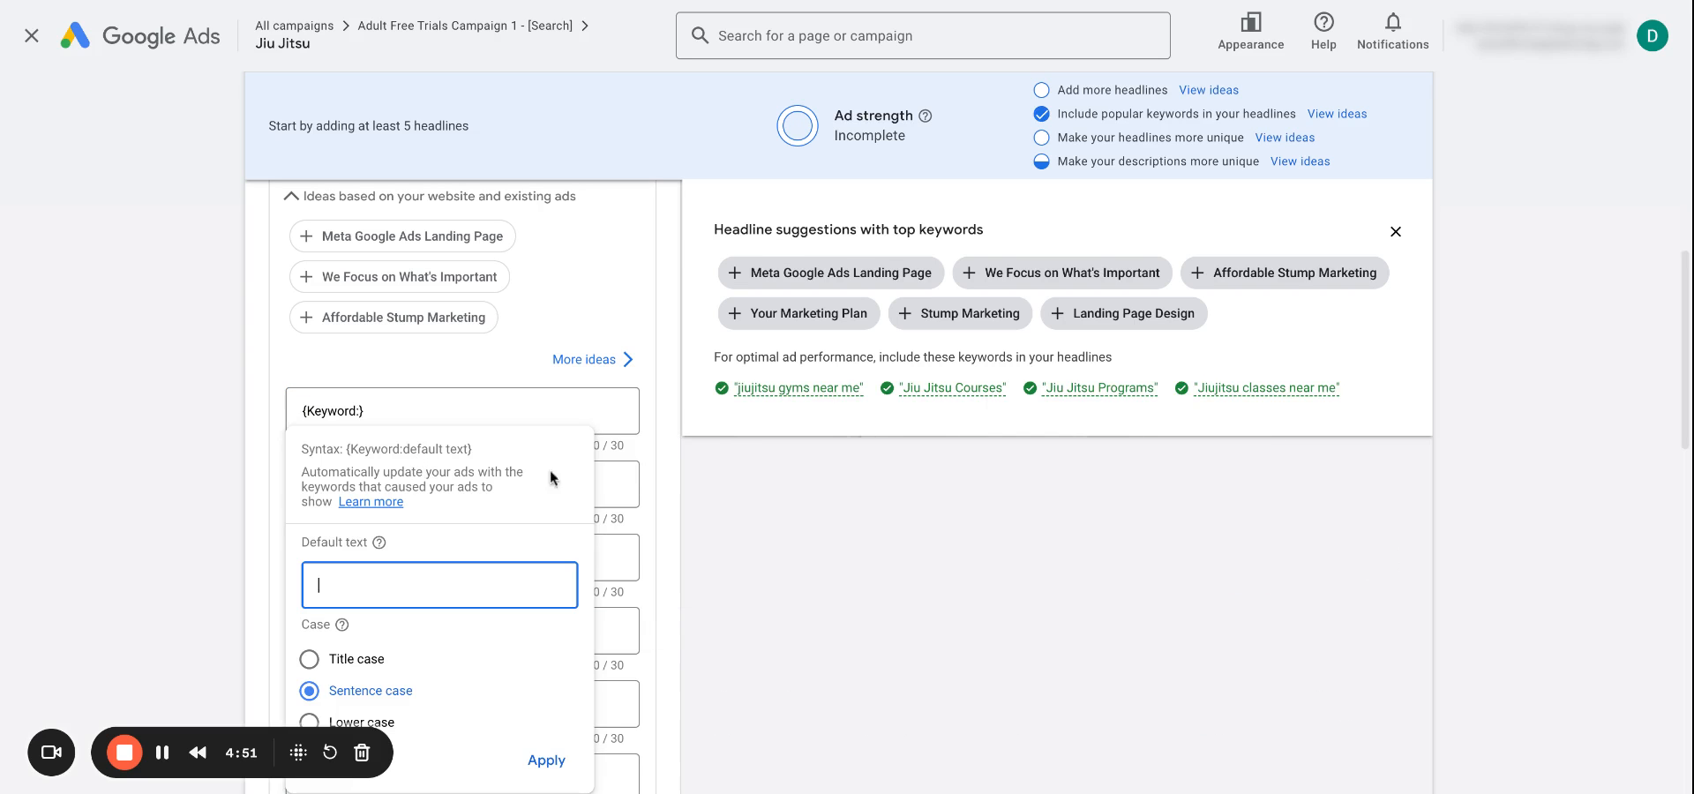
{"action": "type", "text": "Jiujitsu"}
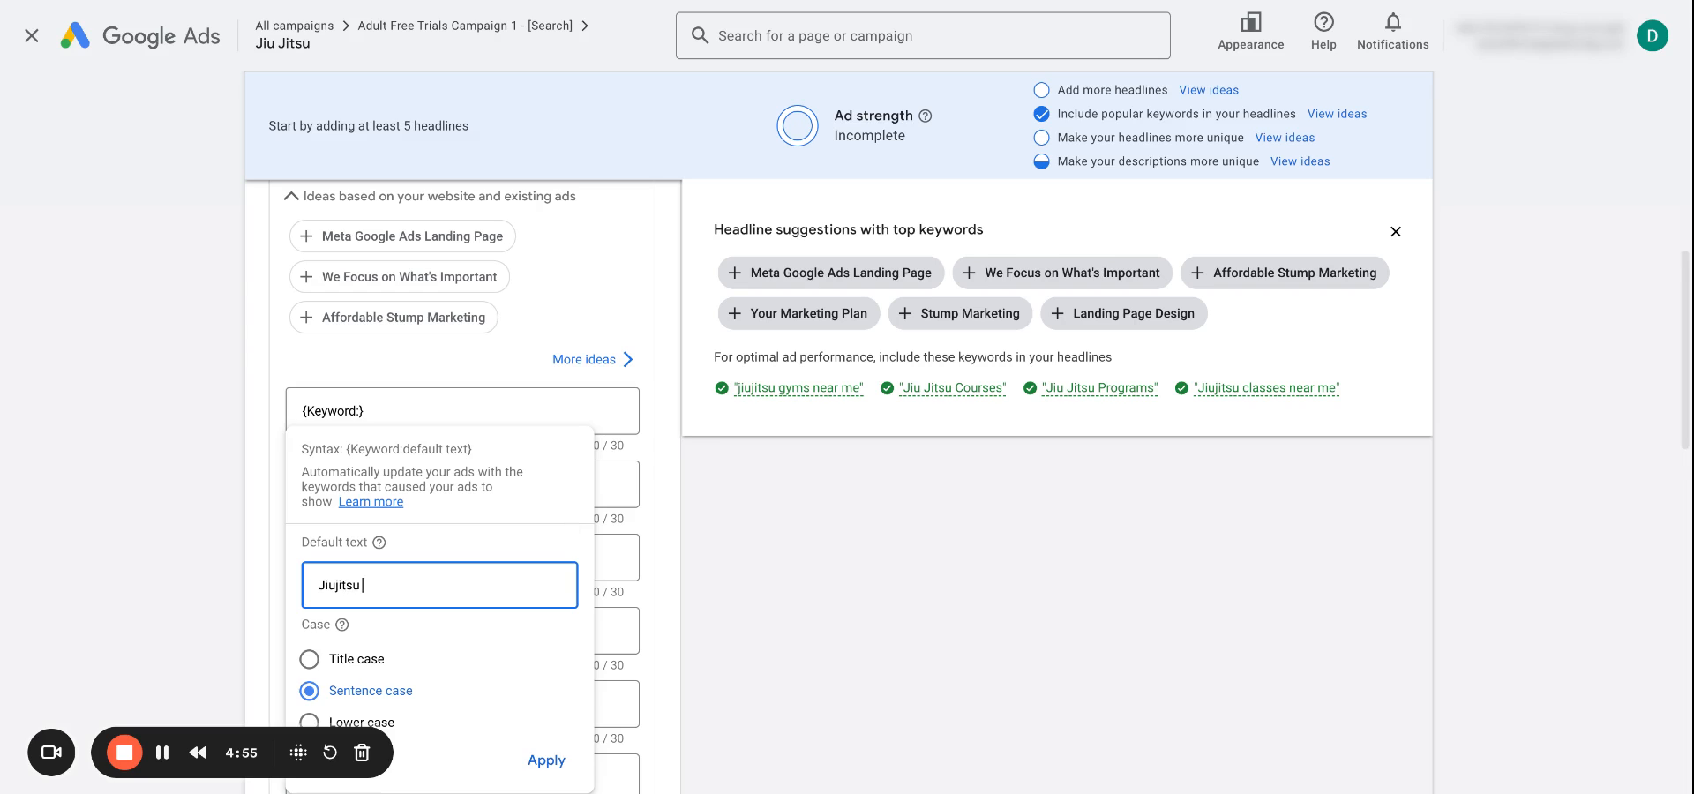
{"action": "type", "text": "Gym Nea"}
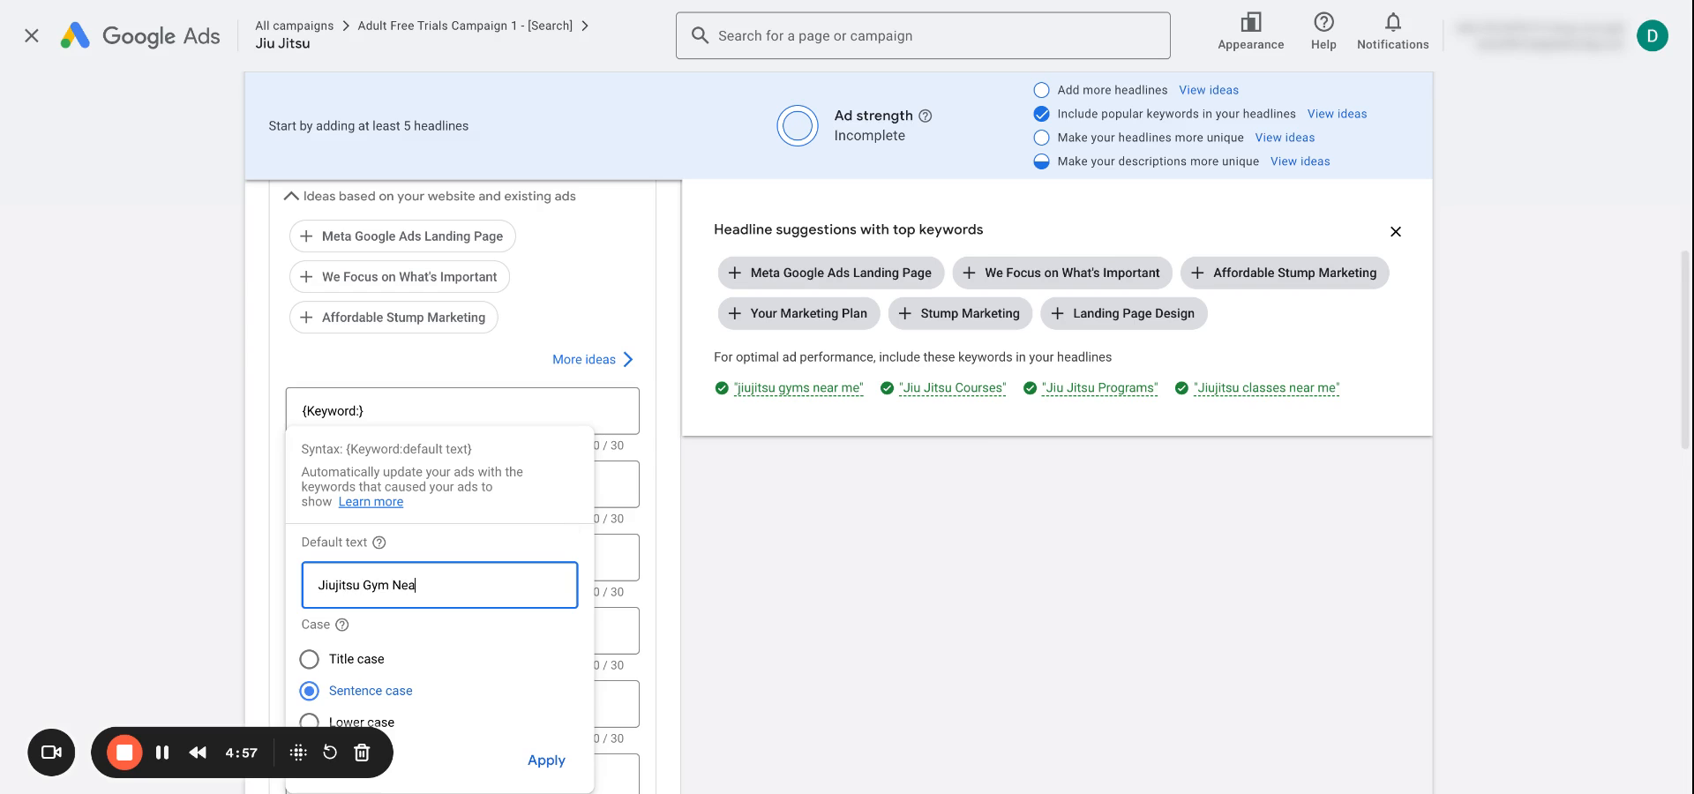
{"action": "left_click", "coordinate": [547, 759]}
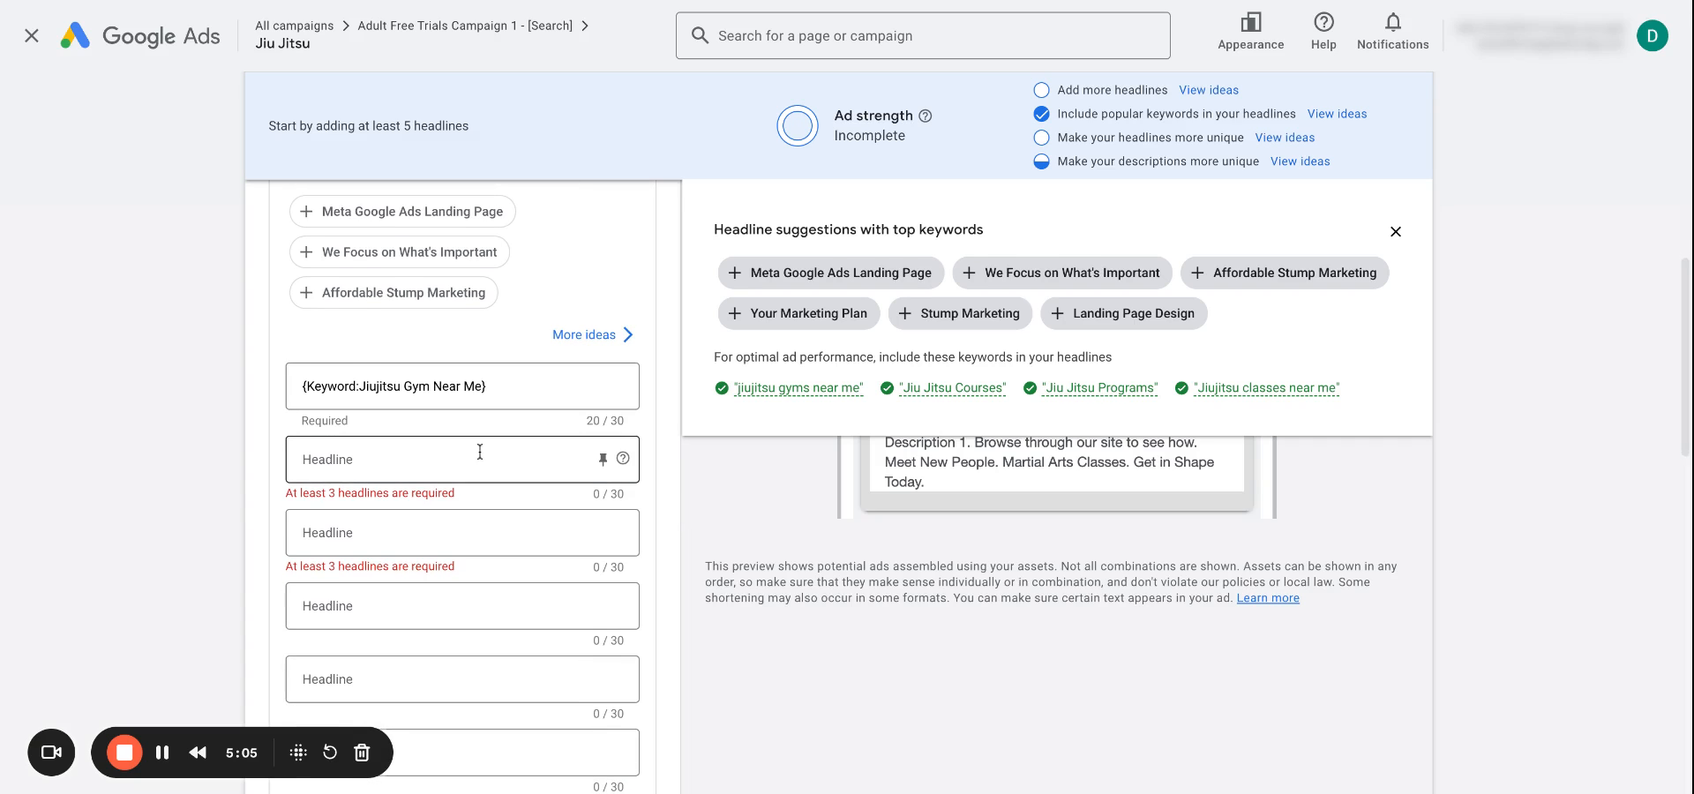
{"action": "mouse_move", "coordinate": [350, 411]}
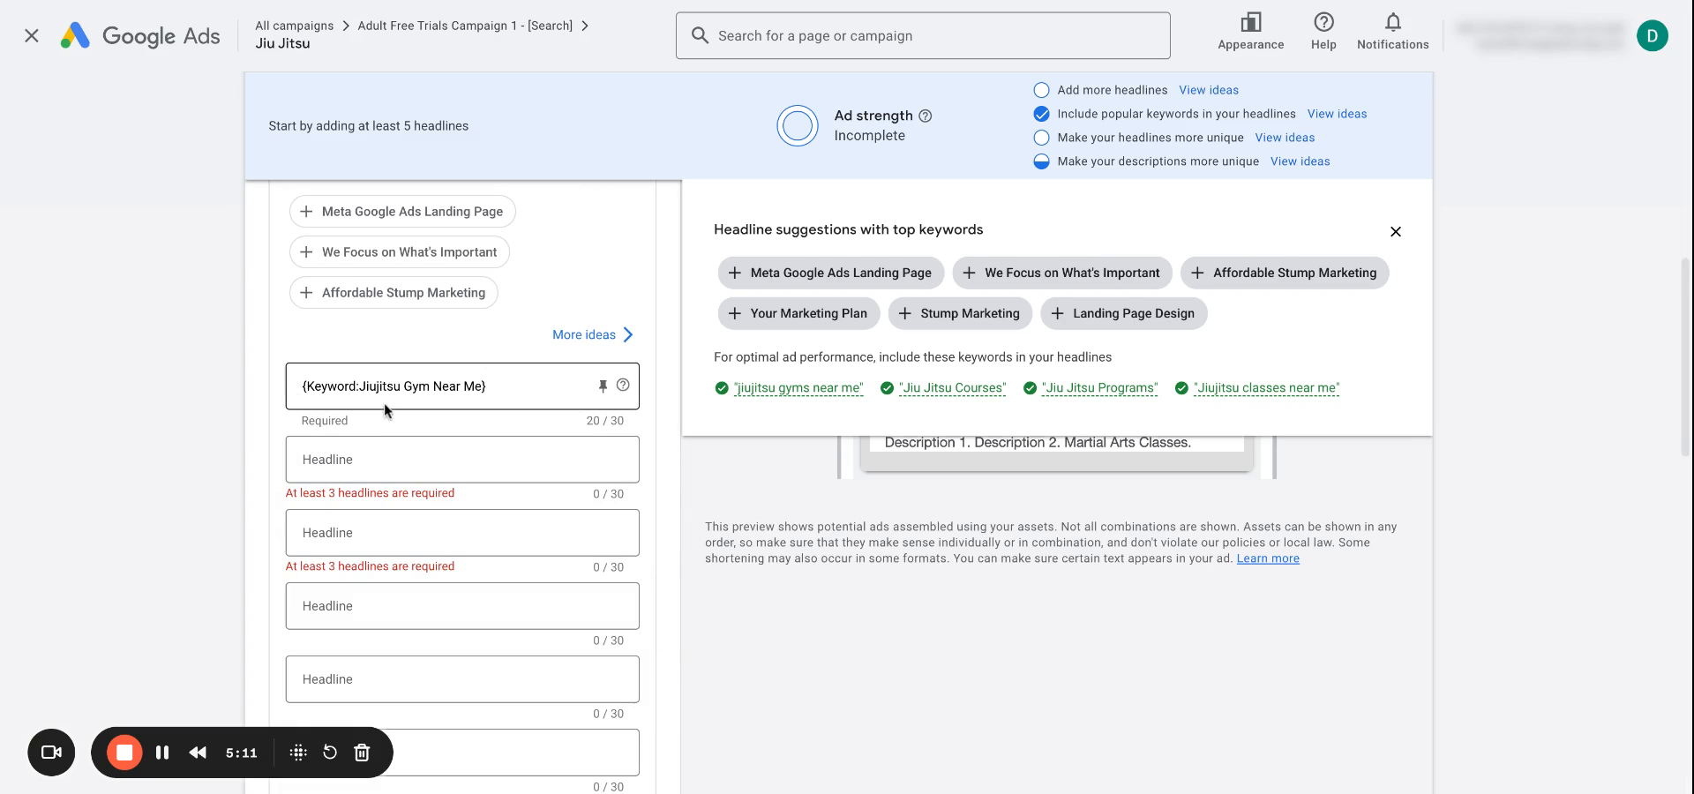
- Make the second headline a title-case keyword insertion with default text Jiujitsu Classes
{"action": "left_click", "coordinate": [462, 459]}
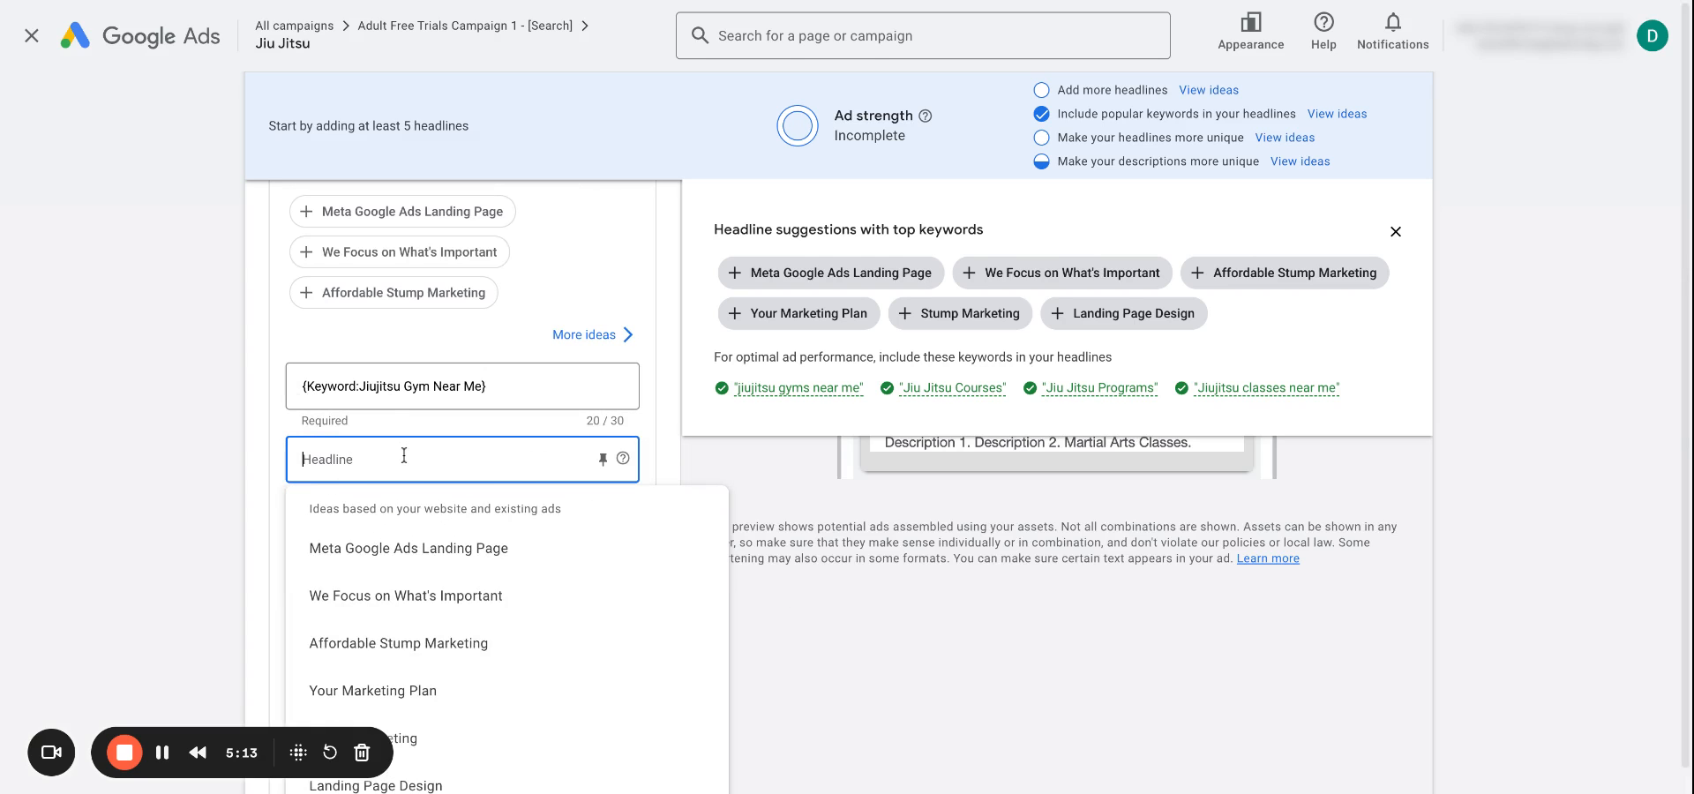
{"action": "type", "text": "{"}
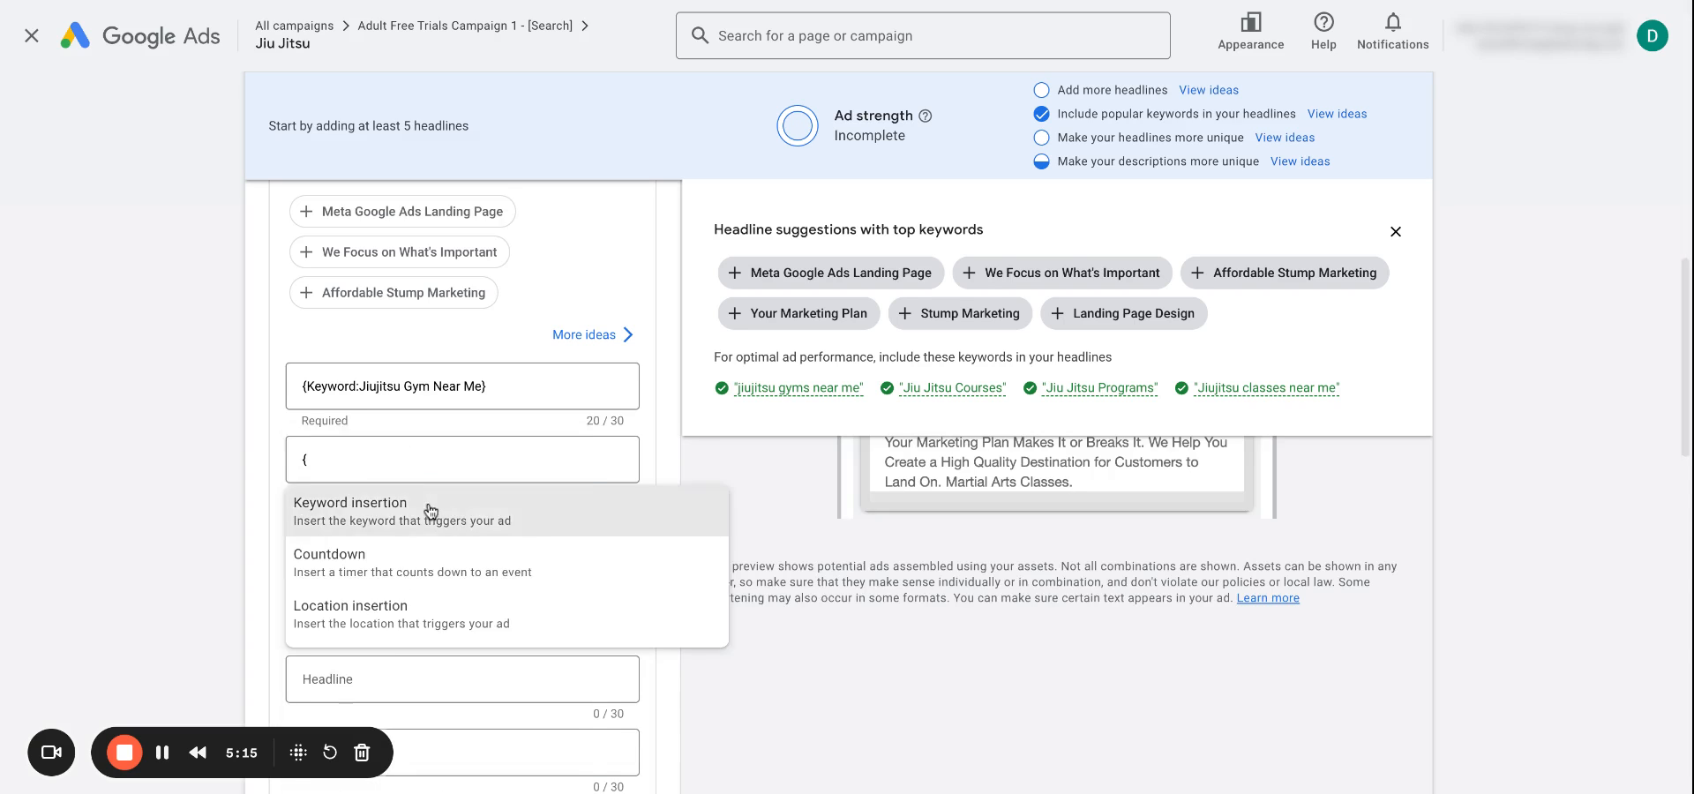
{"action": "left_click", "coordinate": [350, 503]}
{"action": "type", "text": "Jiujitsu Classes"}
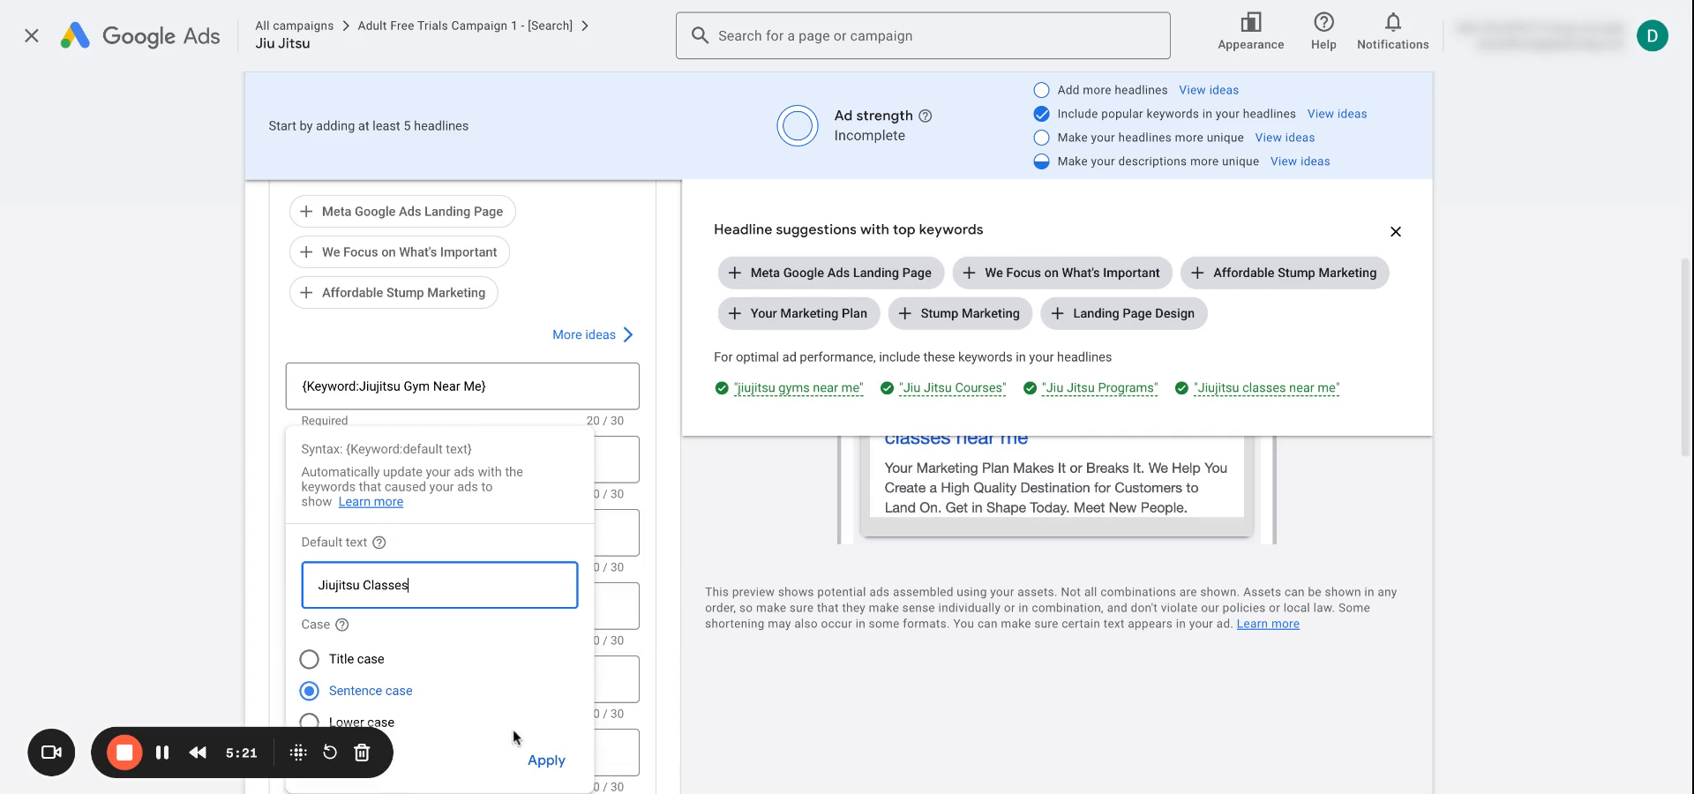
{"action": "left_click", "coordinate": [311, 661]}
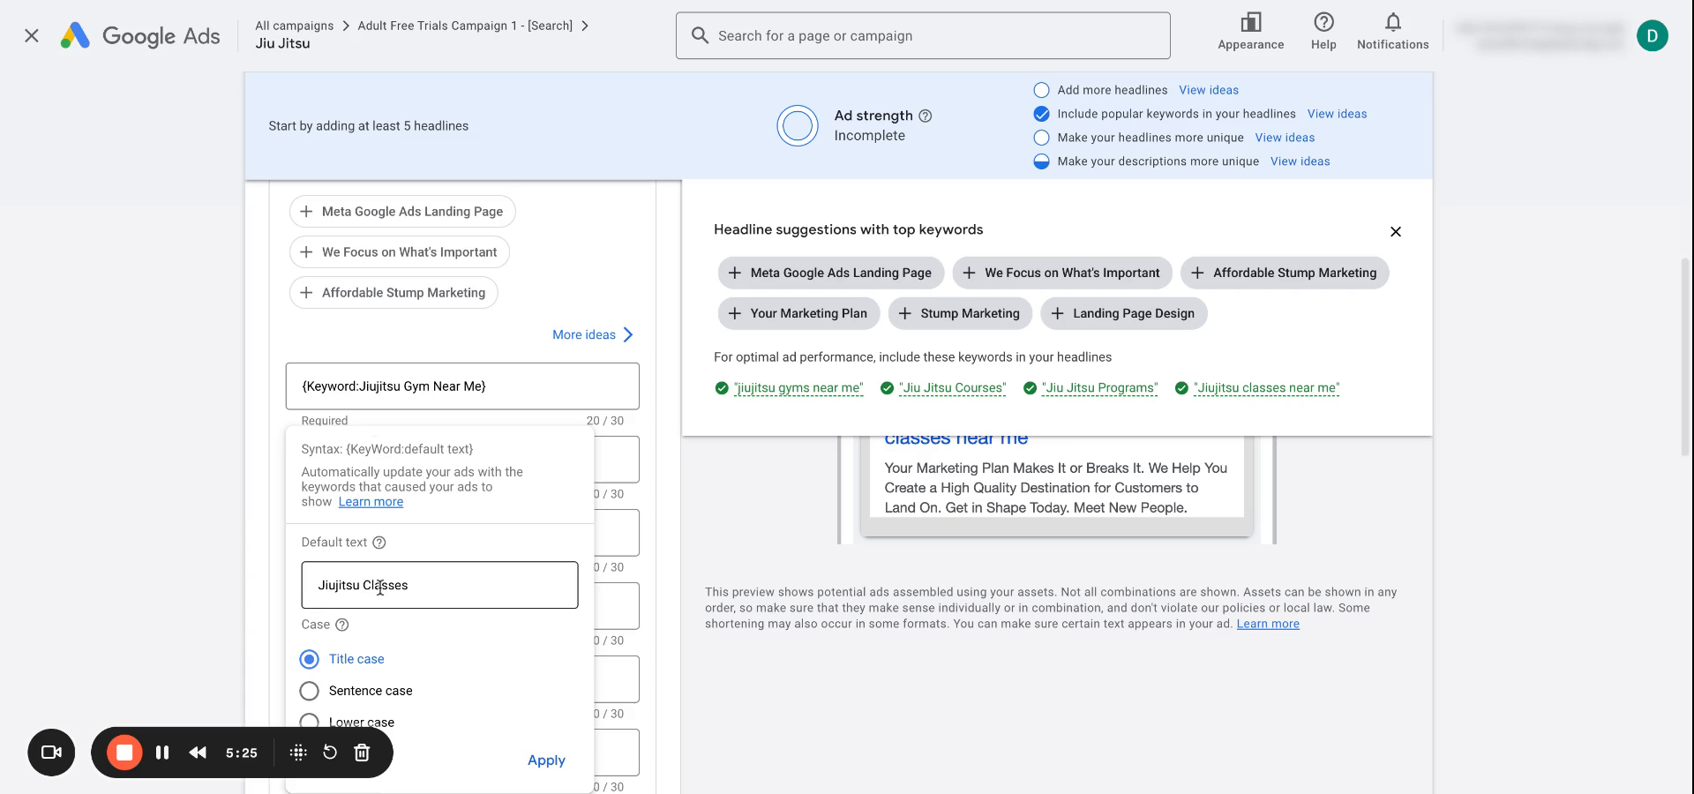
{"action": "left_click", "coordinate": [311, 690]}
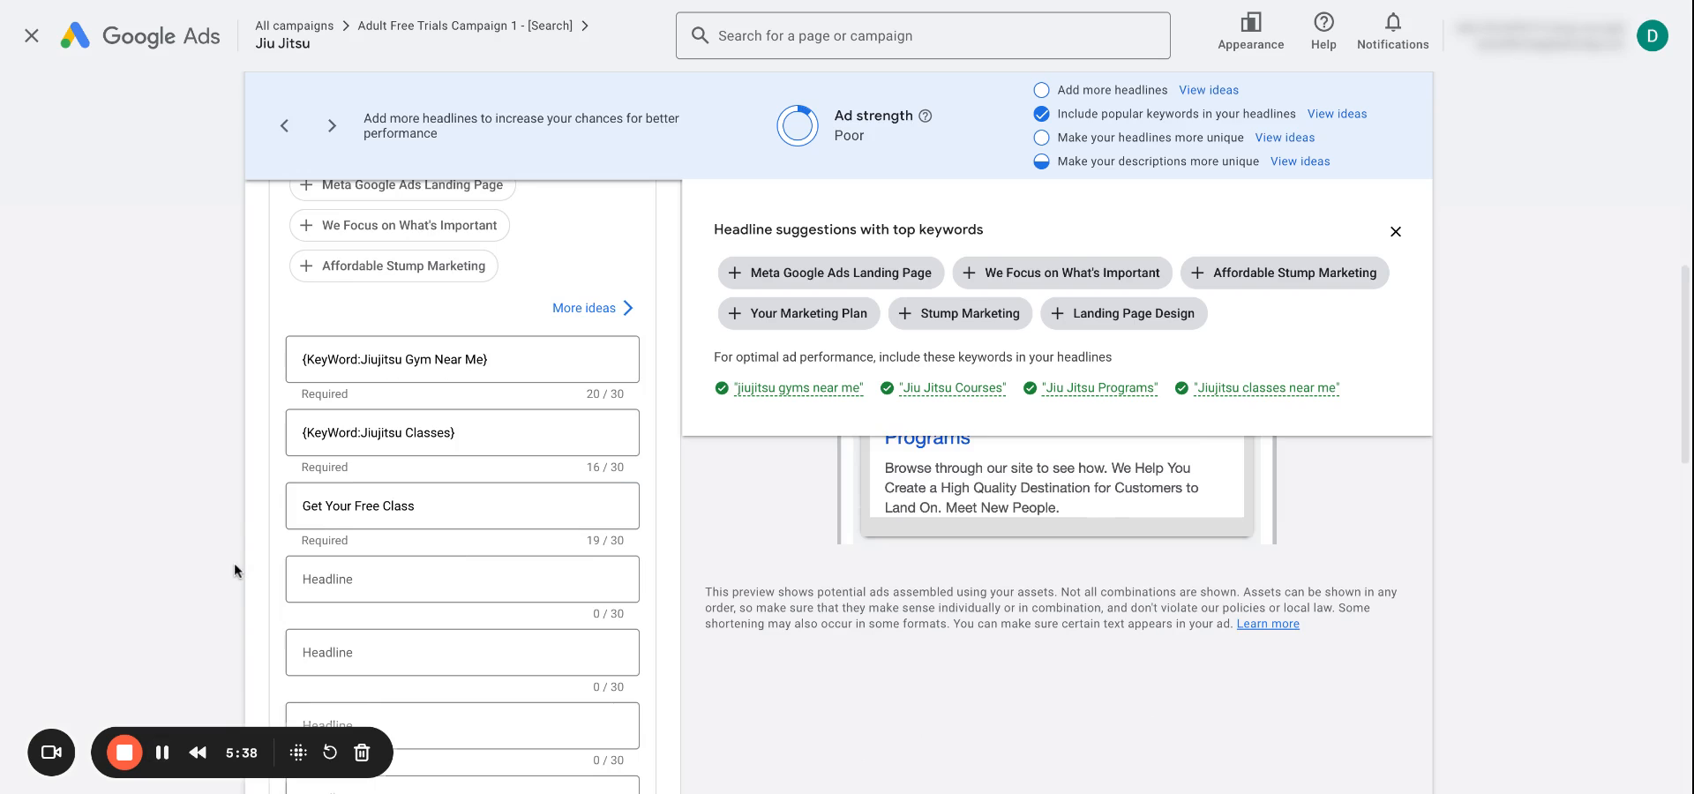
{"action": "left_click", "coordinate": [431, 505]}
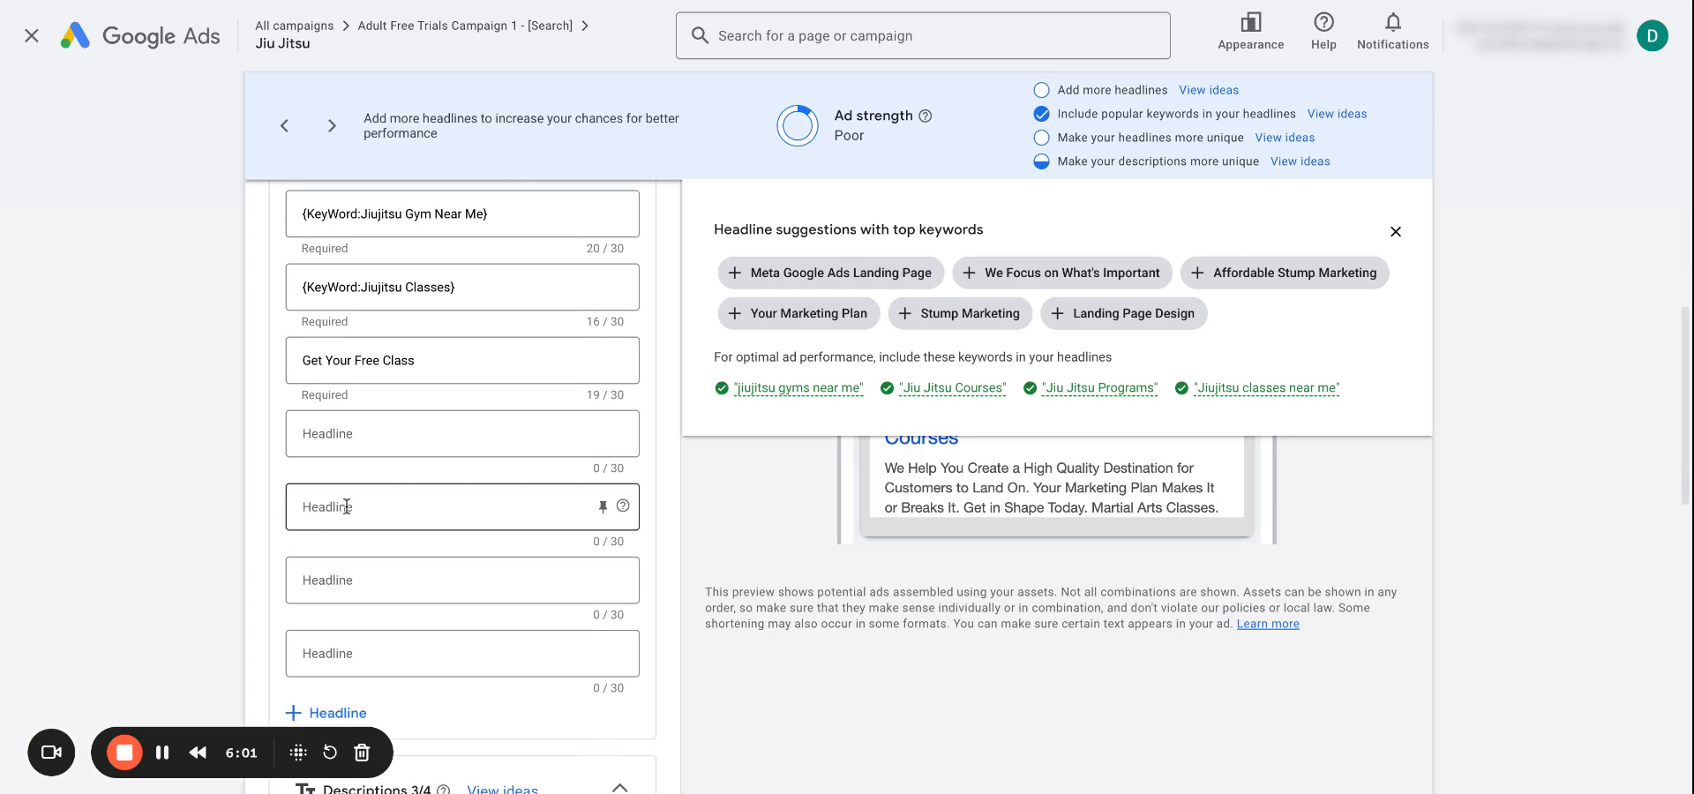
{"action": "mouse_move", "coordinate": [597, 378]}
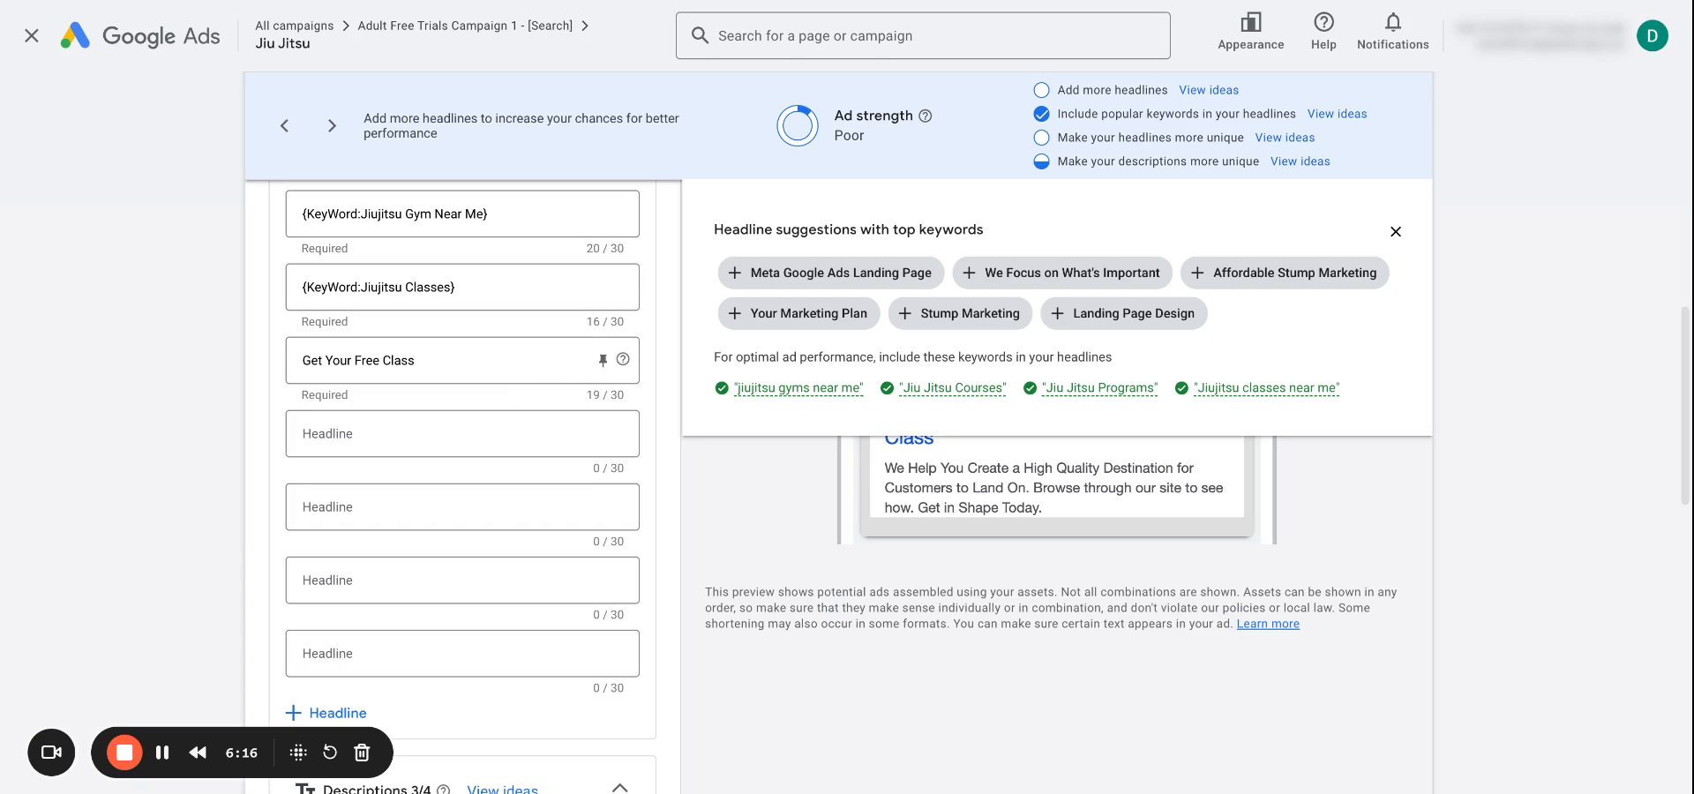
{"action": "left_click", "coordinate": [494, 435]}
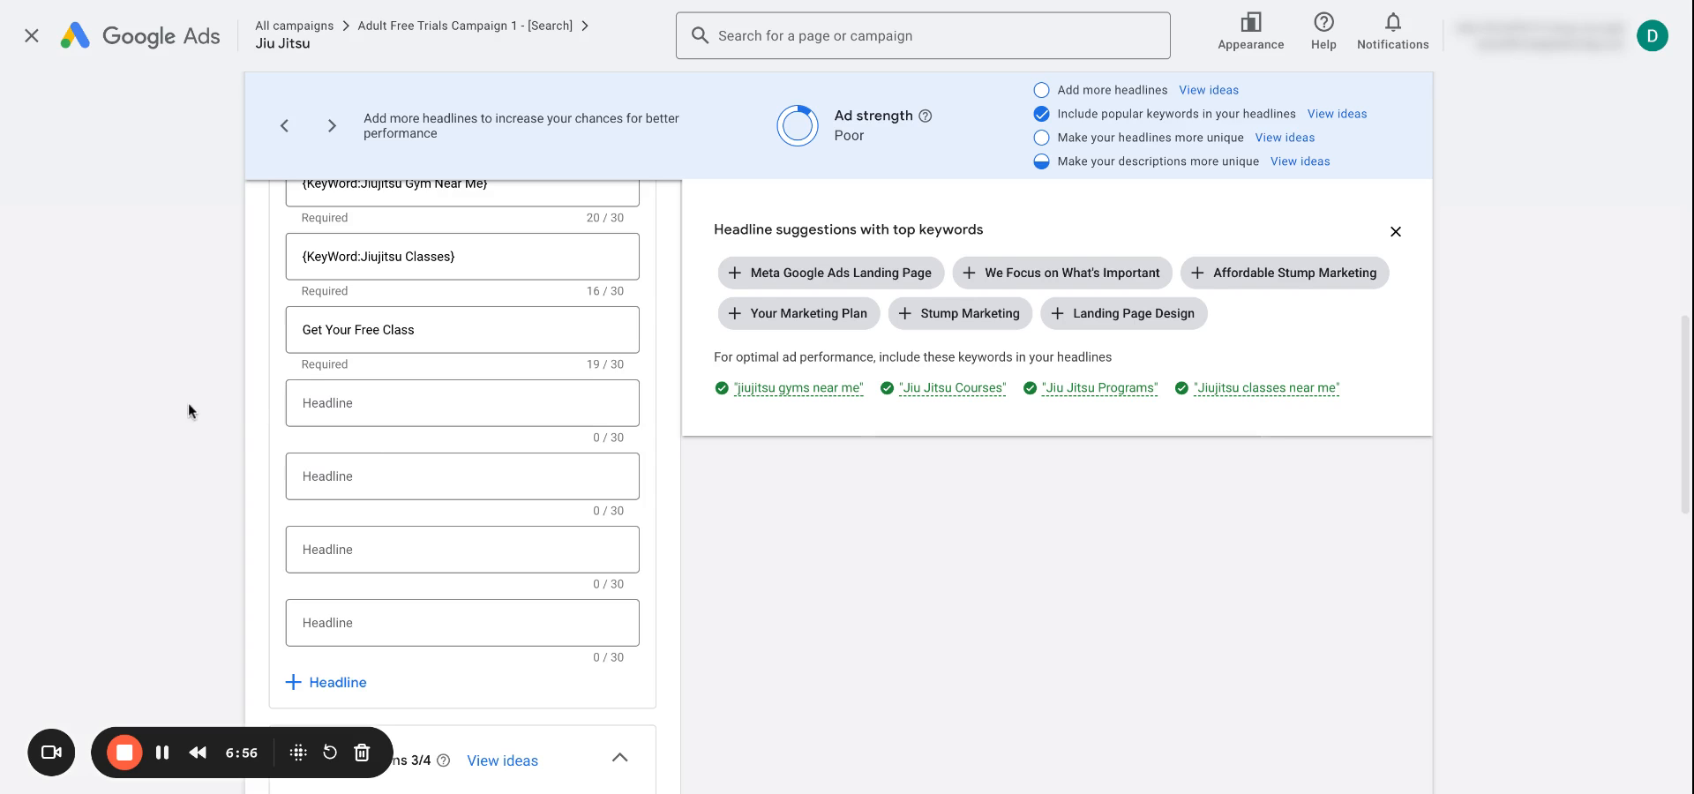
{"action": "left_click", "coordinate": [463, 402]}
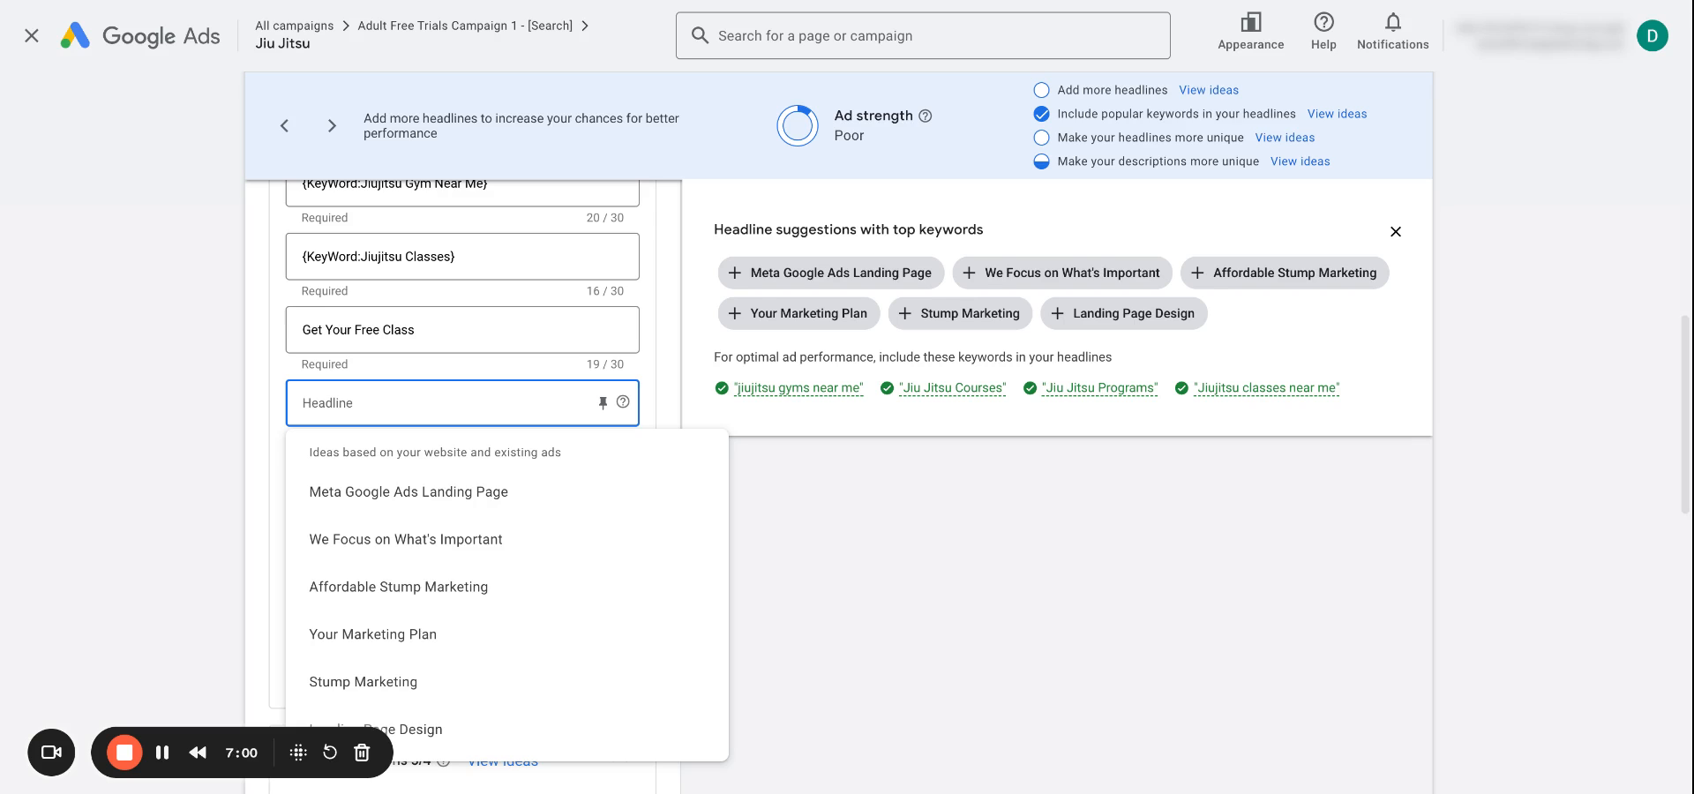
- Set the fourth headline to a City location insertion with default text Jiujitsu Gym Toronto
{"action": "type", "text": "{"}
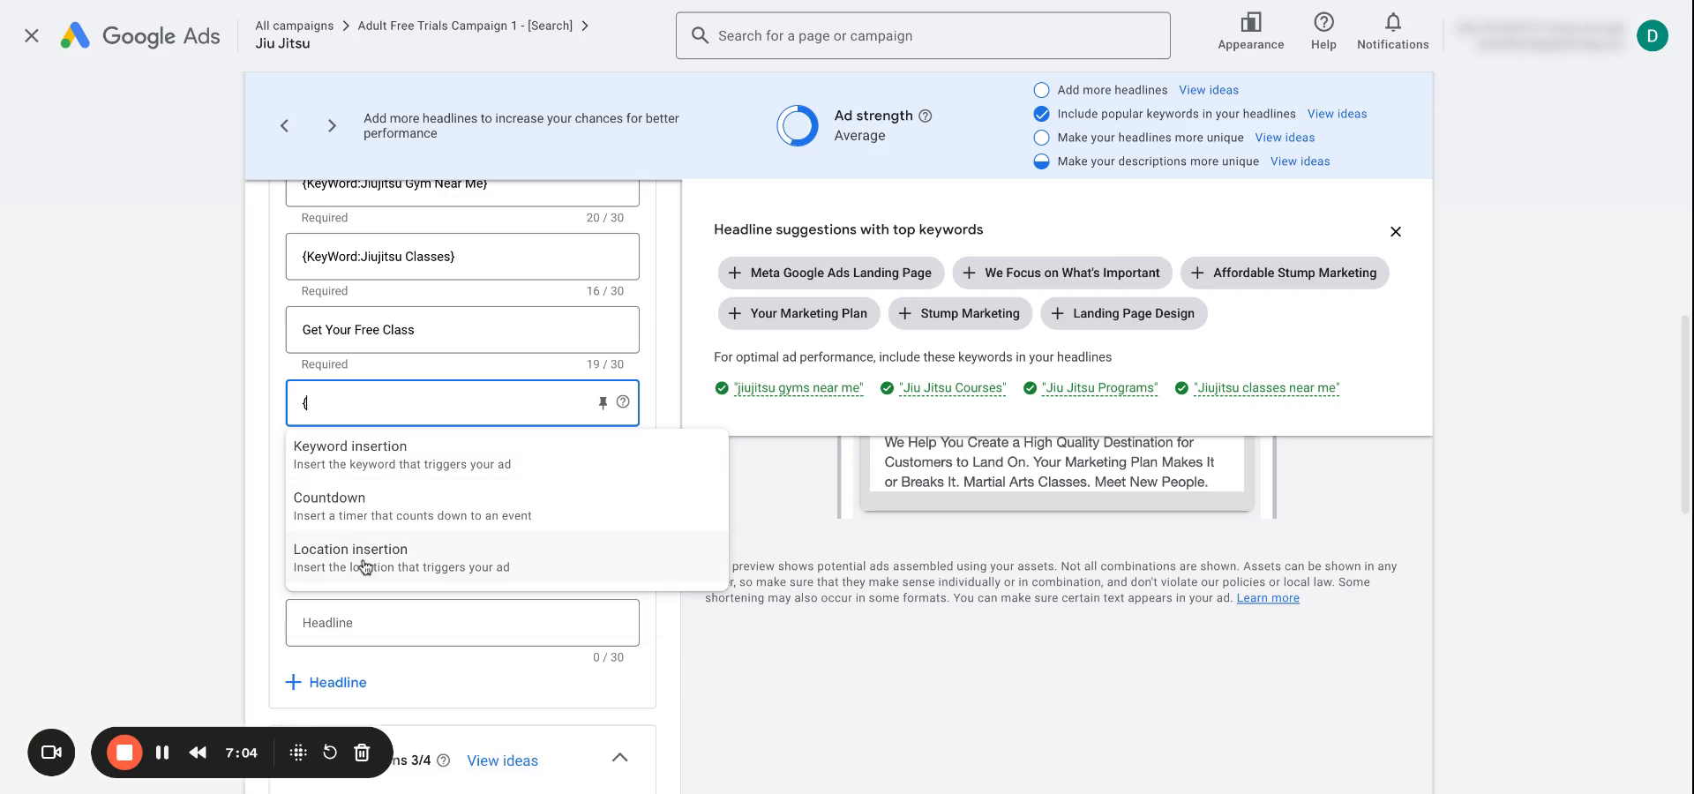
{"action": "left_click", "coordinate": [350, 551]}
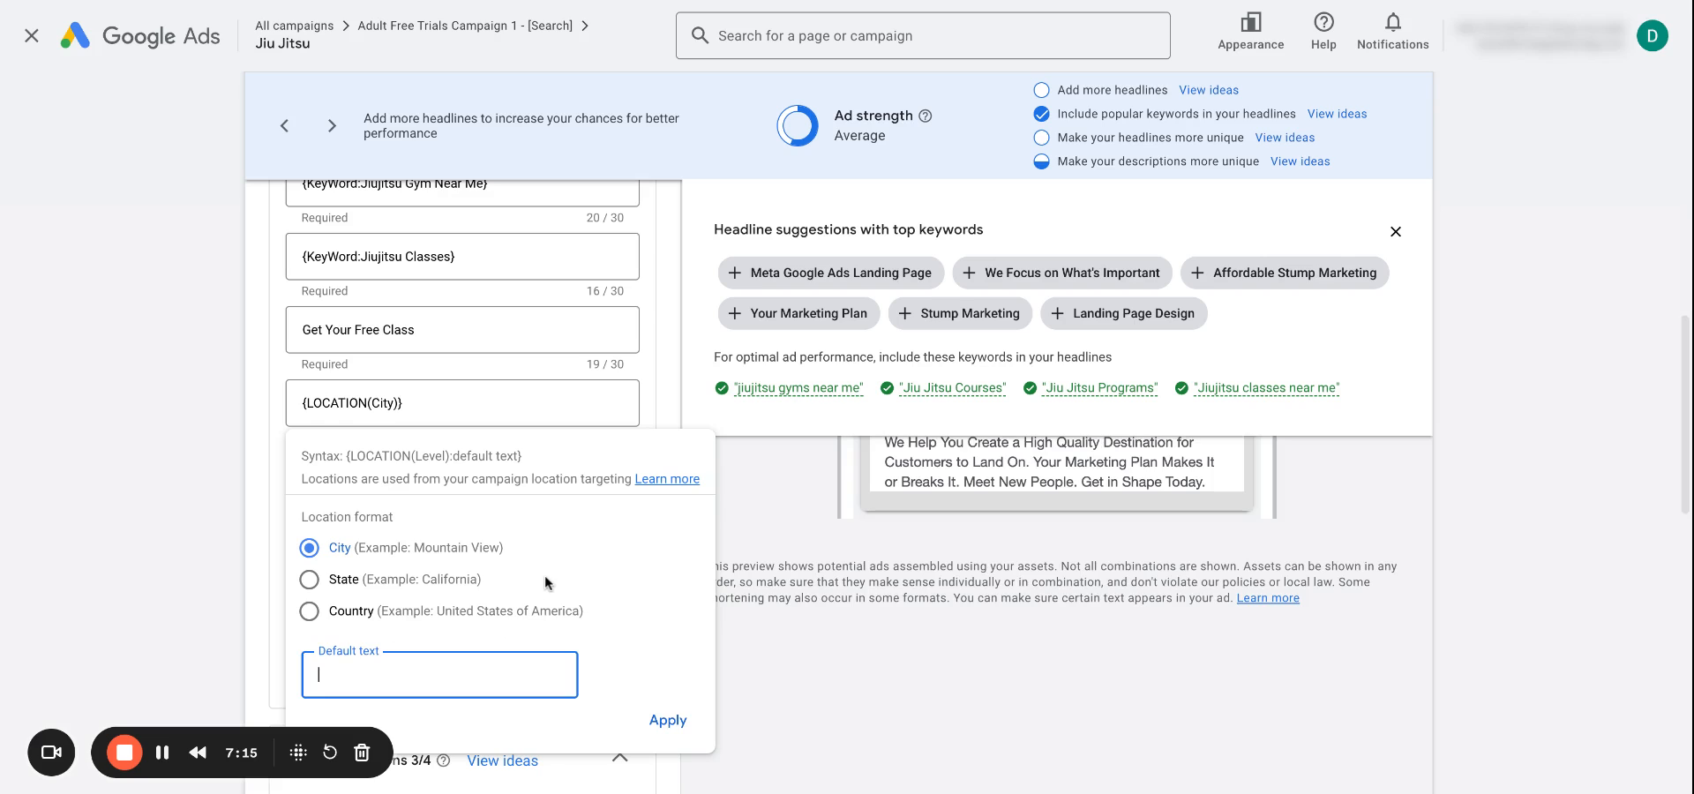
{"action": "type", "text": "Jiujitsu Gym Toronto"}
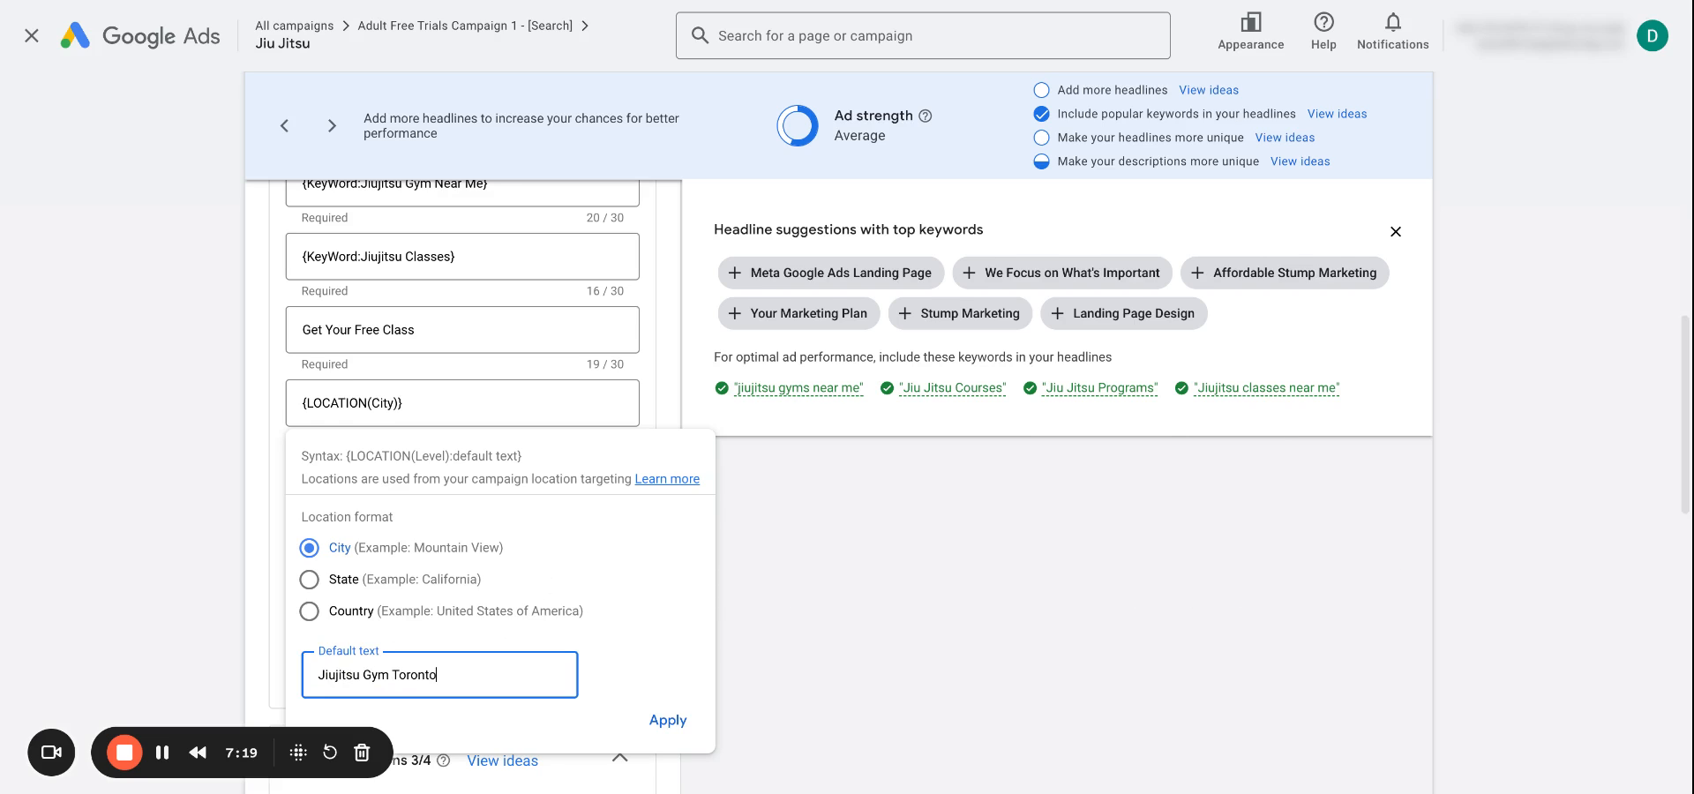
{"action": "left_click", "coordinate": [667, 720]}
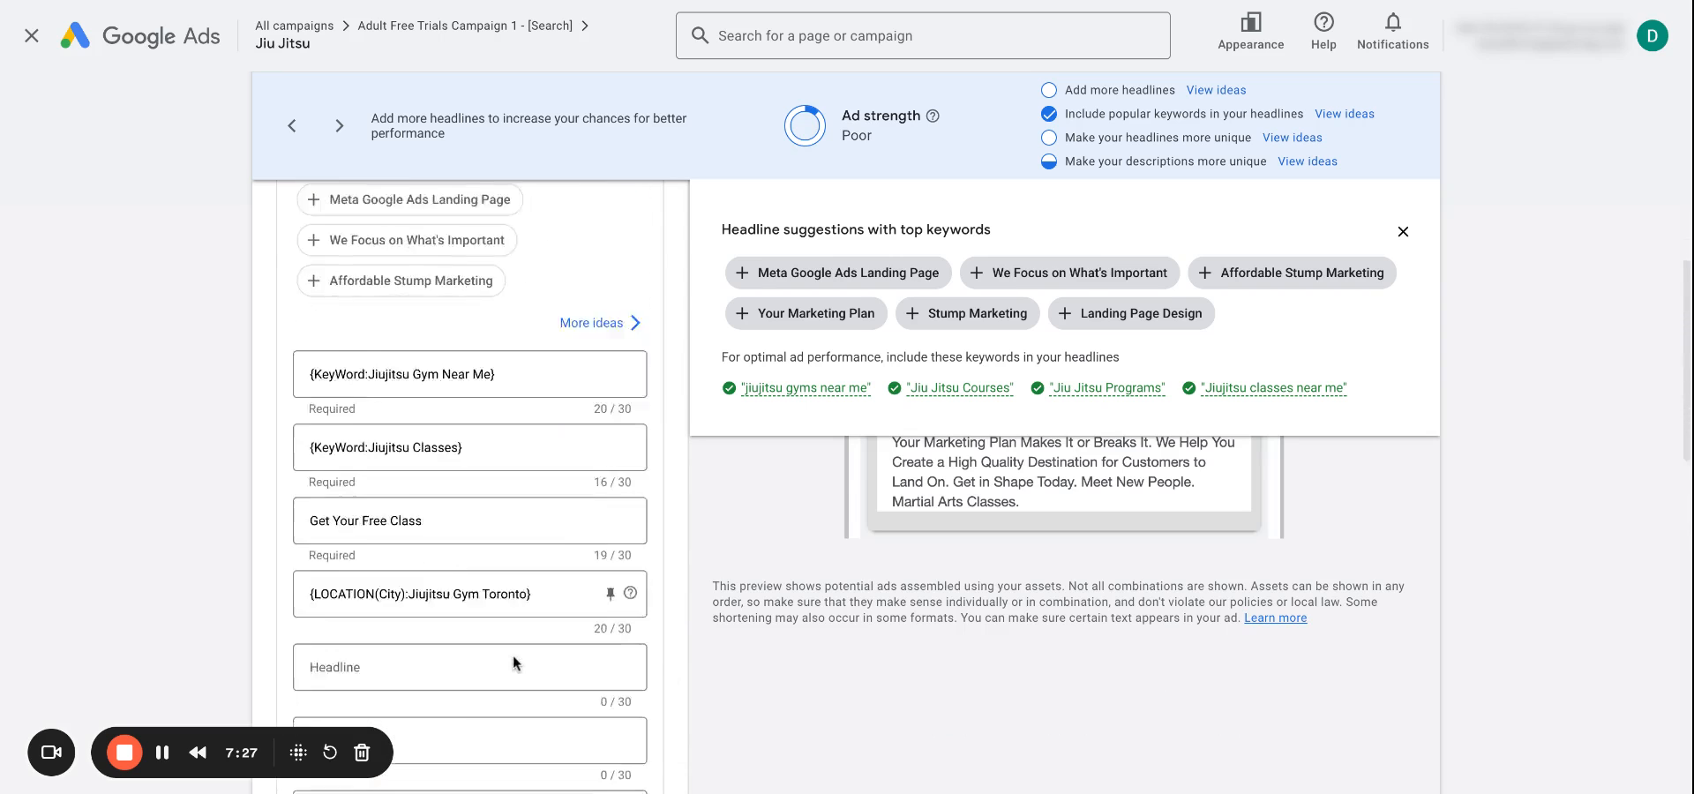
{"action": "scroll", "scroll_direction": "down", "scroll_amount": 3}
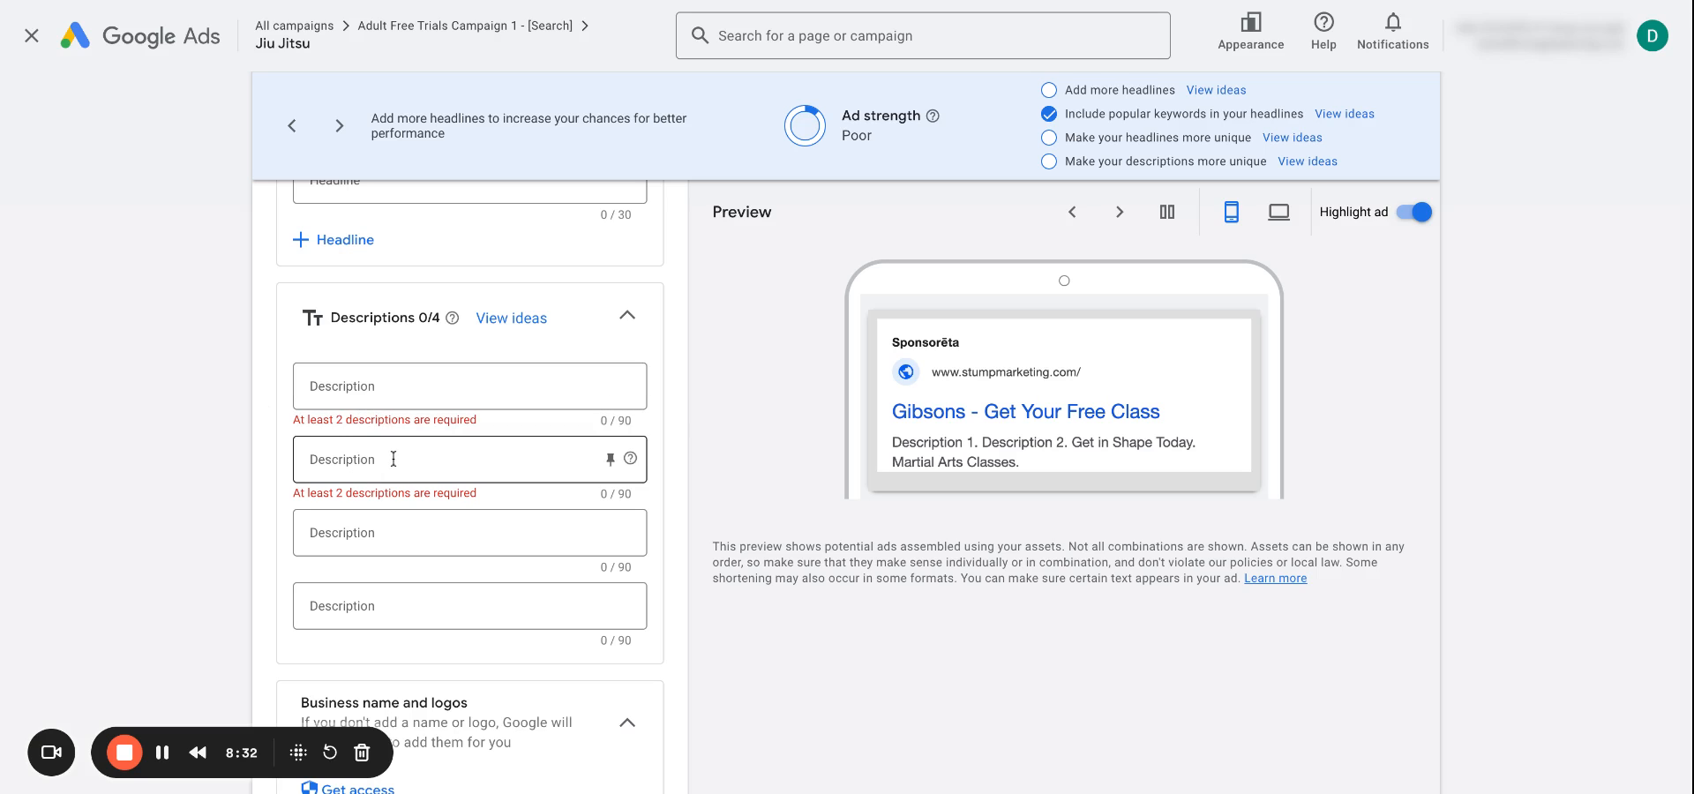
{"action": "scroll", "scroll_direction": "down", "scroll_amount": 3}
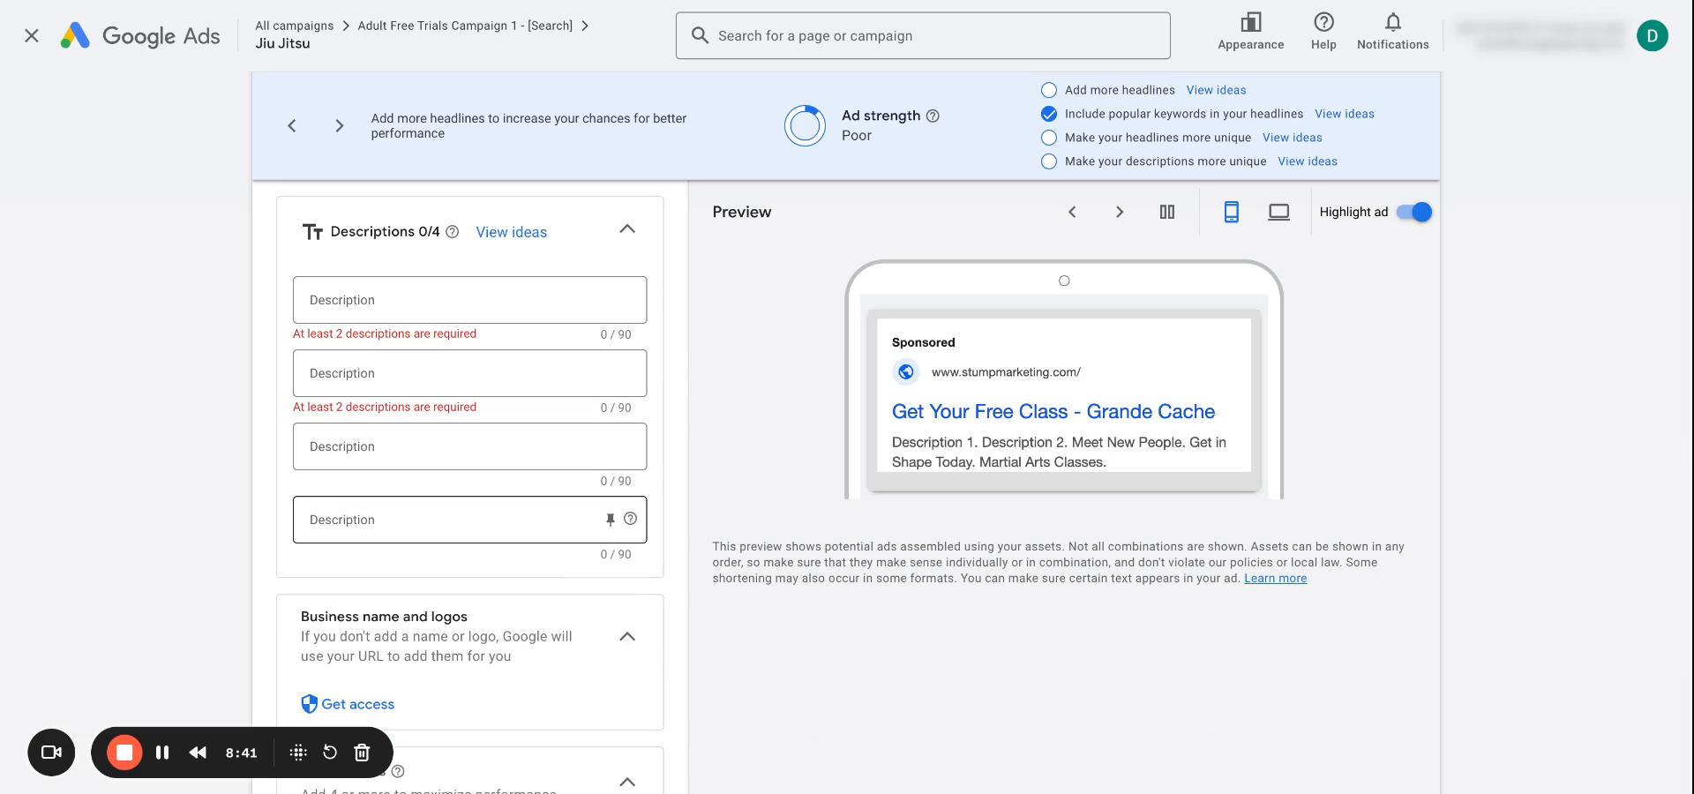
{"action": "scroll", "scroll_direction": "down", "scroll_amount": 3}
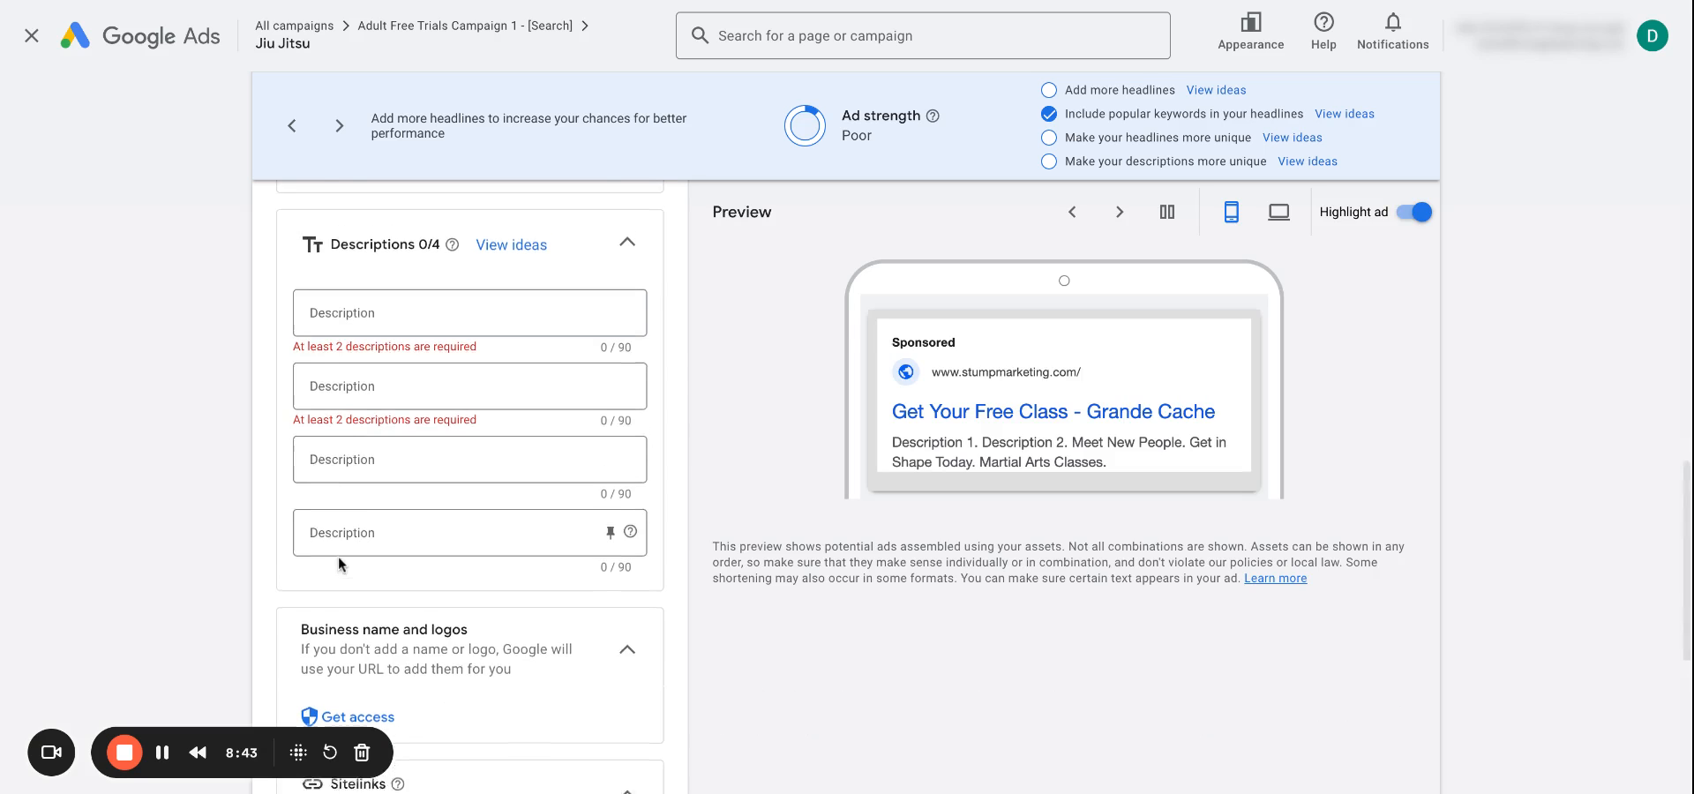
{"action": "scroll", "scroll_direction": "down", "scroll_amount": 3}
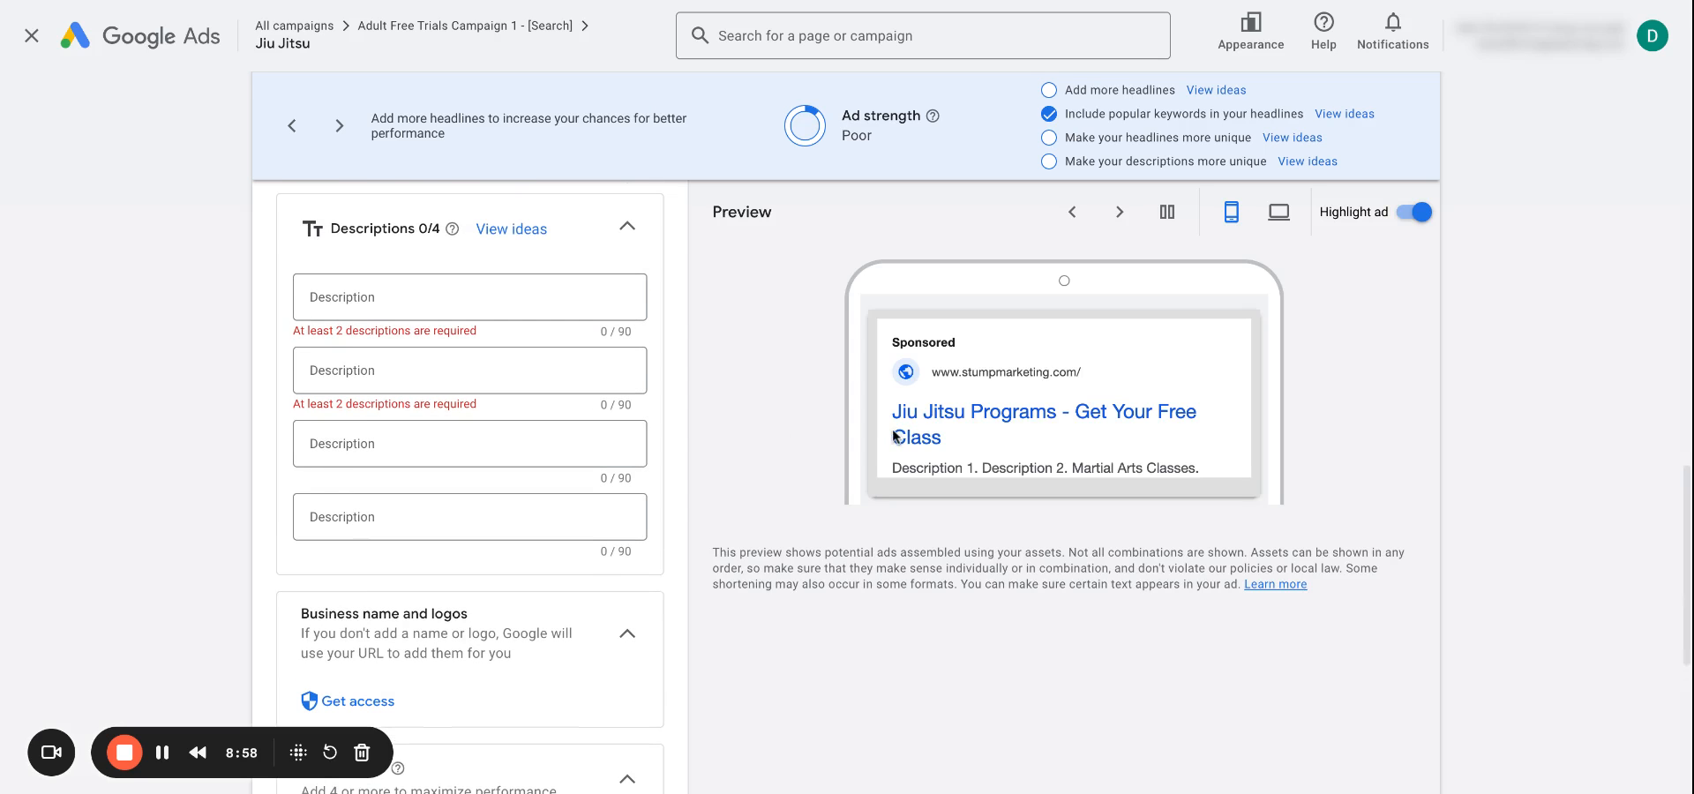
{"action": "mouse_move", "coordinate": [822, 466]}
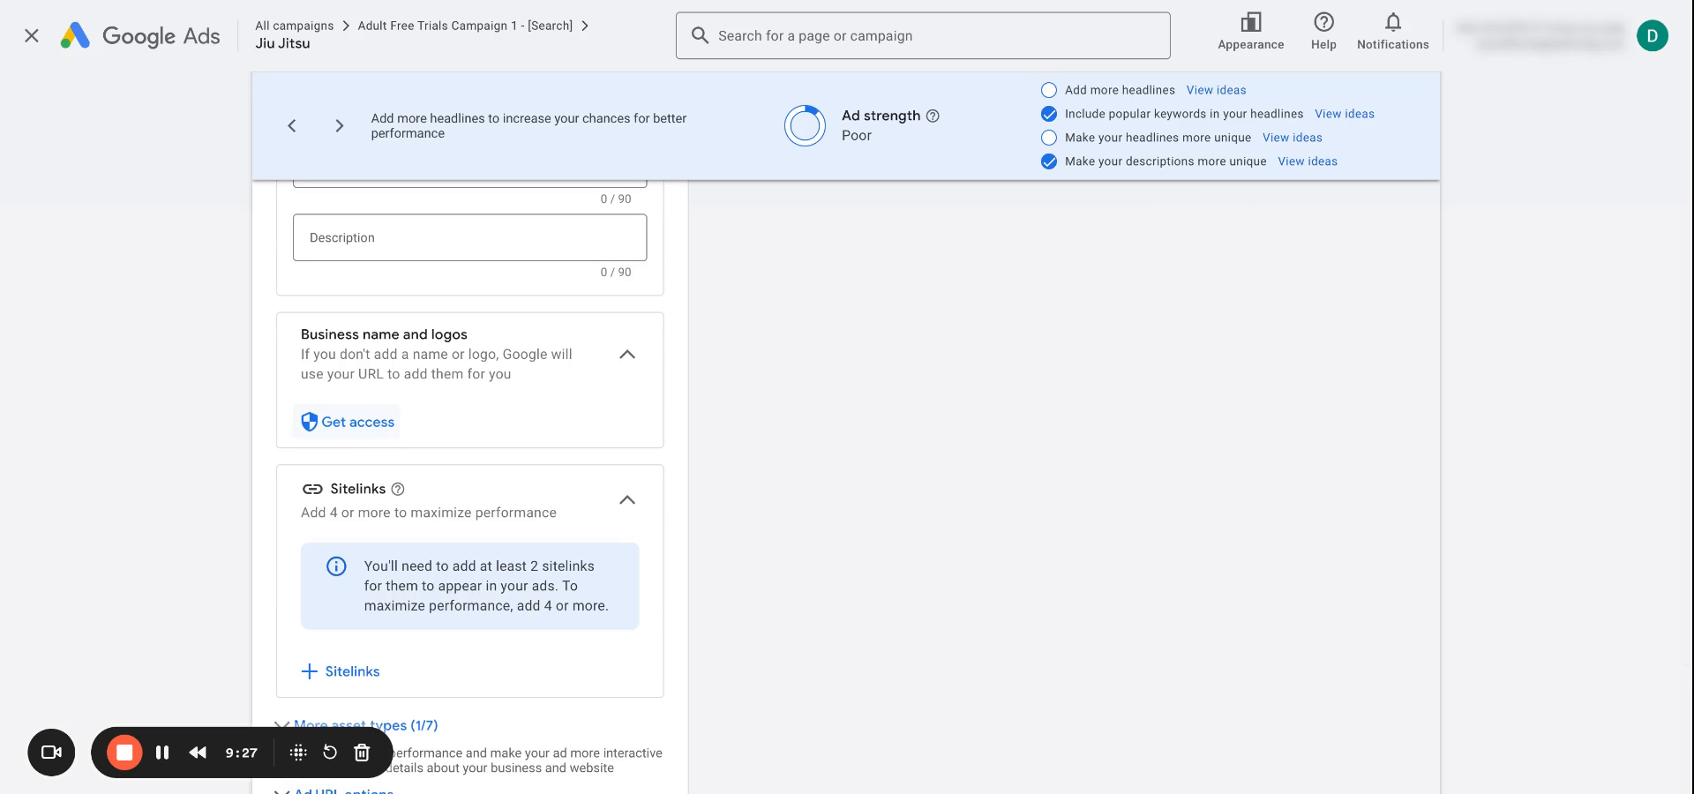
- Scroll past the asset sections and save the finished responsive search ad
{"action": "scroll", "scroll_direction": "down", "scroll_amount": 3}
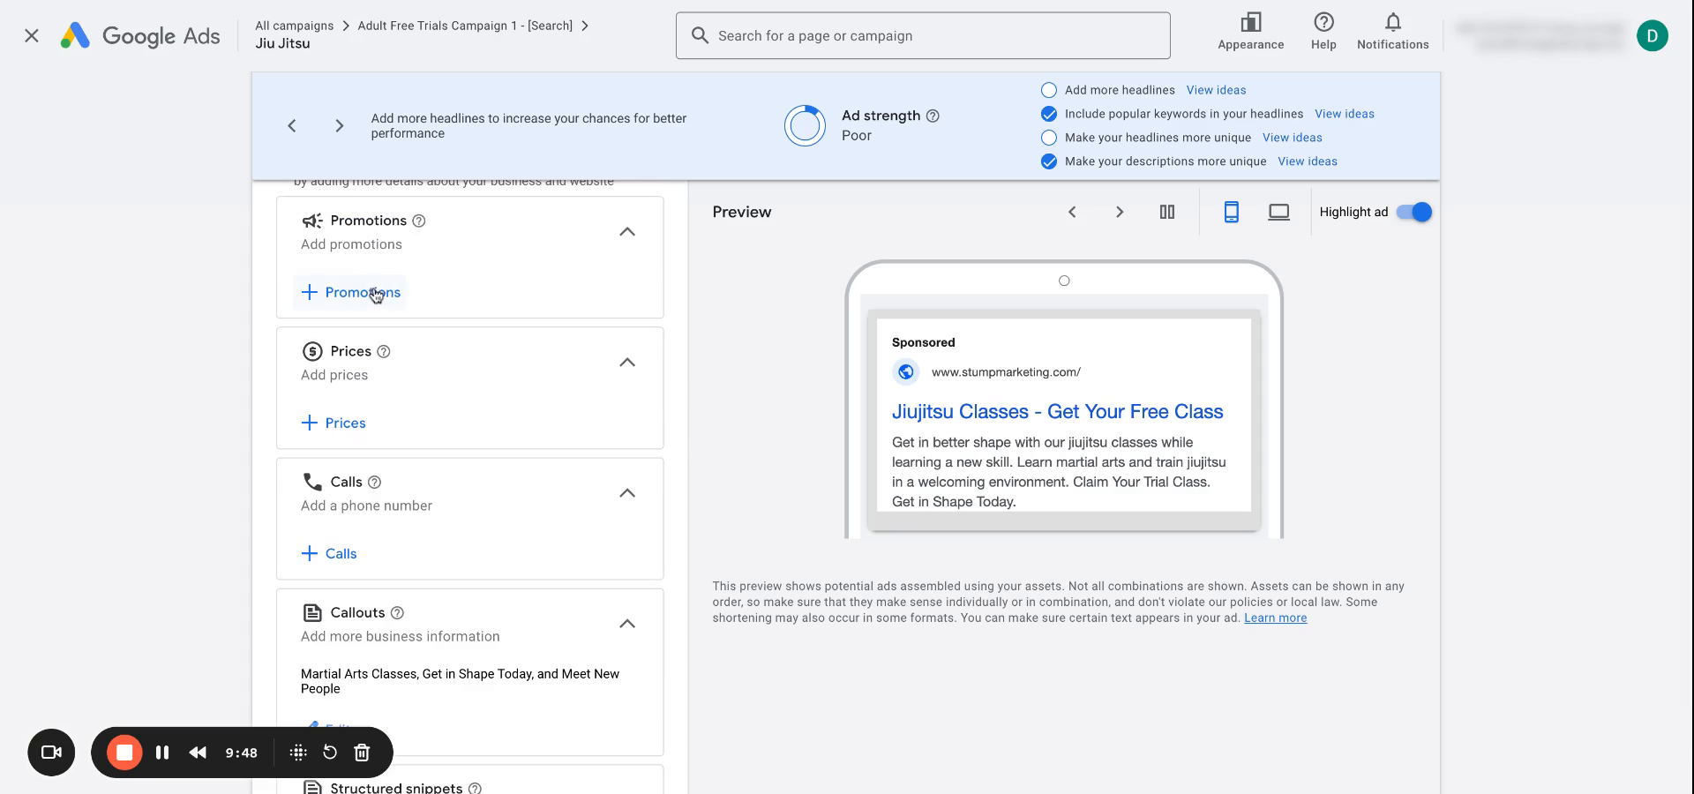
{"action": "mouse_move", "coordinate": [374, 293]}
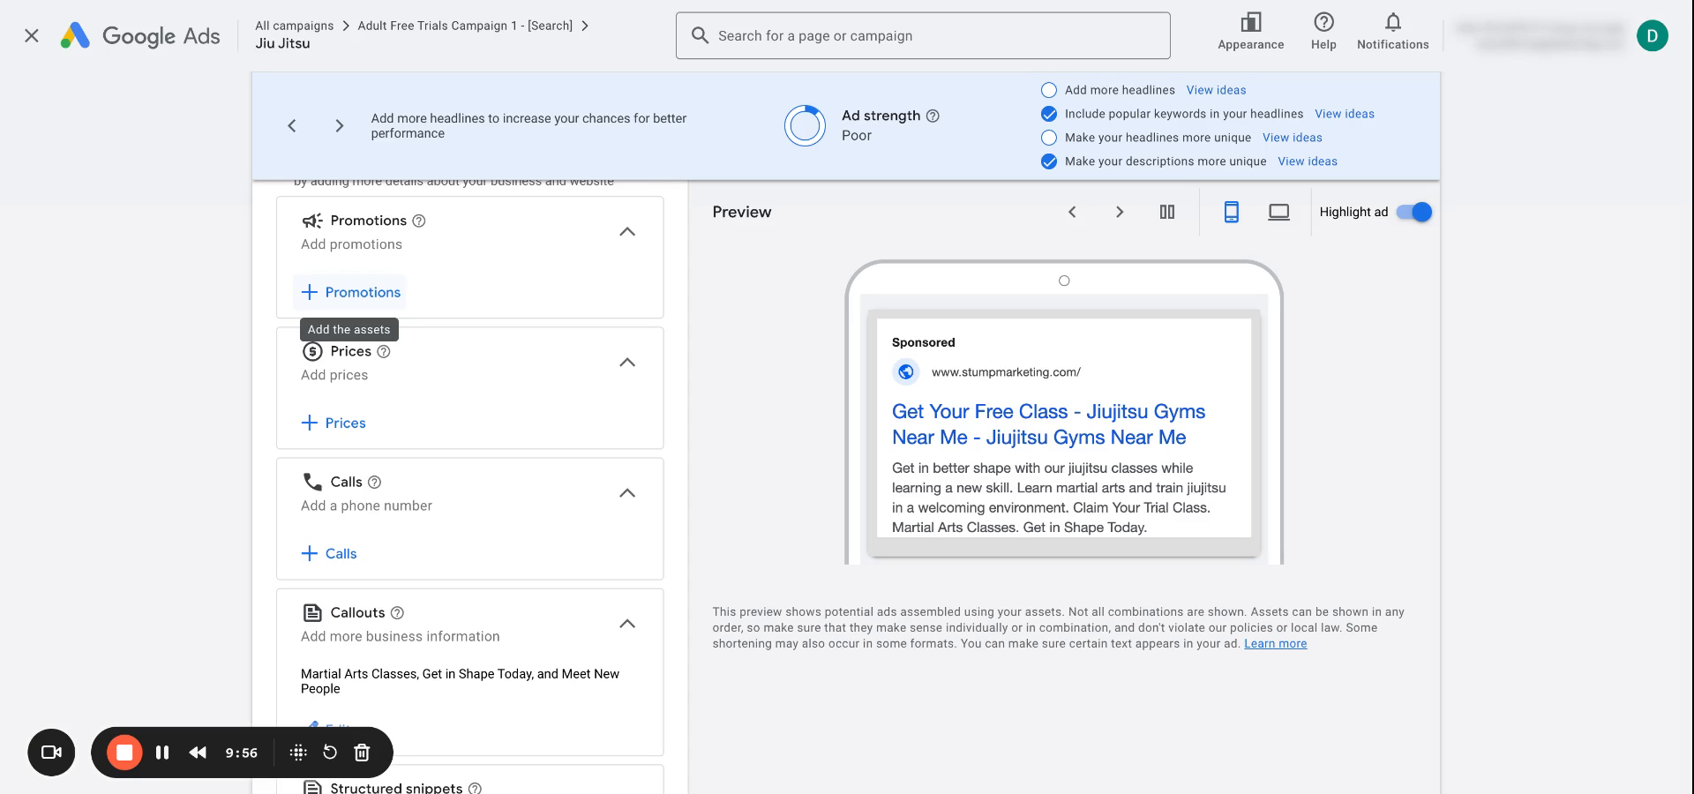
{"action": "mouse_move", "coordinate": [512, 309]}
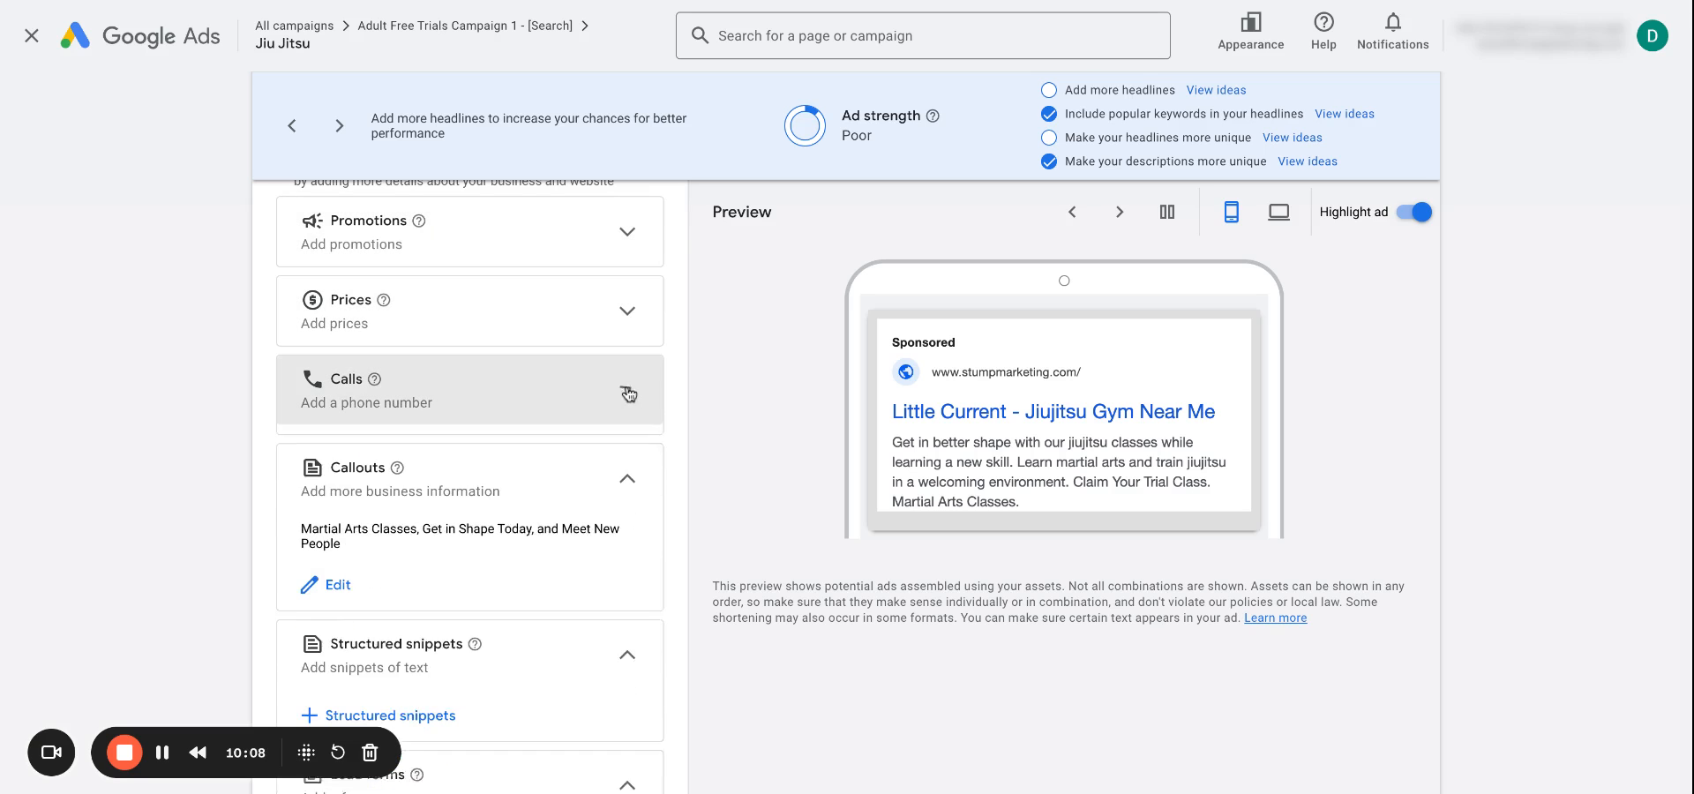
{"action": "scroll", "scroll_direction": "down", "scroll_amount": 3}
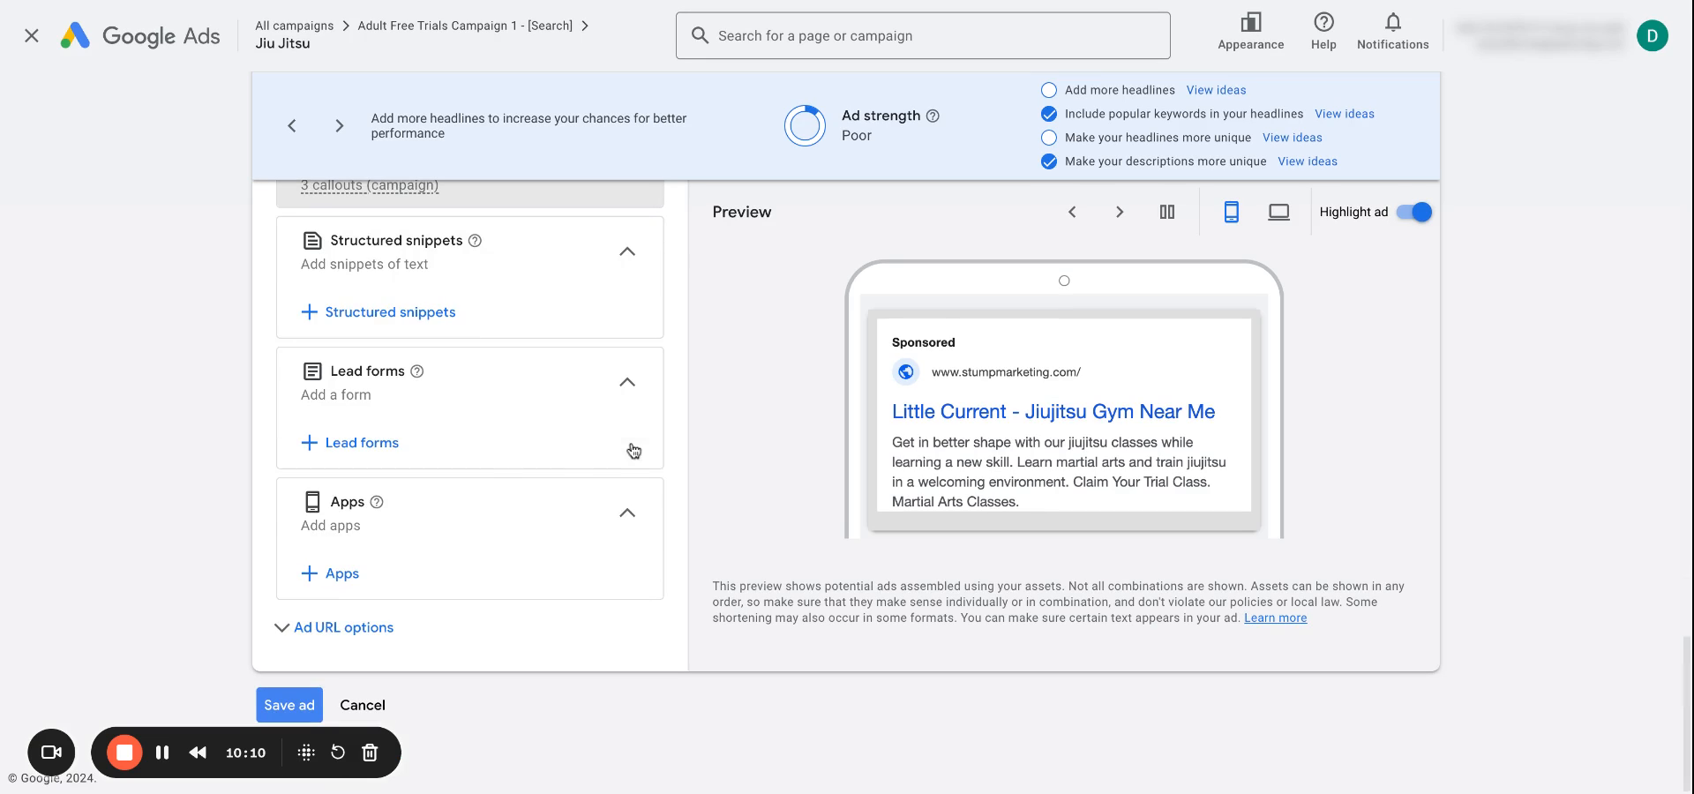
{"action": "left_click", "coordinate": [289, 706]}
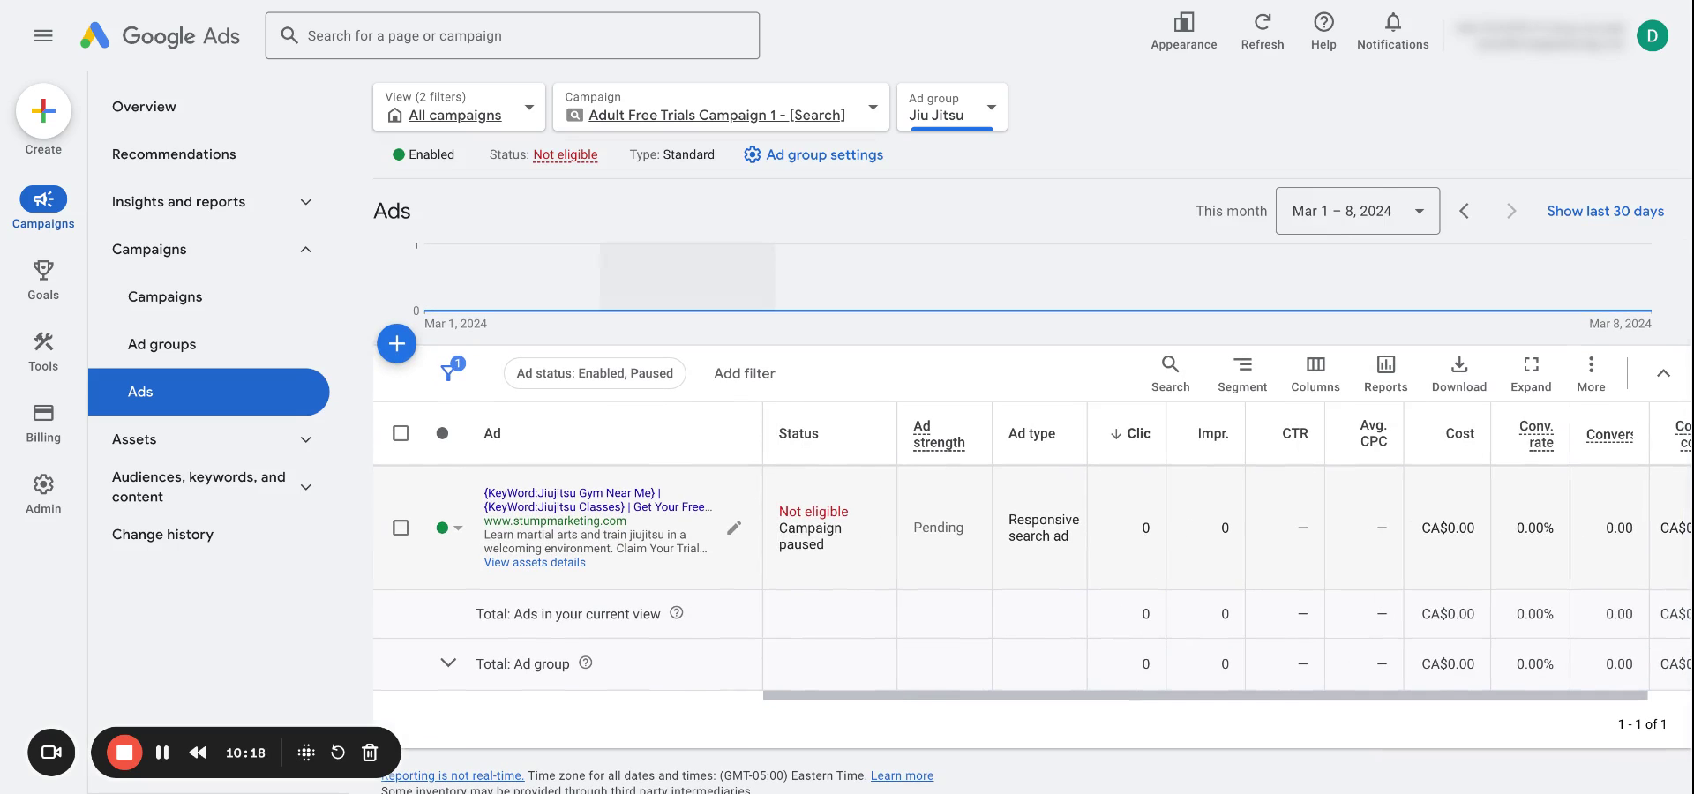
{"action": "mouse_move", "coordinate": [944, 571]}
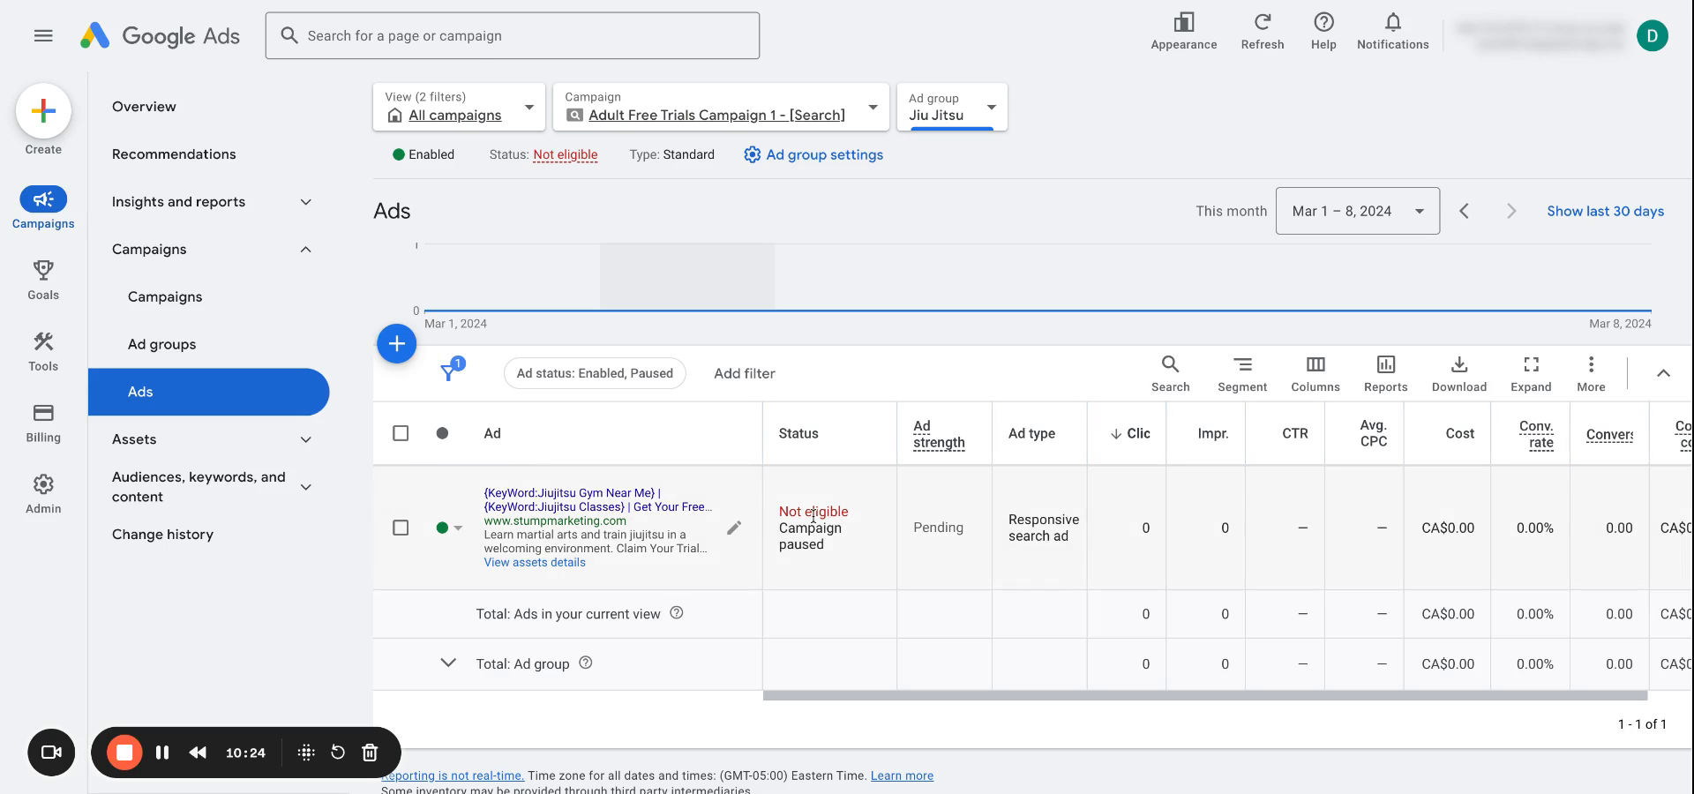
{"action": "mouse_move", "coordinate": [723, 427]}
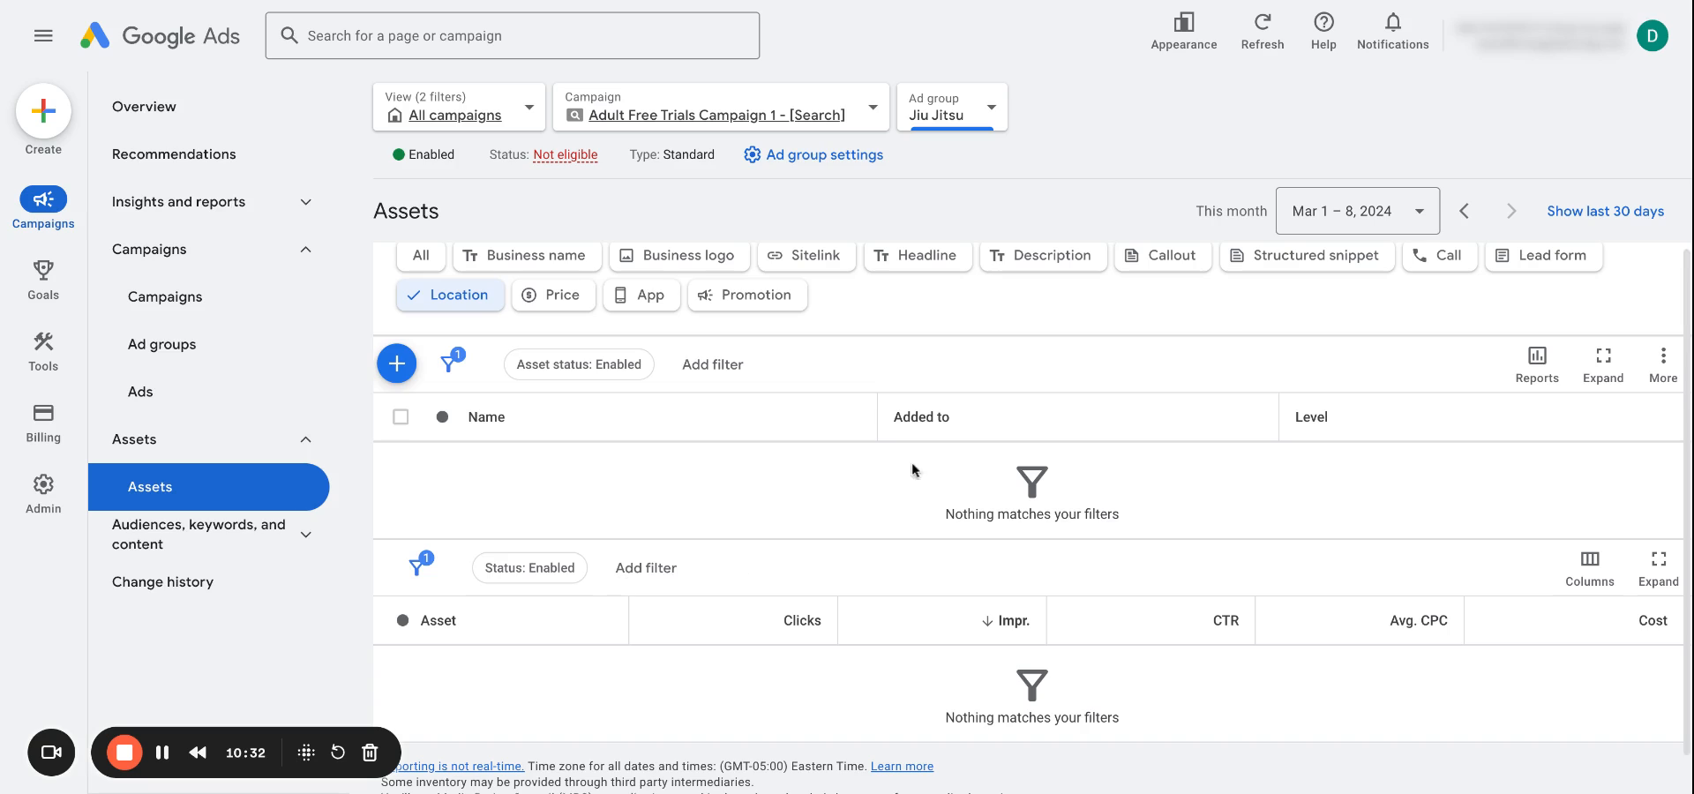
{"action": "mouse_move", "coordinate": [404, 378]}
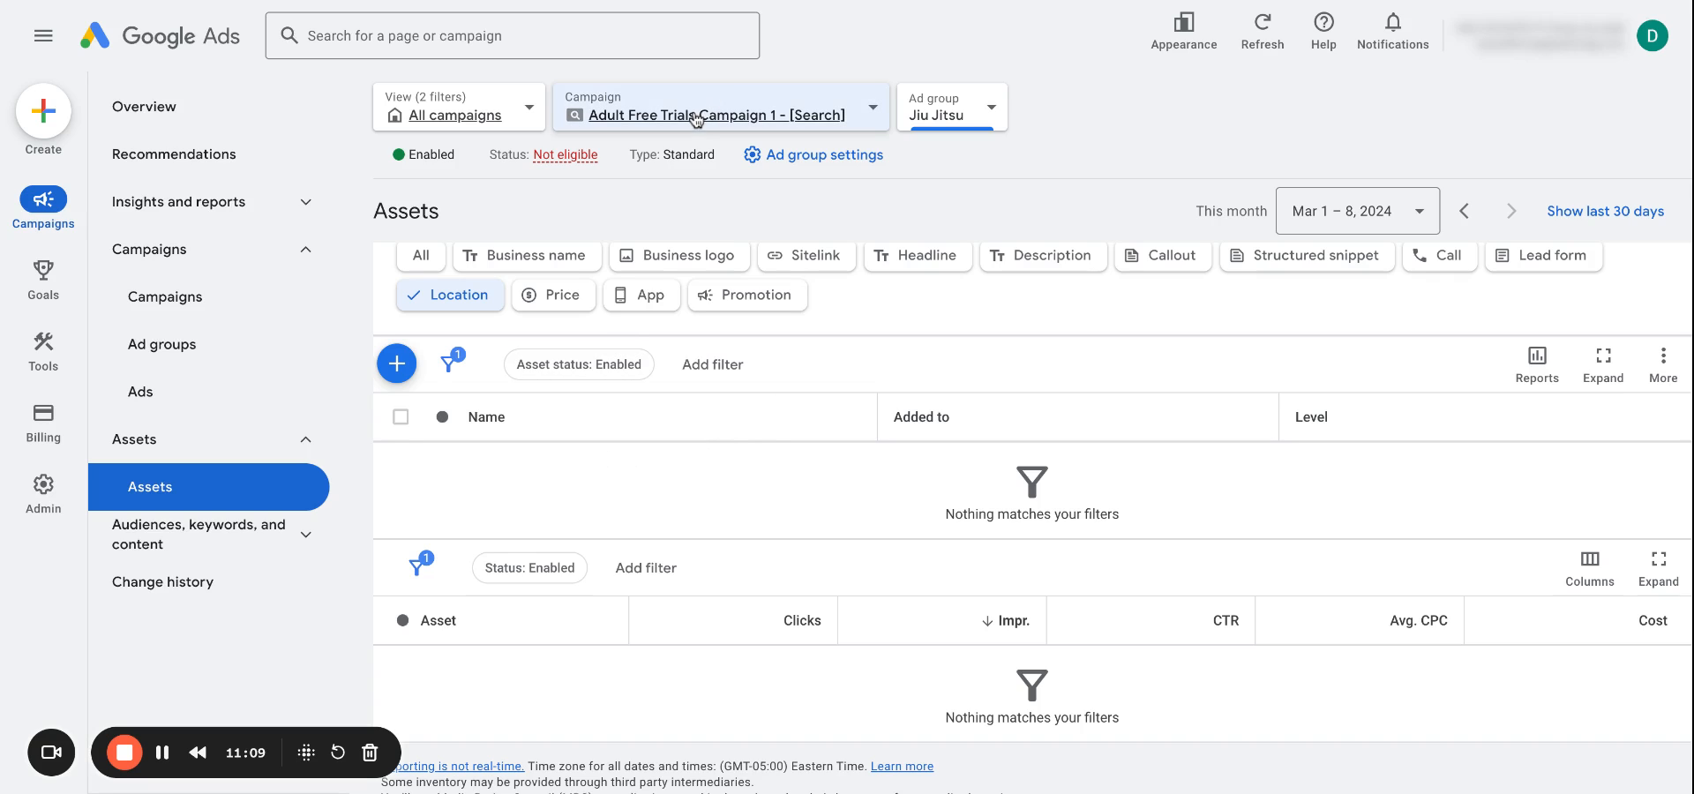
{"action": "mouse_move", "coordinate": [699, 117]}
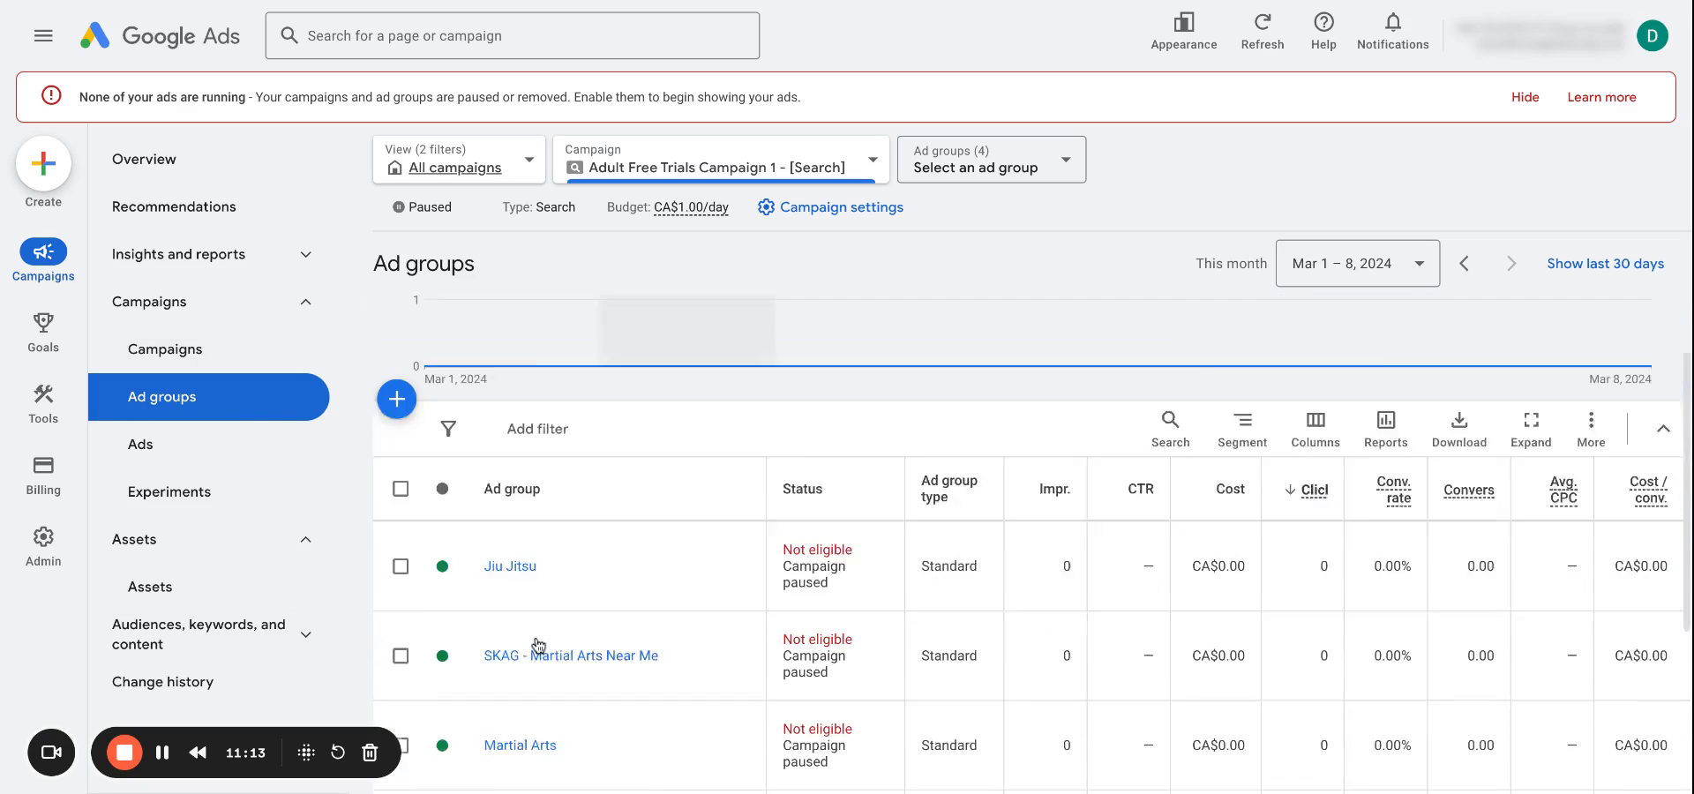
- Open the Jiu Jitsu ad group and scroll through its phrase-match keywords and Quality Score columns
{"action": "left_click", "coordinate": [508, 565]}
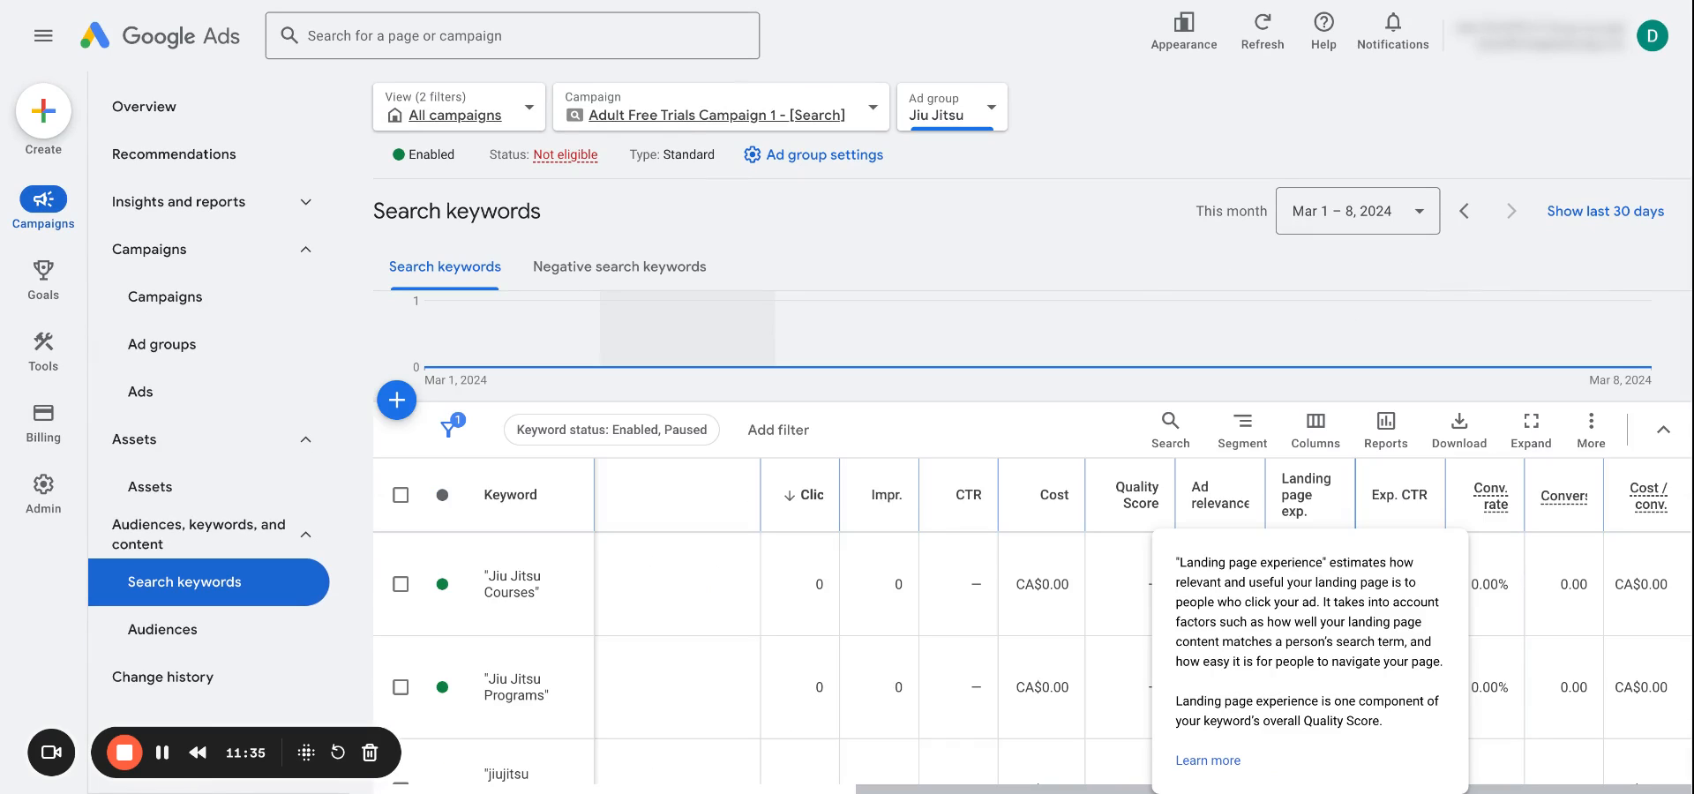
{"action": "mouse_move", "coordinate": [1285, 397]}
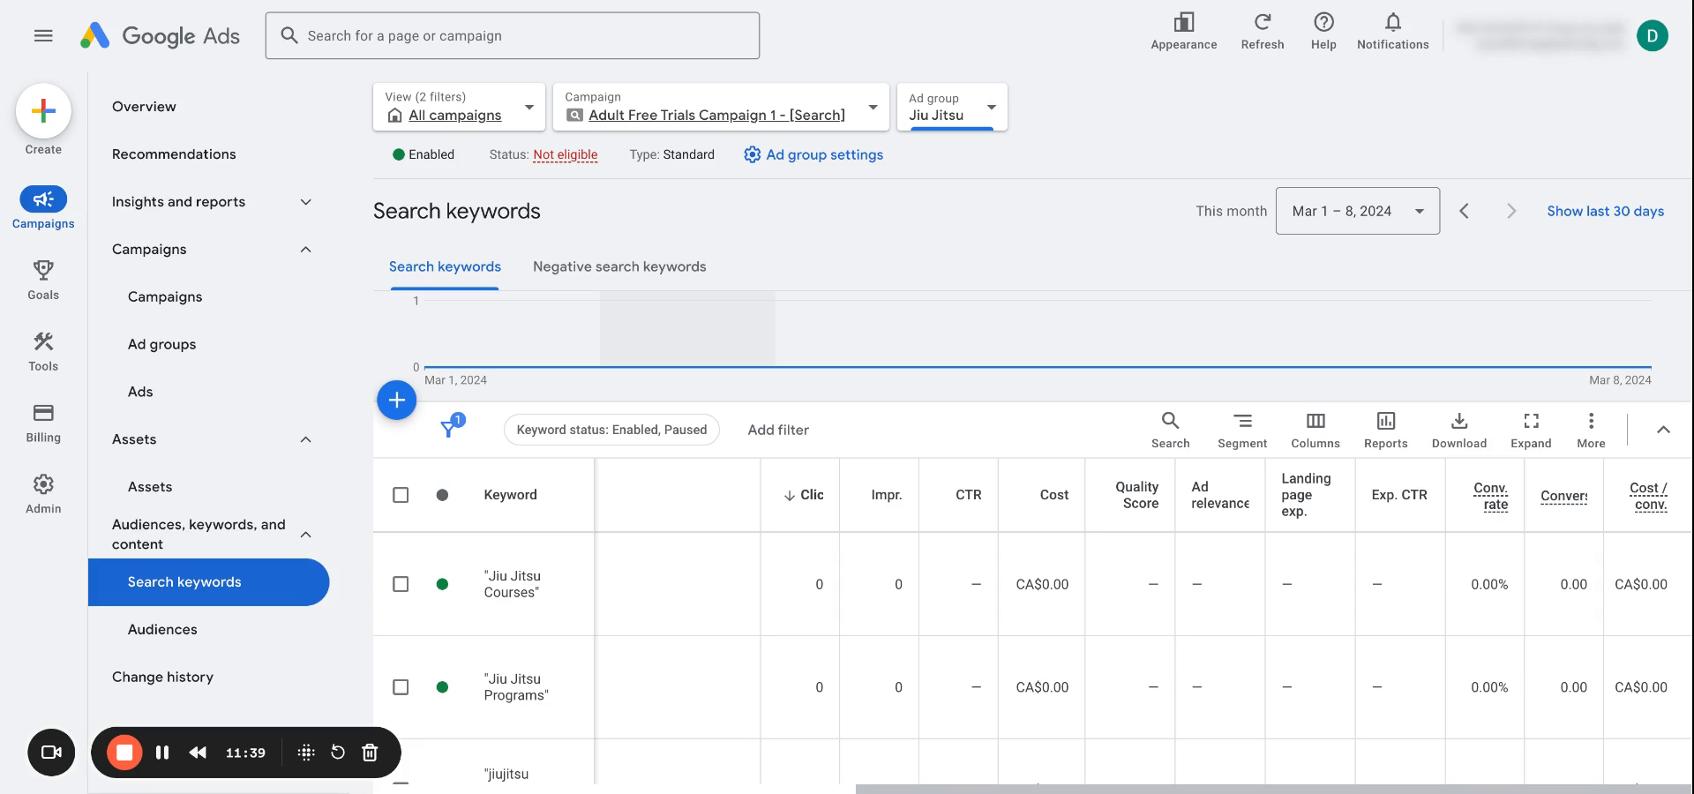
{"action": "scroll", "scroll_direction": "down", "scroll_amount": 3}
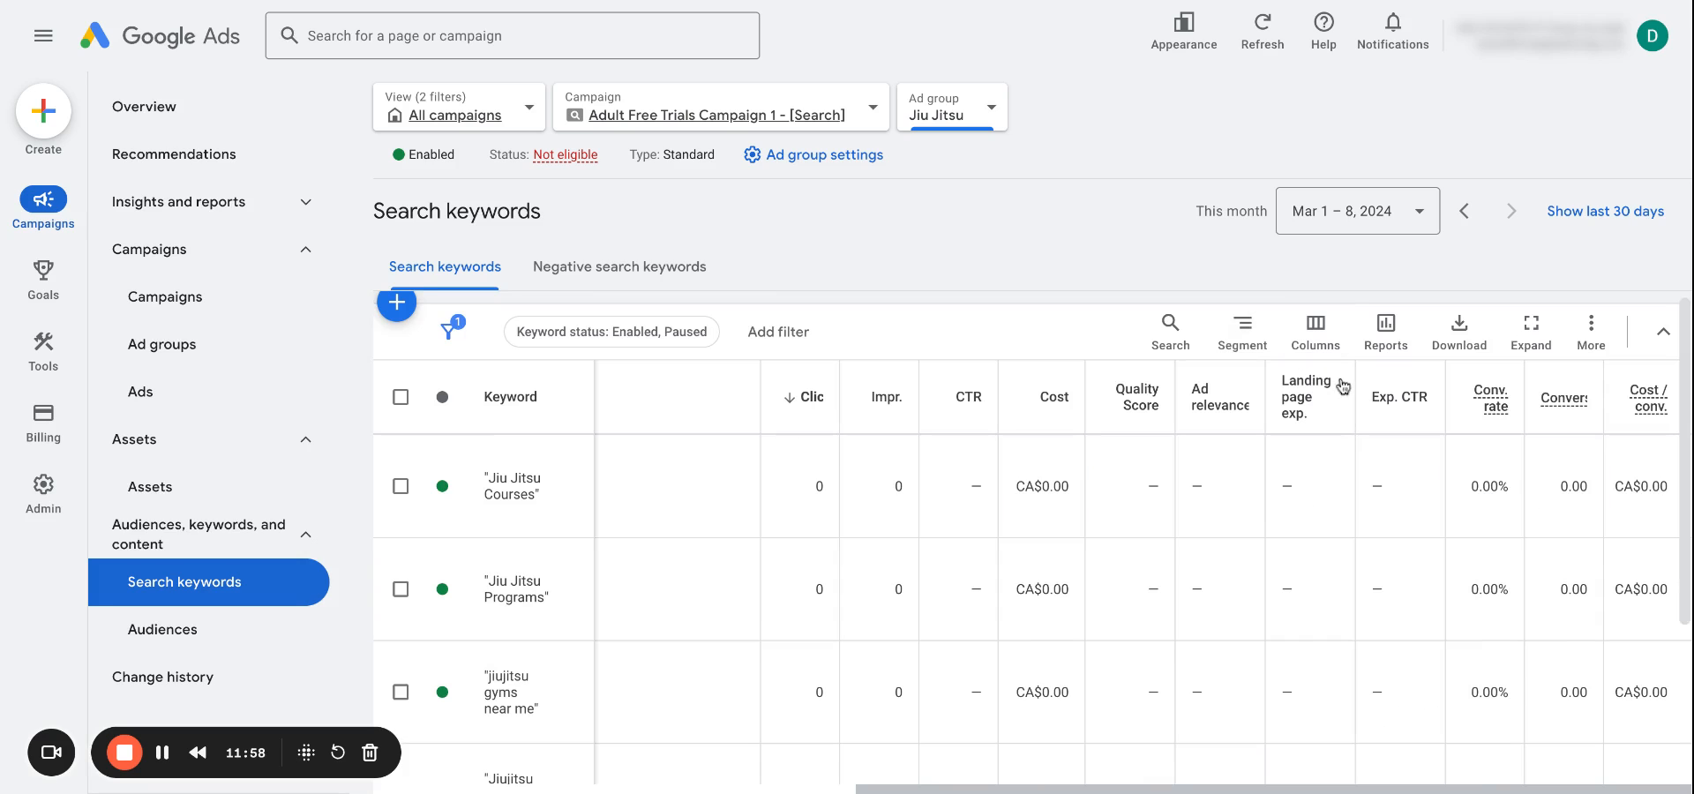
{"action": "mouse_move", "coordinate": [880, 567]}
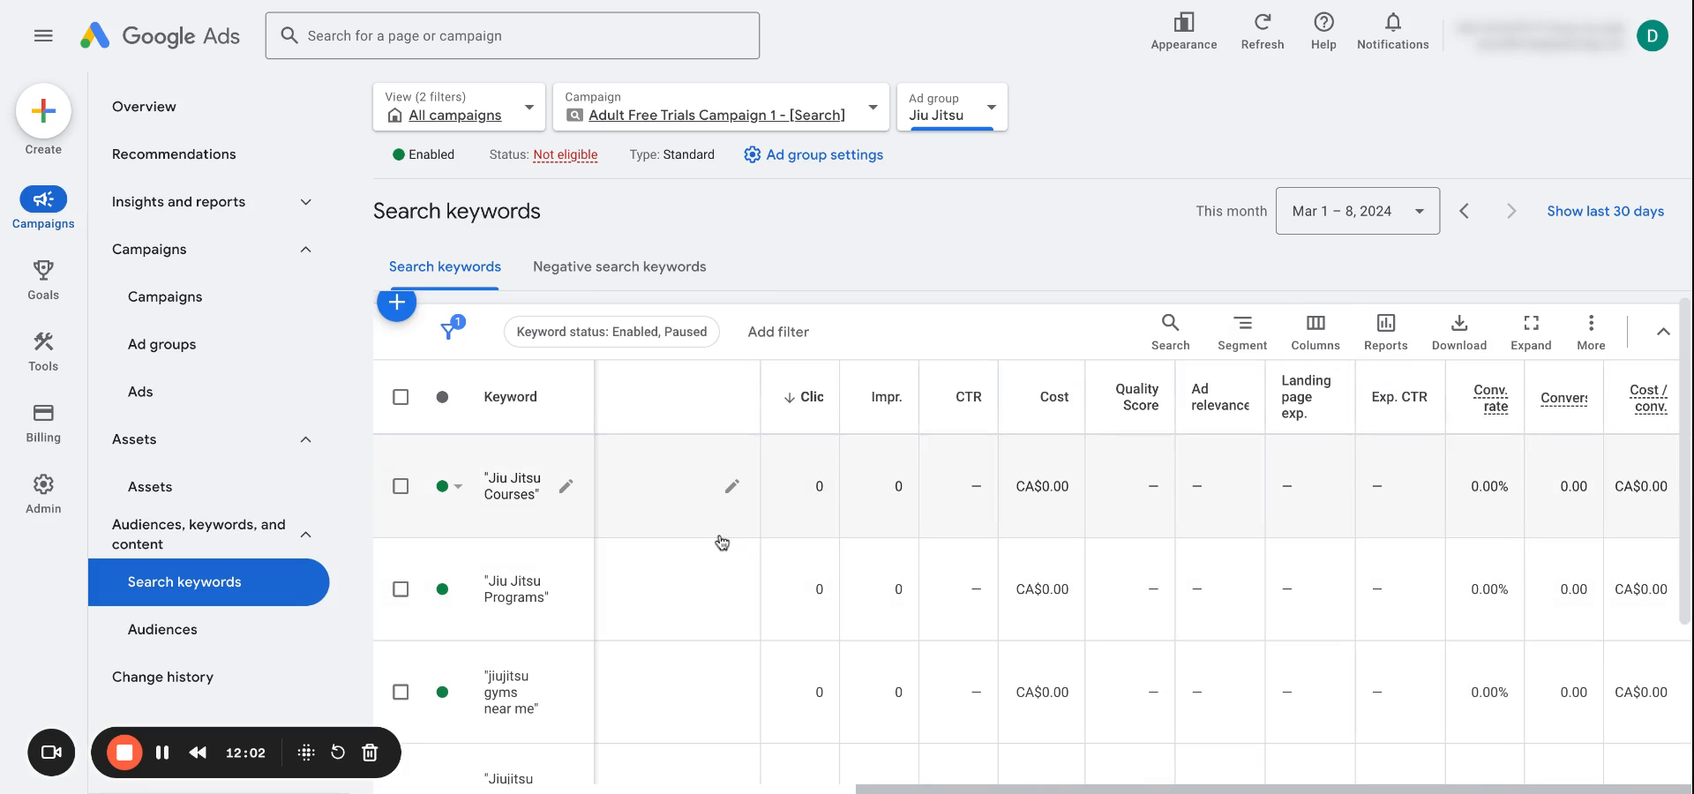
{"action": "mouse_move", "coordinate": [1031, 367]}
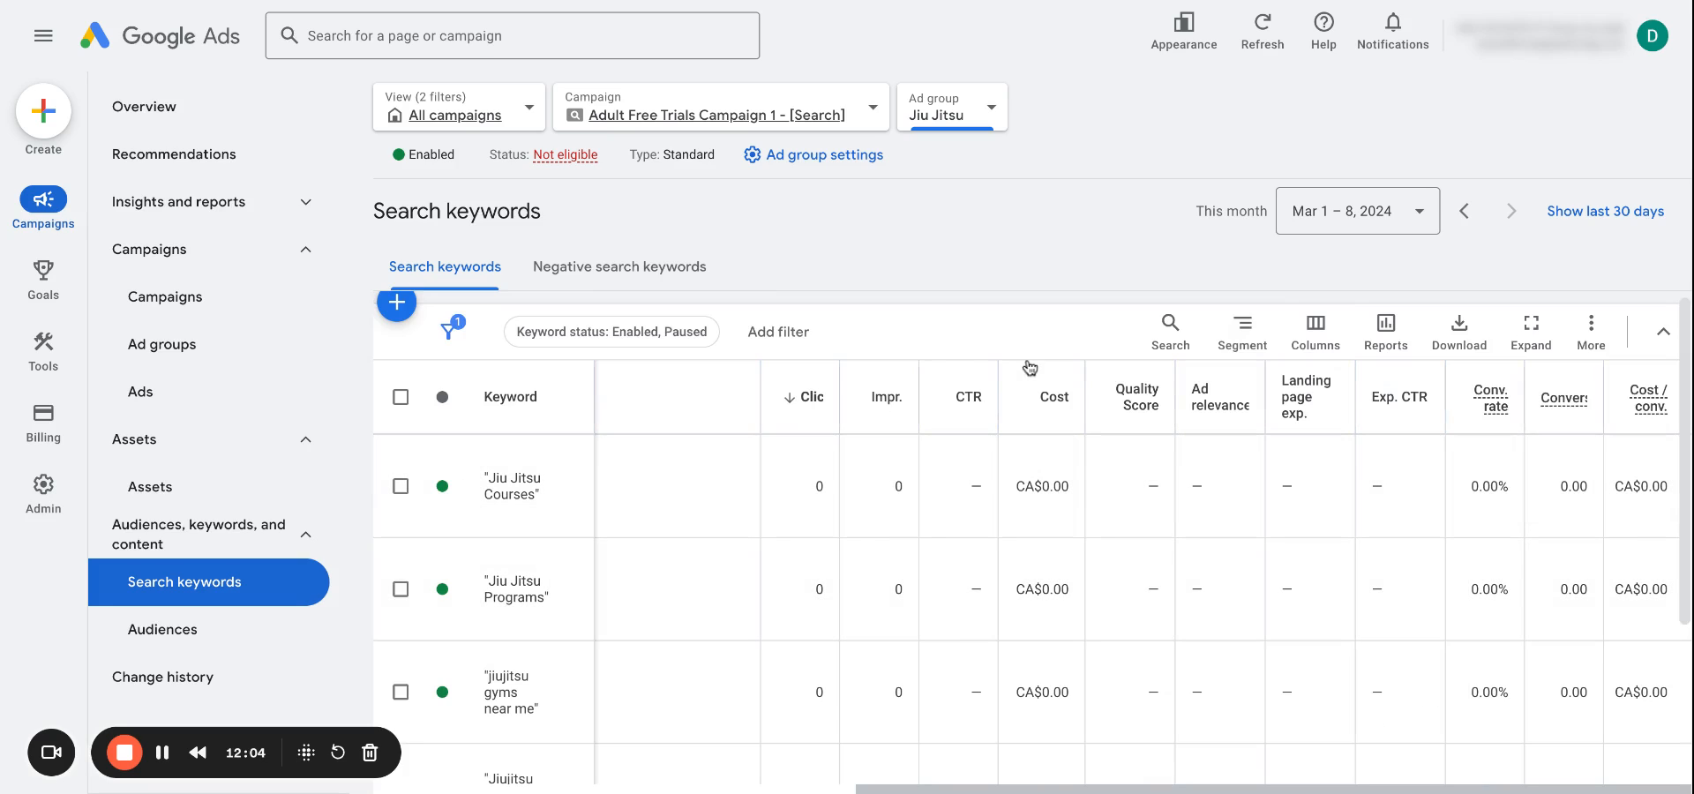
{"action": "mouse_move", "coordinate": [1352, 423]}
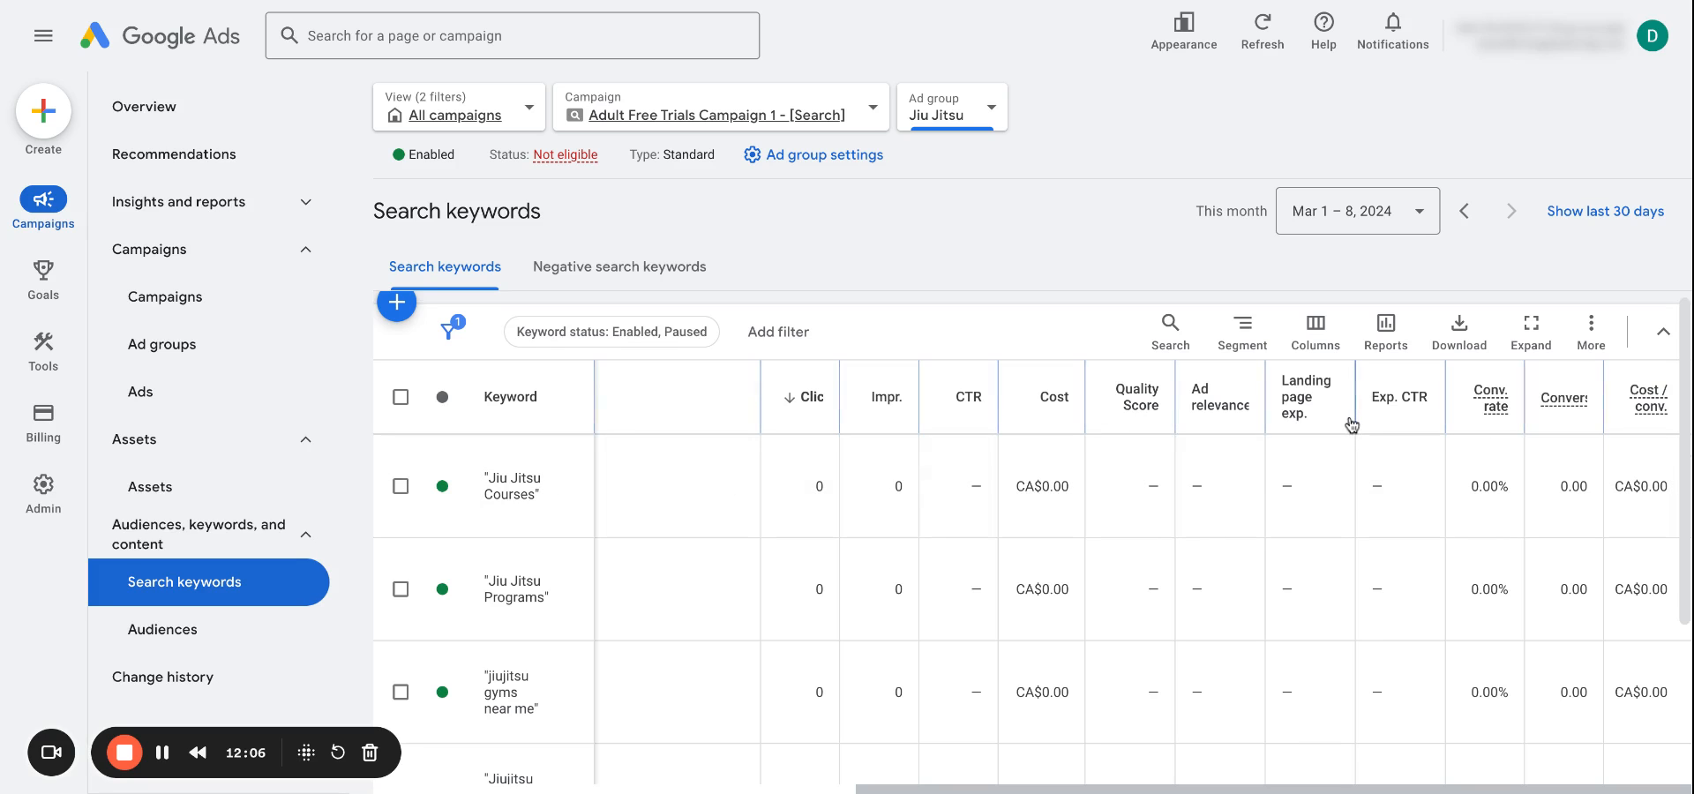
{"action": "scroll", "scroll_direction": "down", "scroll_amount": 3}
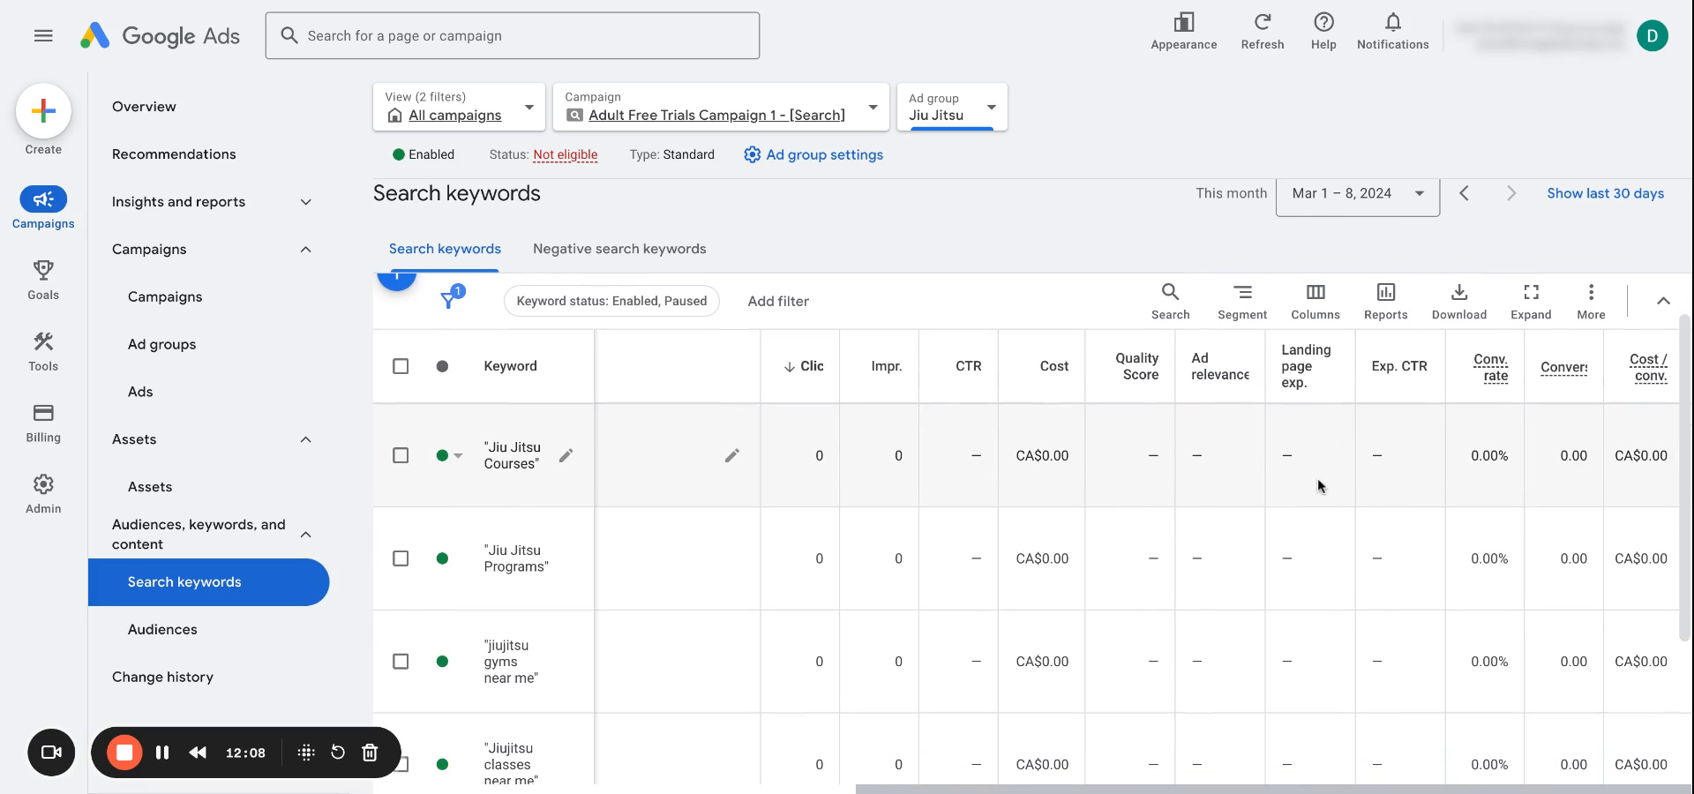
{"action": "scroll", "scroll_direction": "down", "scroll_amount": 3}
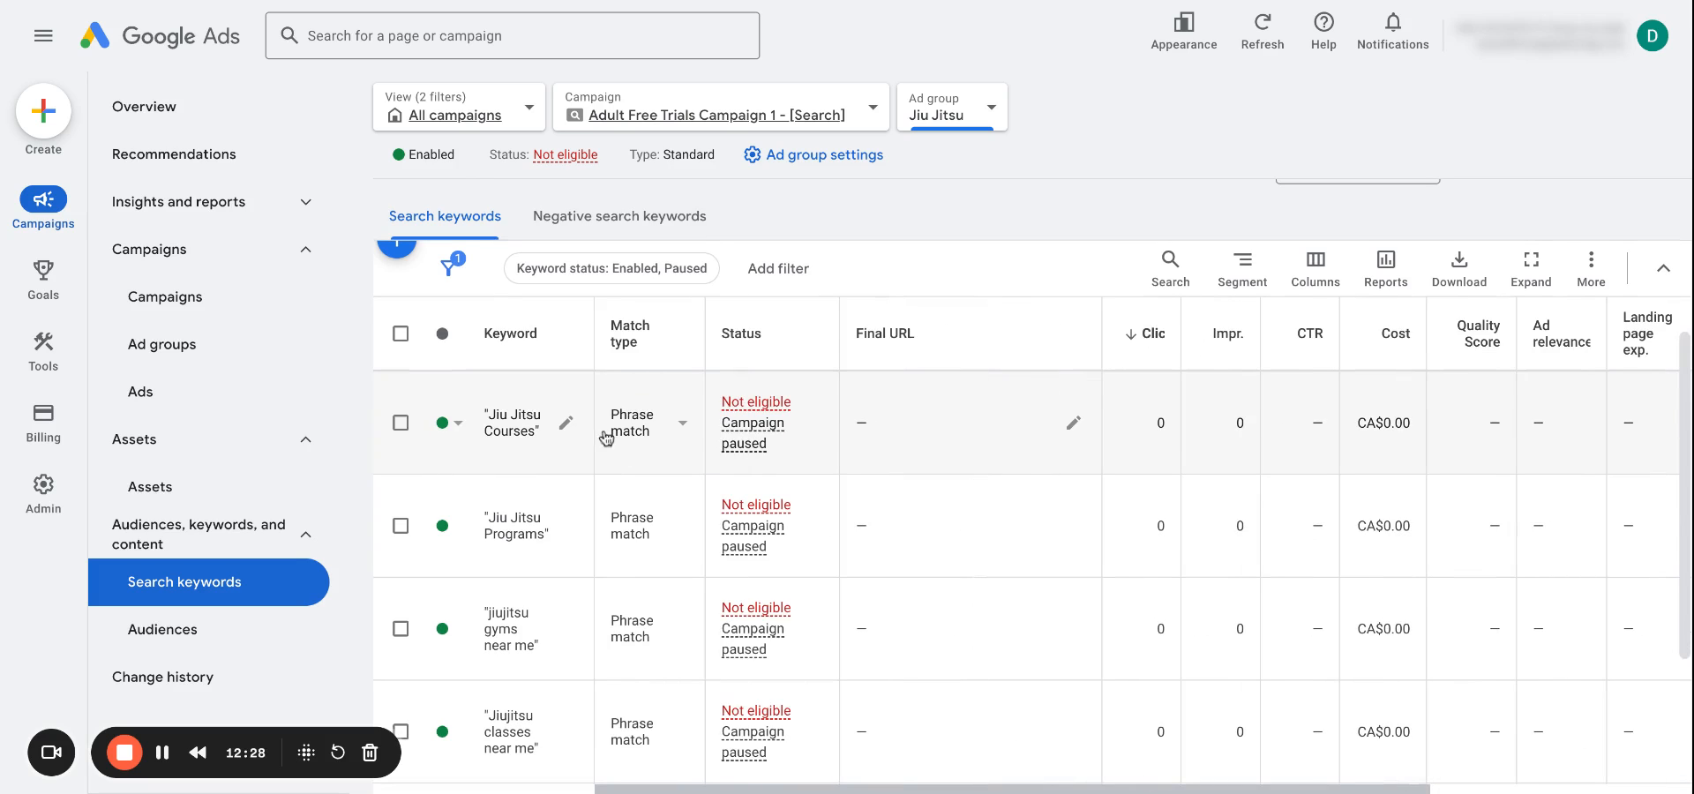
{"action": "mouse_move", "coordinate": [653, 451]}
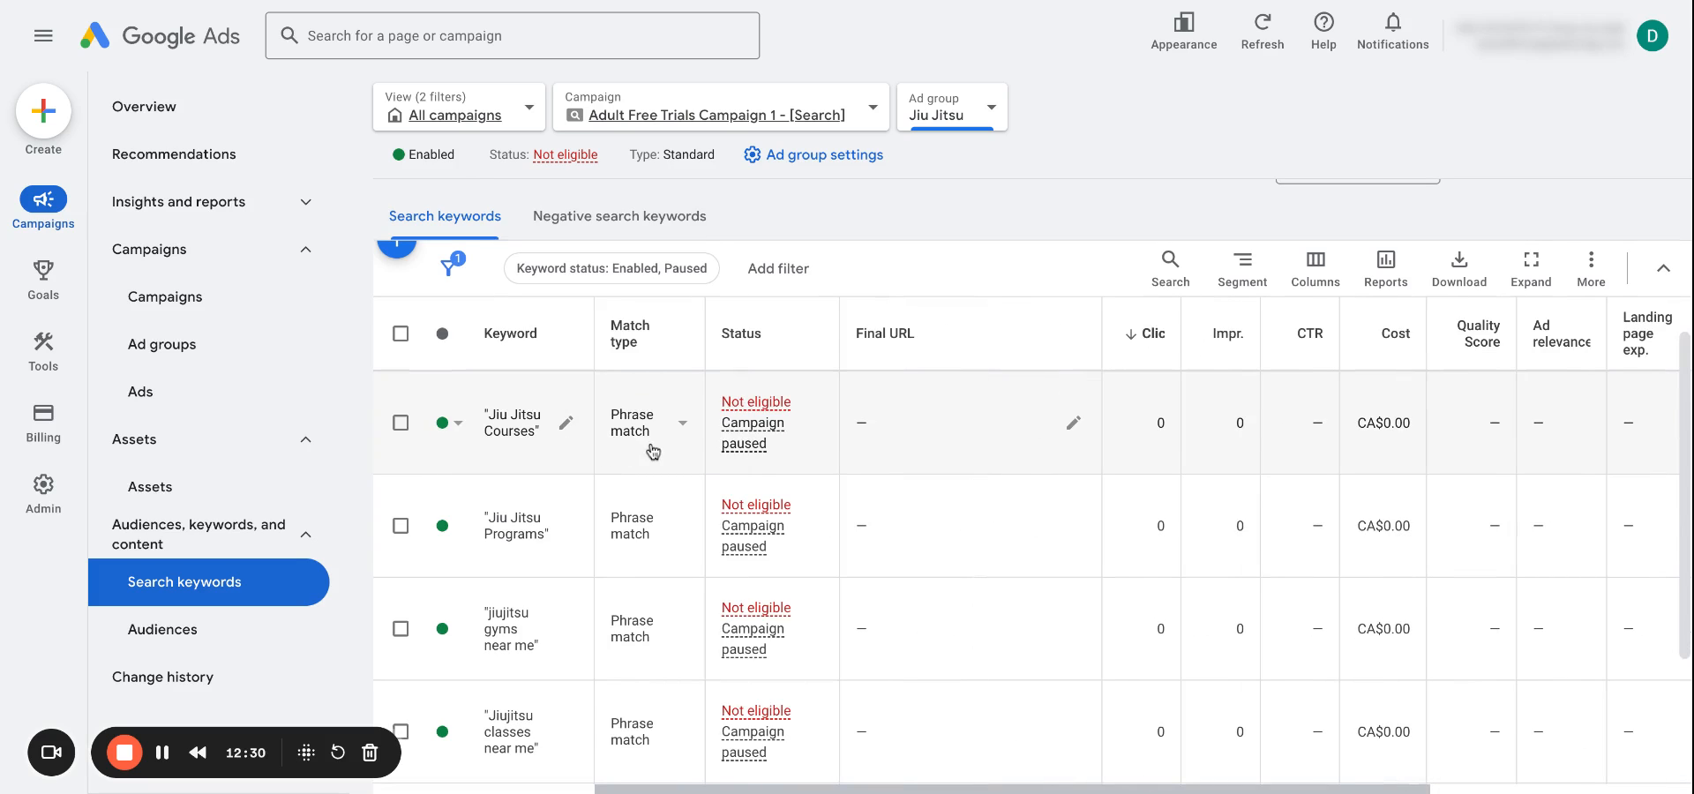
{"action": "mouse_move", "coordinate": [566, 429]}
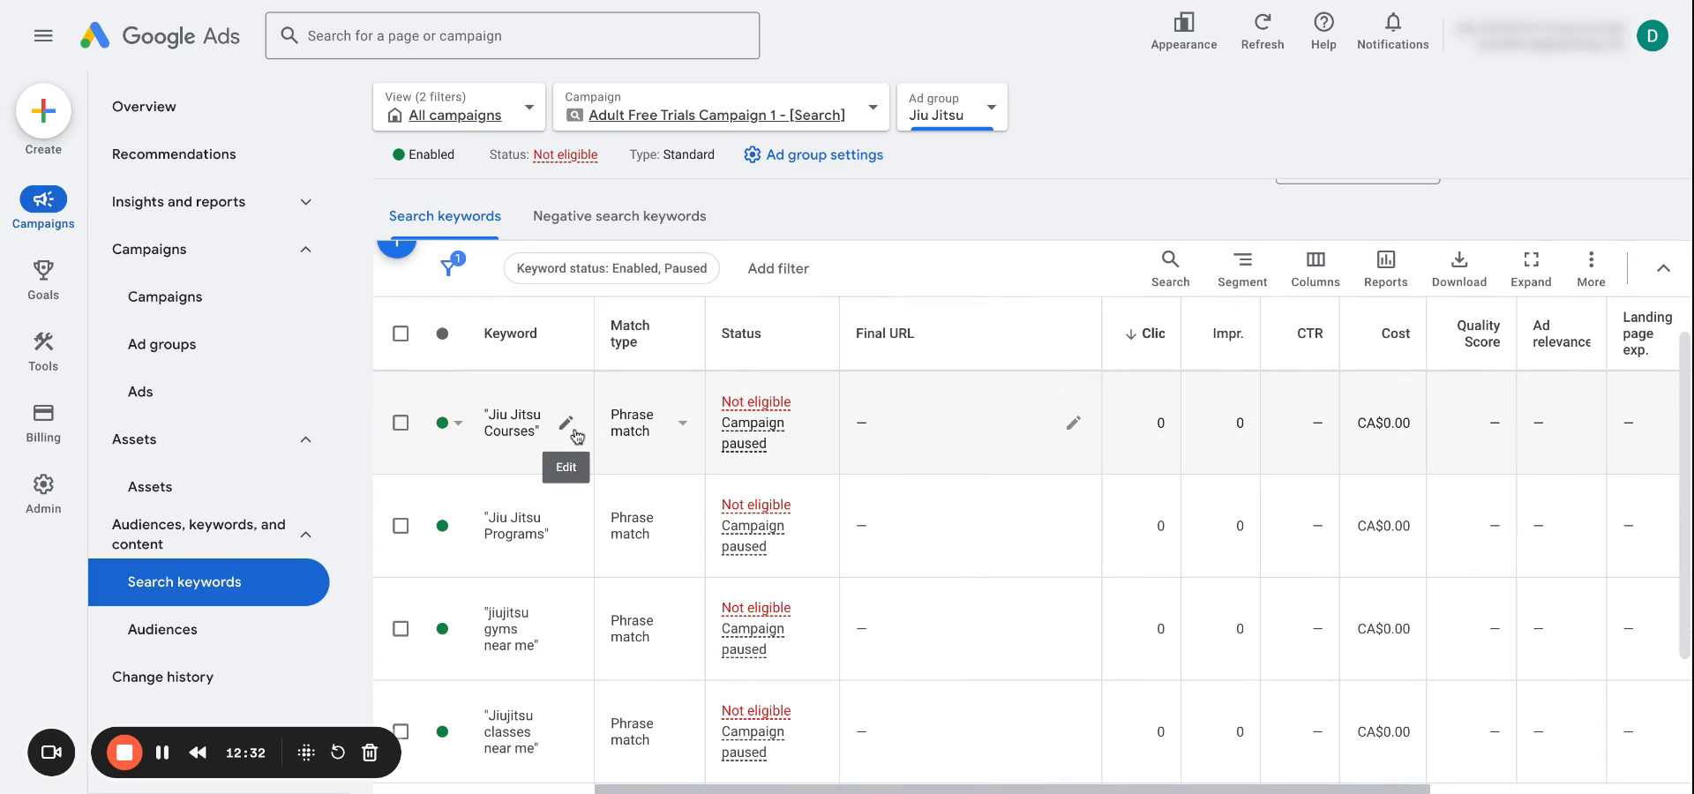
{"action": "mouse_move", "coordinate": [621, 420]}
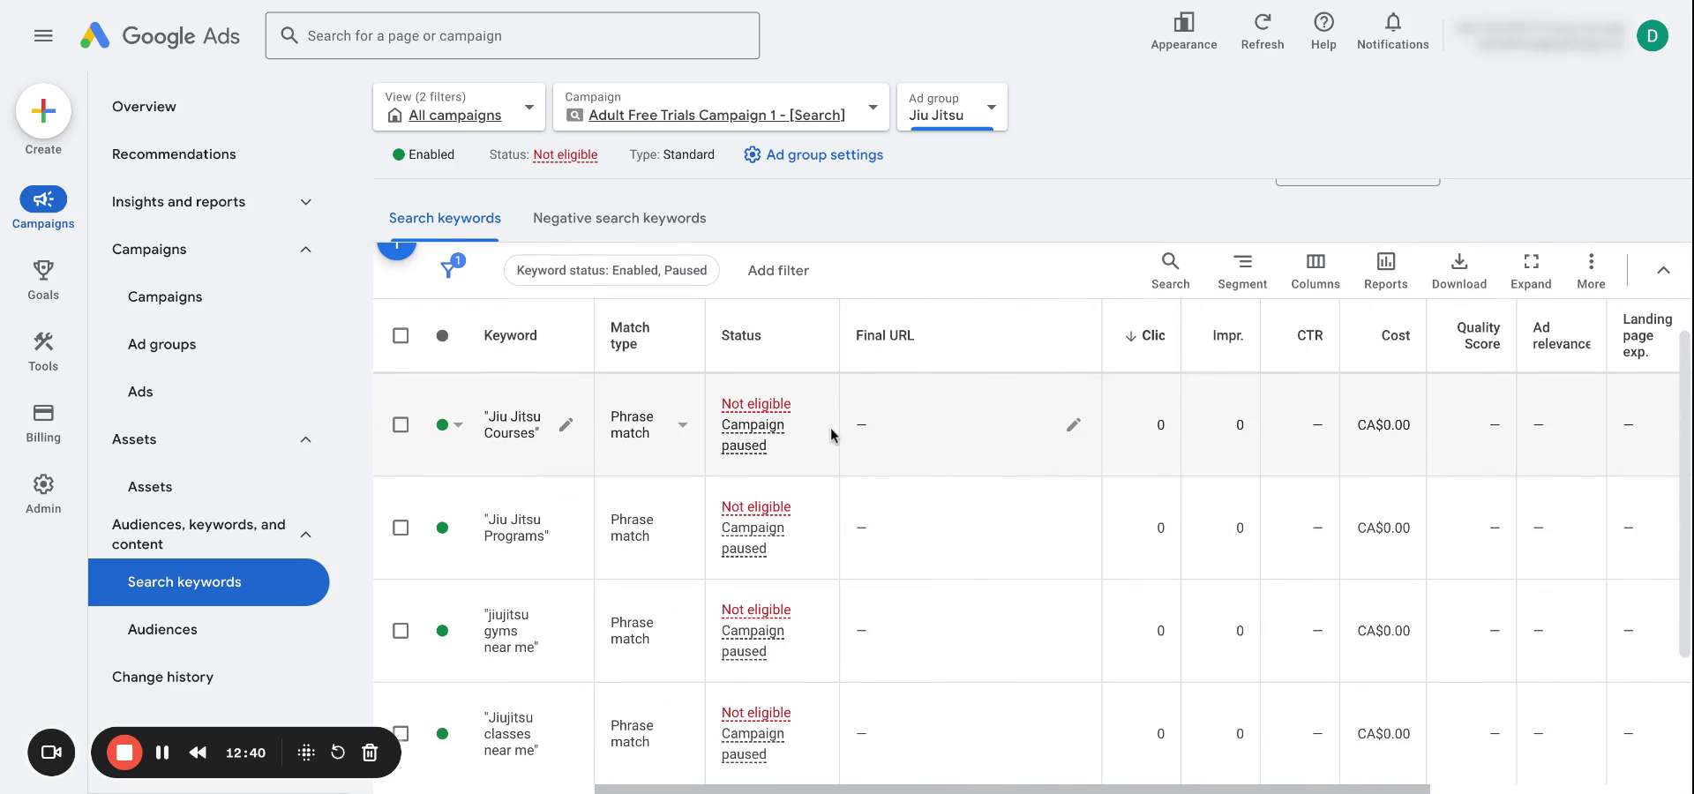
{"action": "mouse_move", "coordinate": [580, 431]}
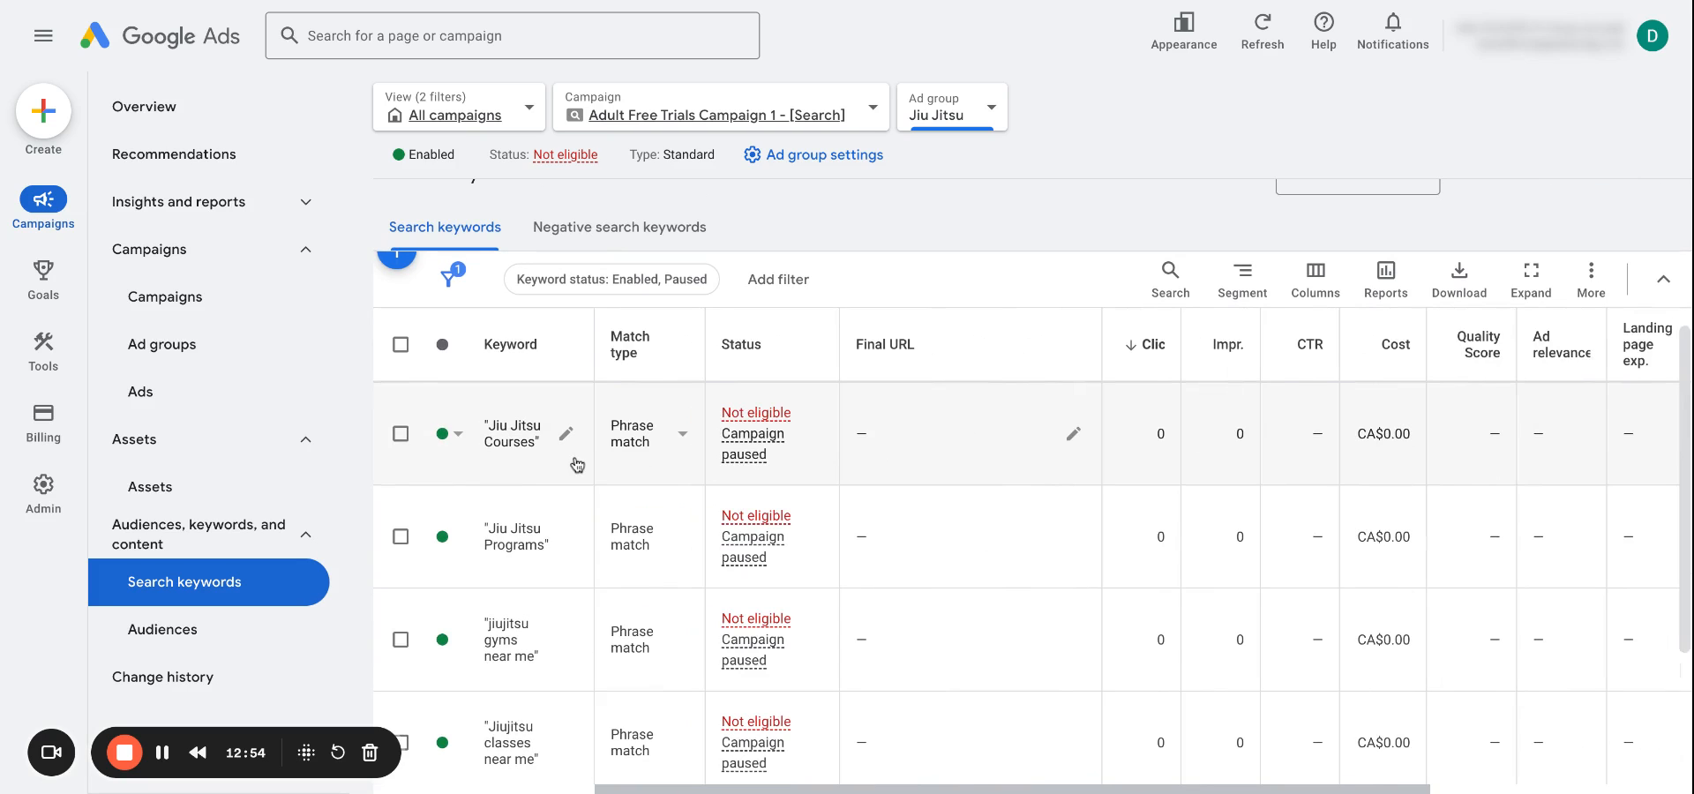
{"action": "scroll", "scroll_direction": "down", "scroll_amount": 3}
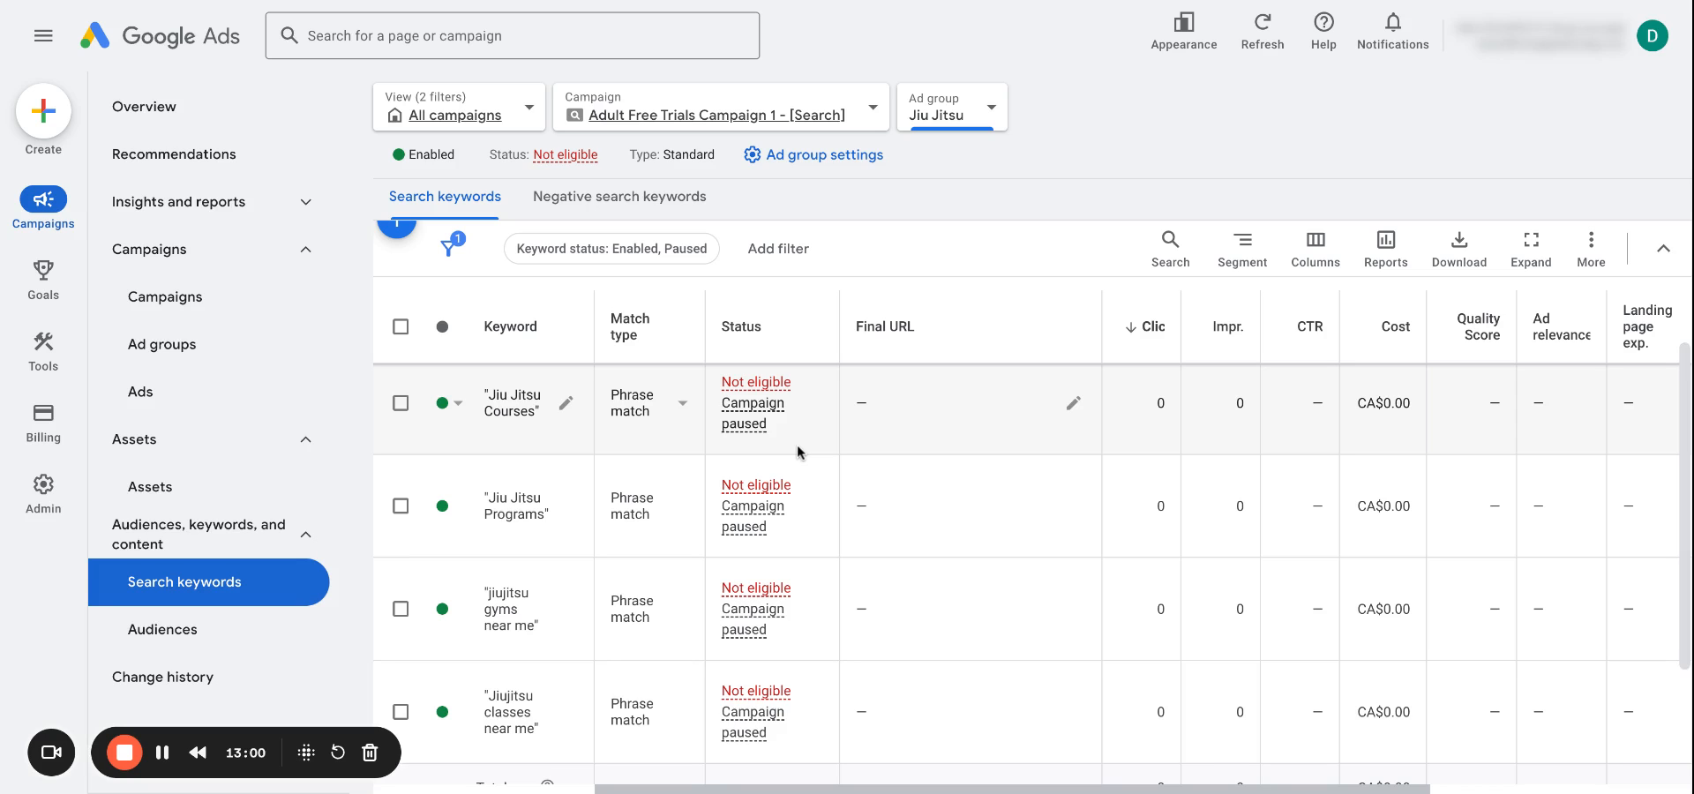
{"action": "scroll", "scroll_direction": "down", "scroll_amount": 3}
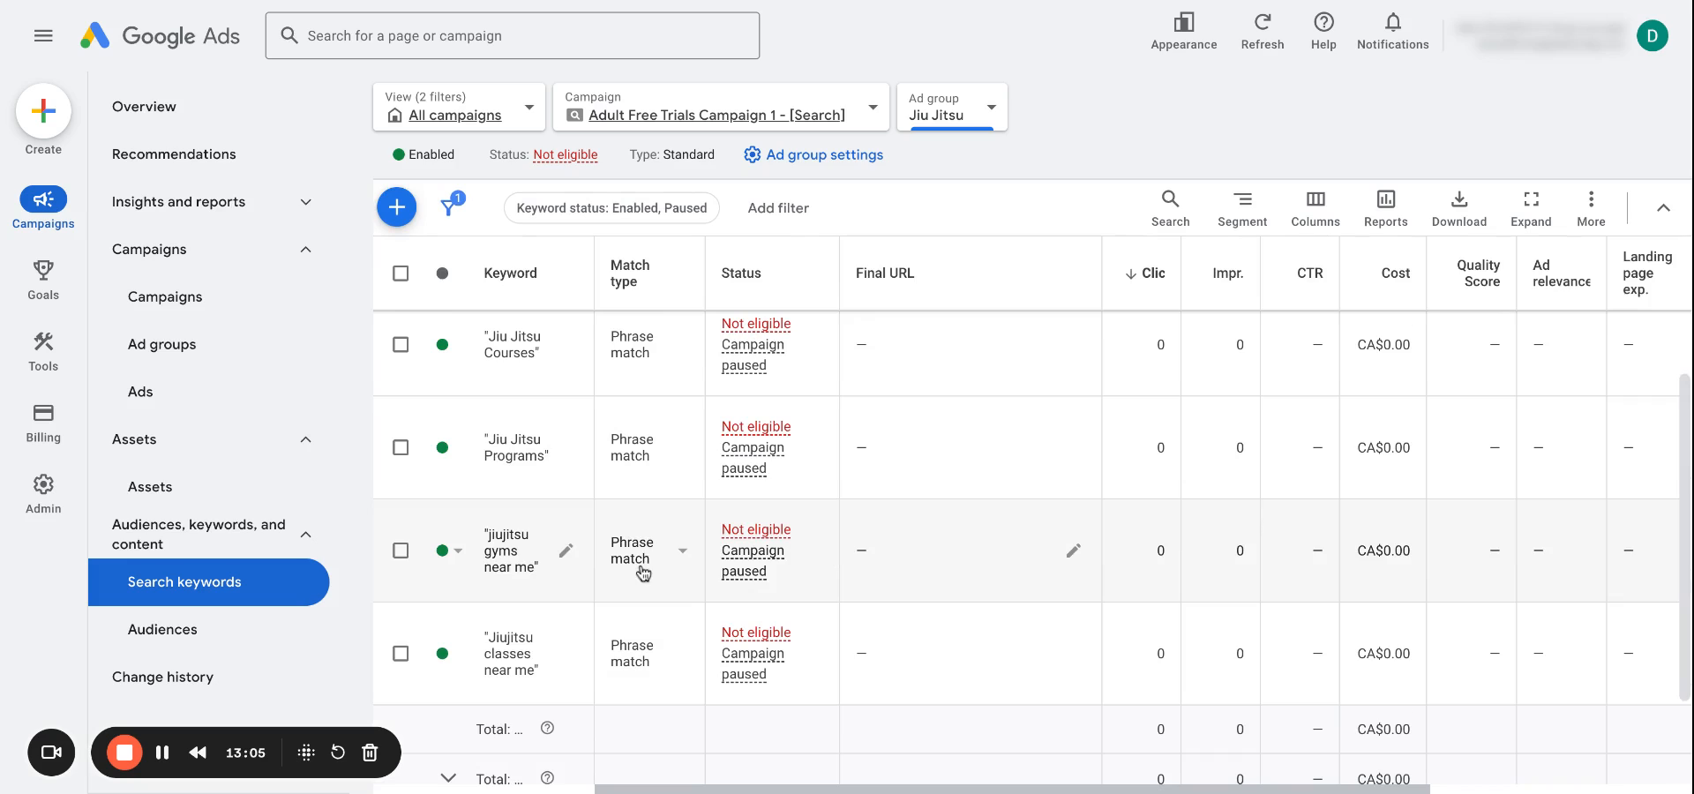
{"action": "mouse_move", "coordinate": [522, 660]}
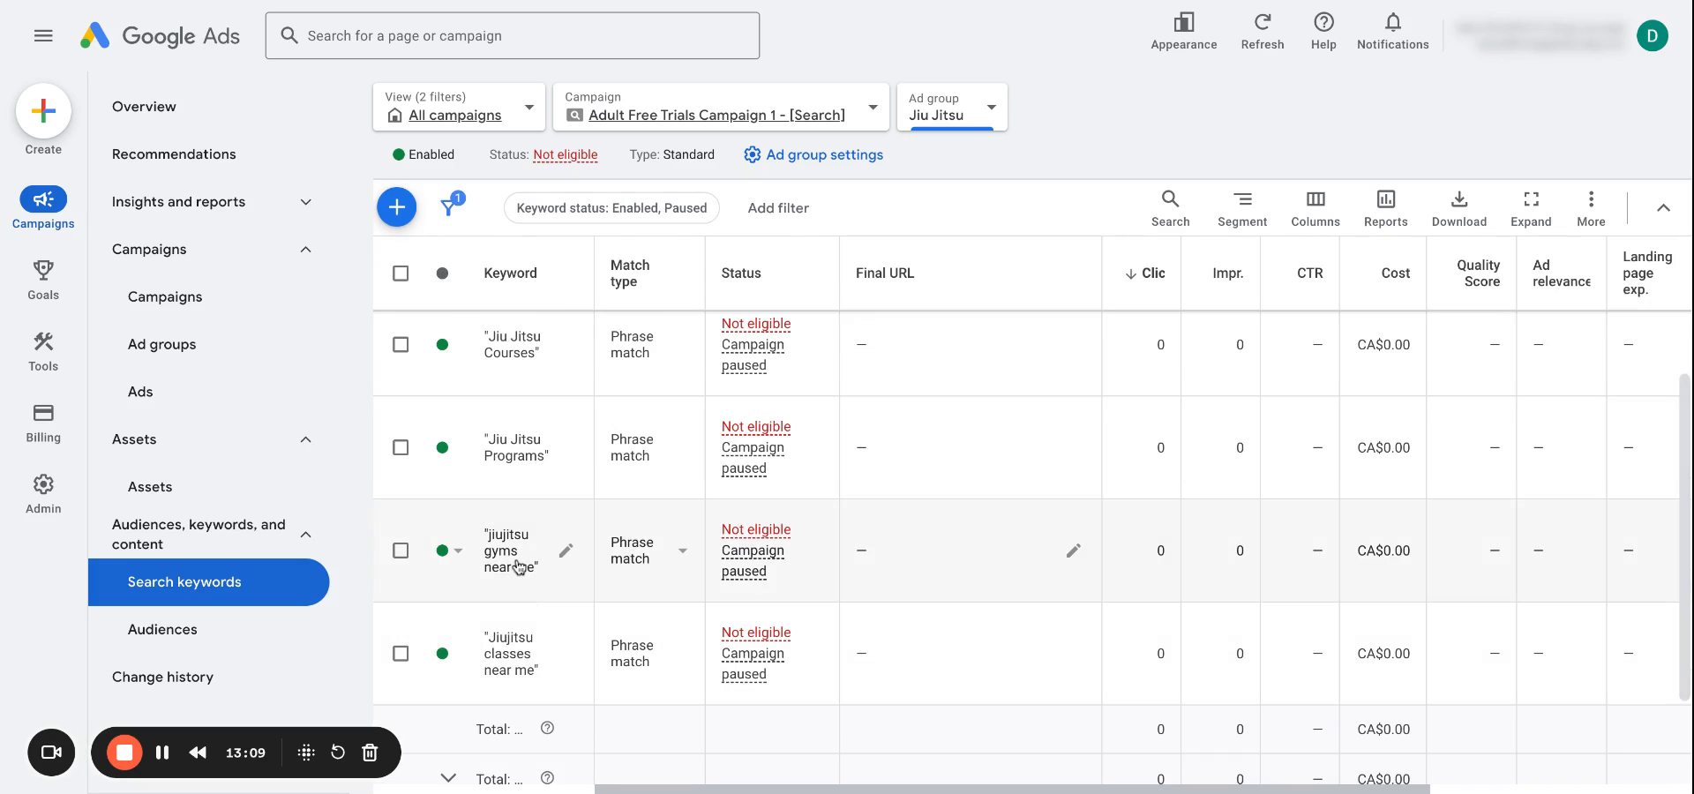
{"action": "mouse_move", "coordinate": [501, 569]}
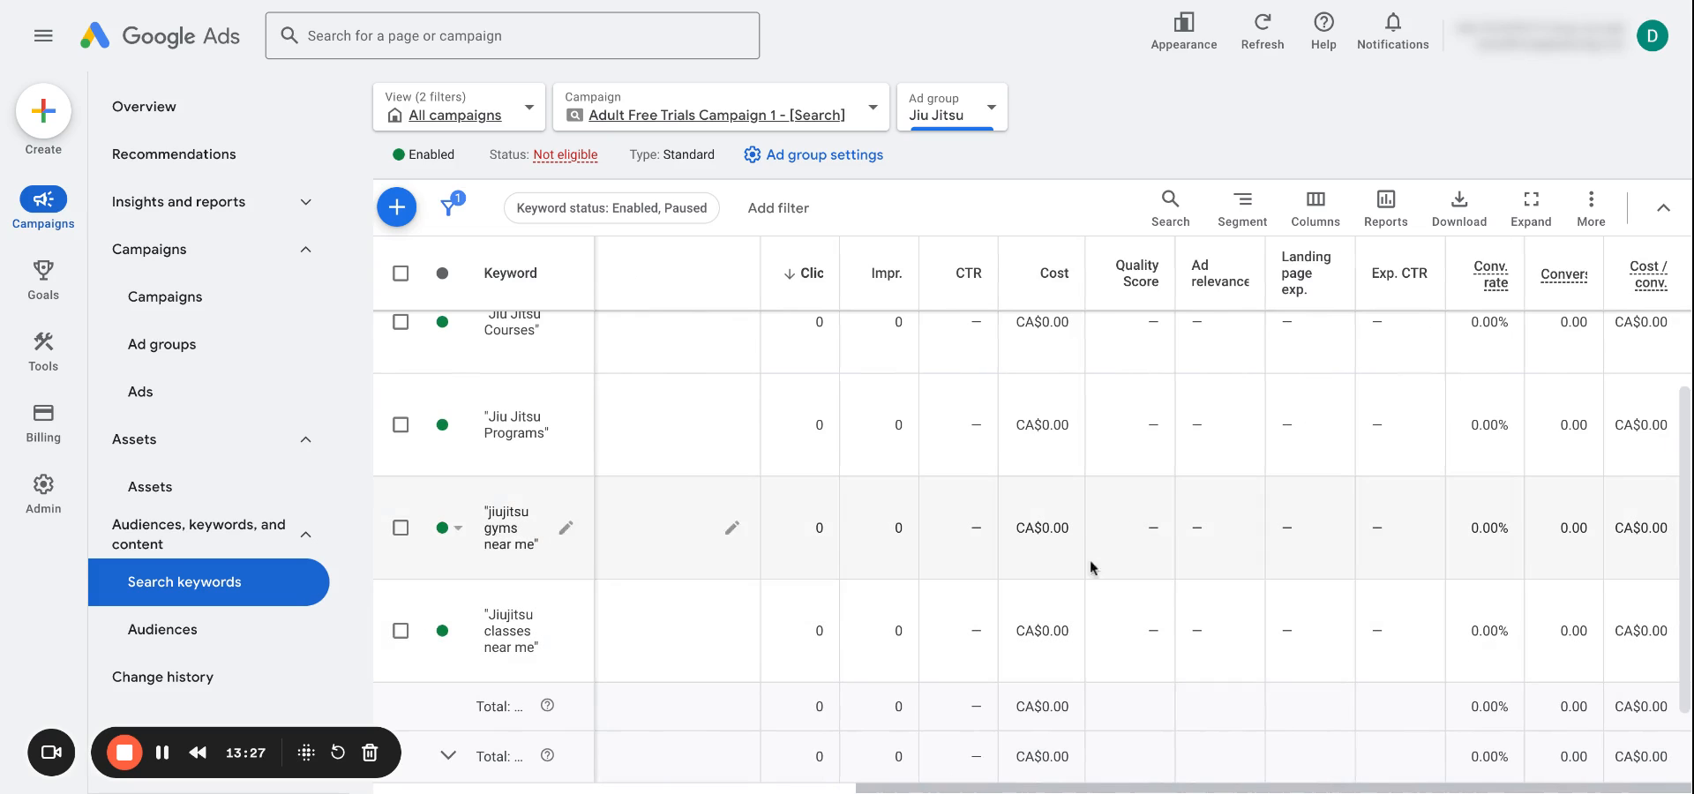
{"action": "mouse_move", "coordinate": [1098, 653]}
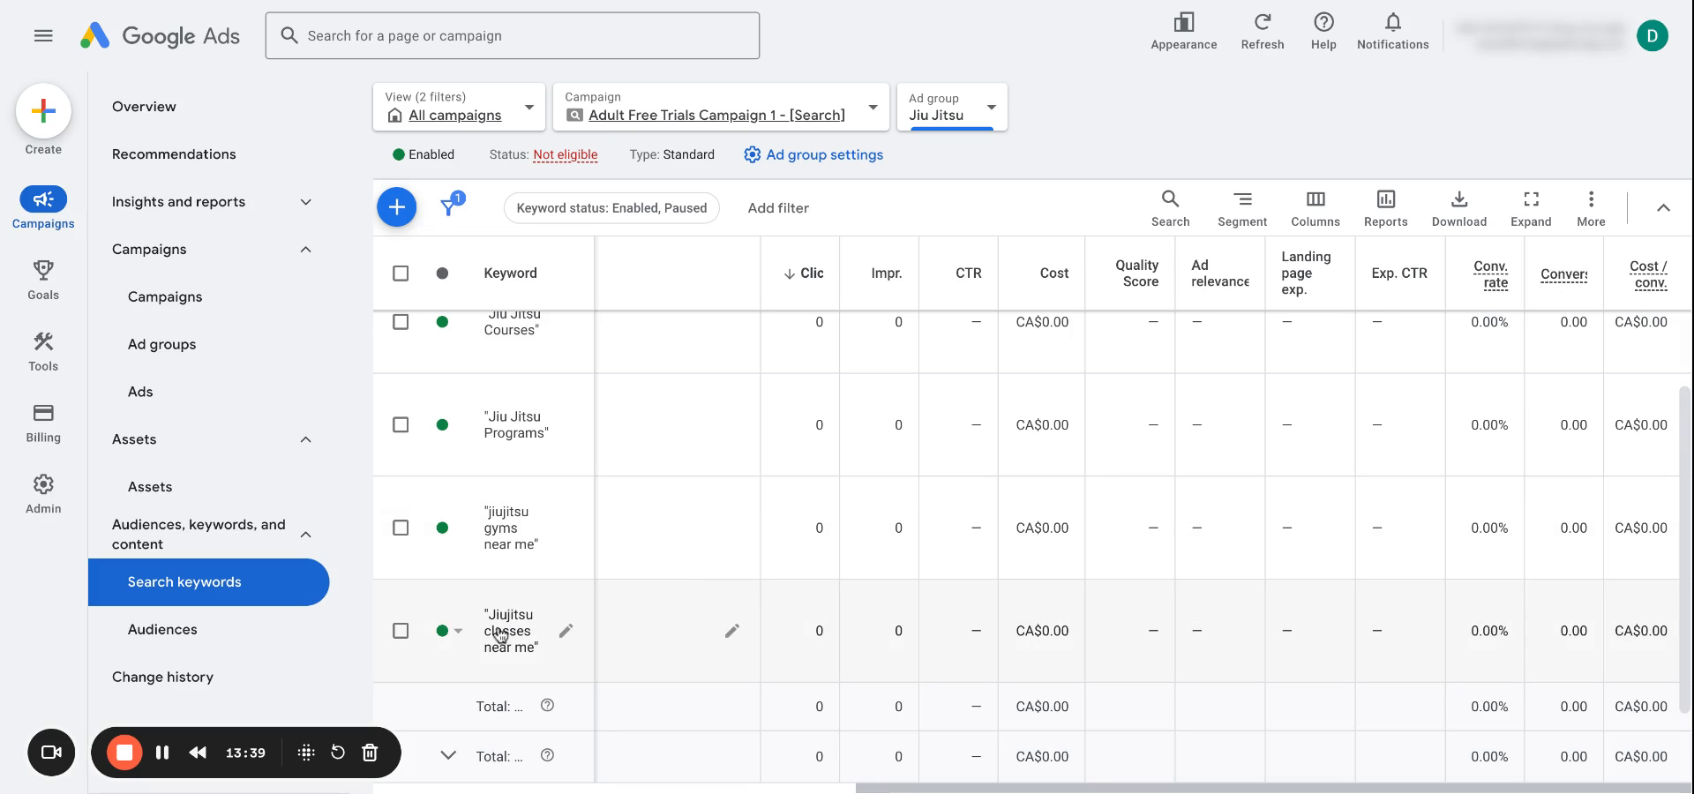
{"action": "mouse_move", "coordinate": [504, 678]}
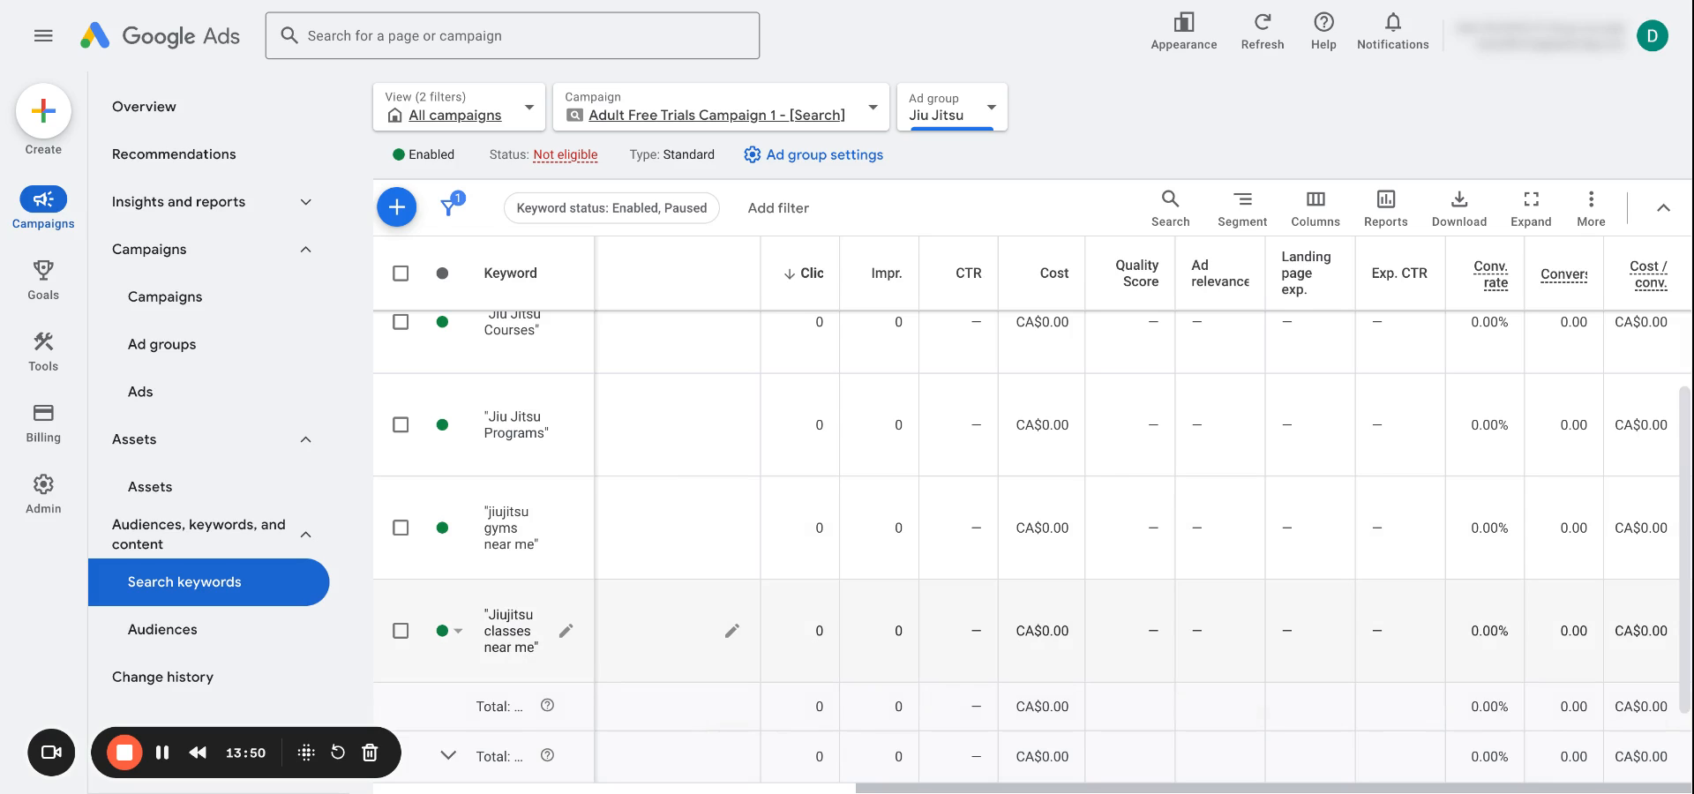
{"action": "mouse_move", "coordinate": [378, 561]}
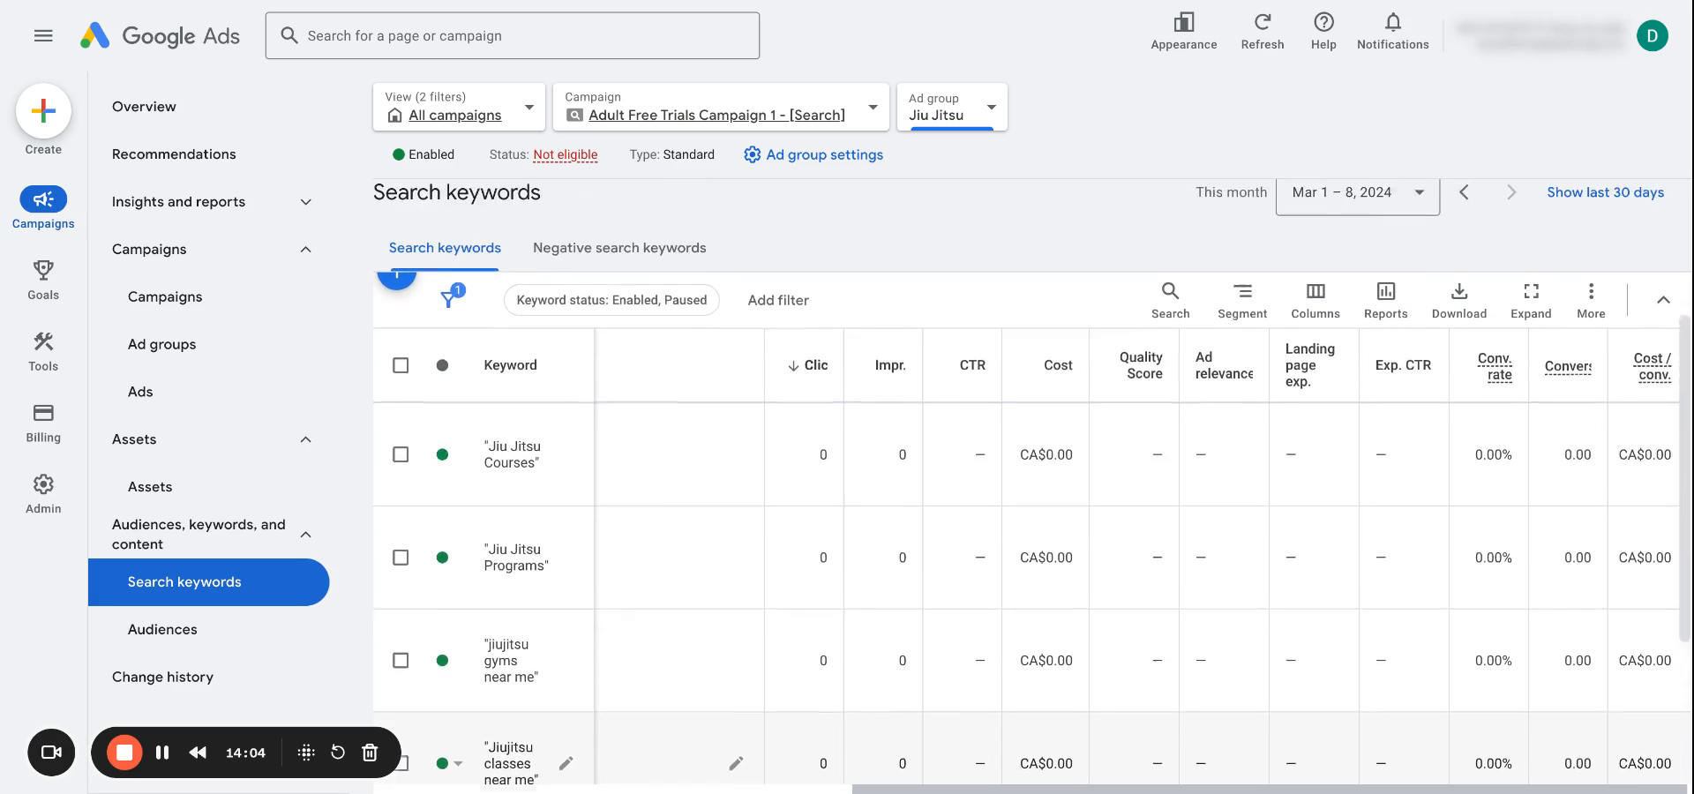
{"action": "scroll", "scroll_direction": "down", "scroll_amount": 3}
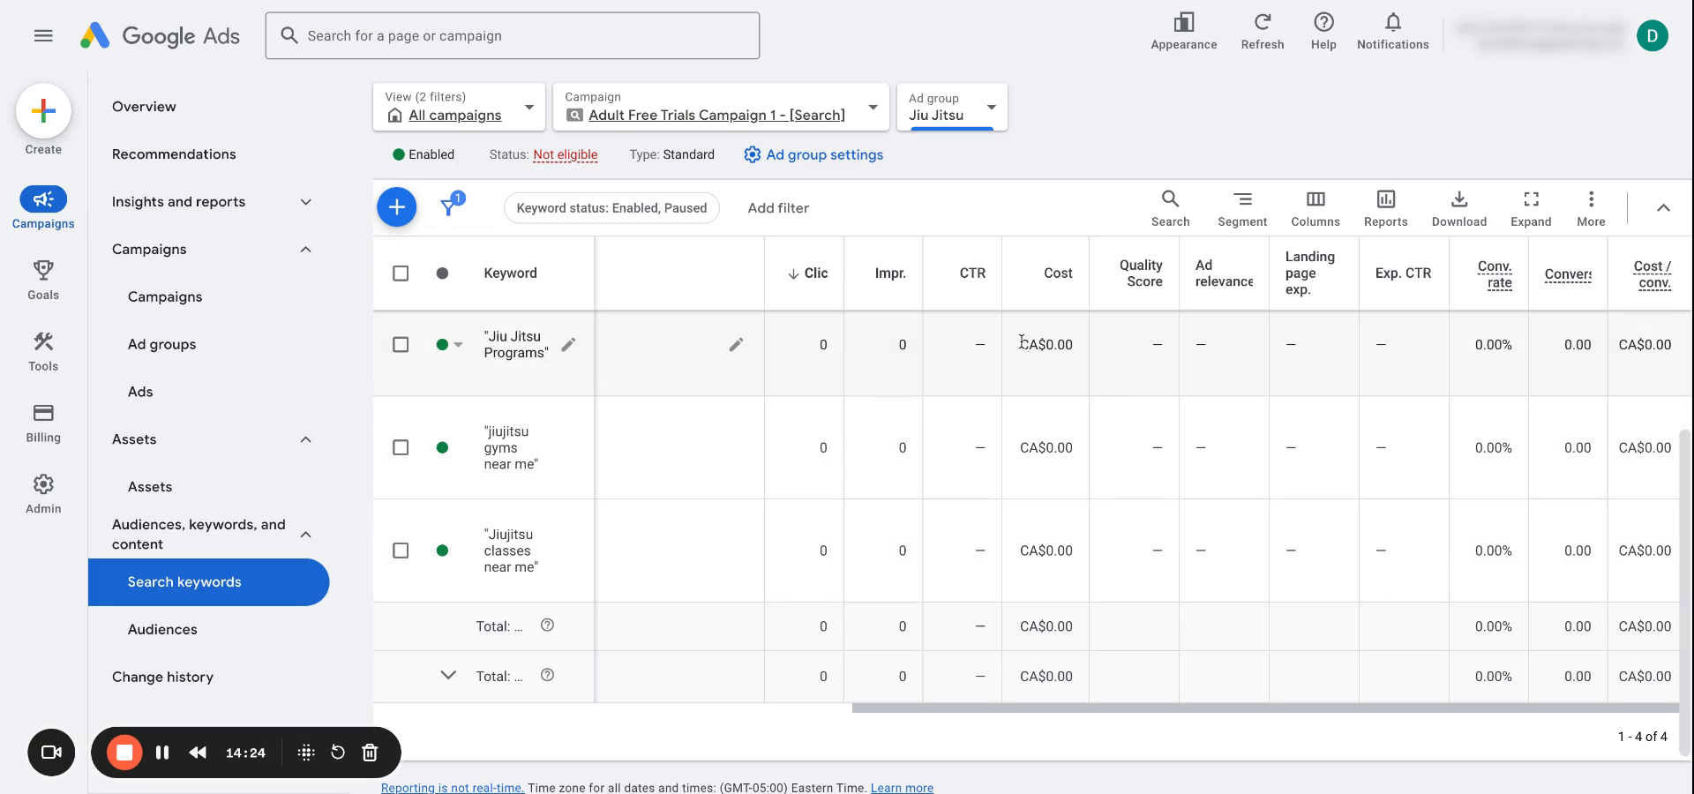
{"action": "mouse_move", "coordinate": [450, 391]}
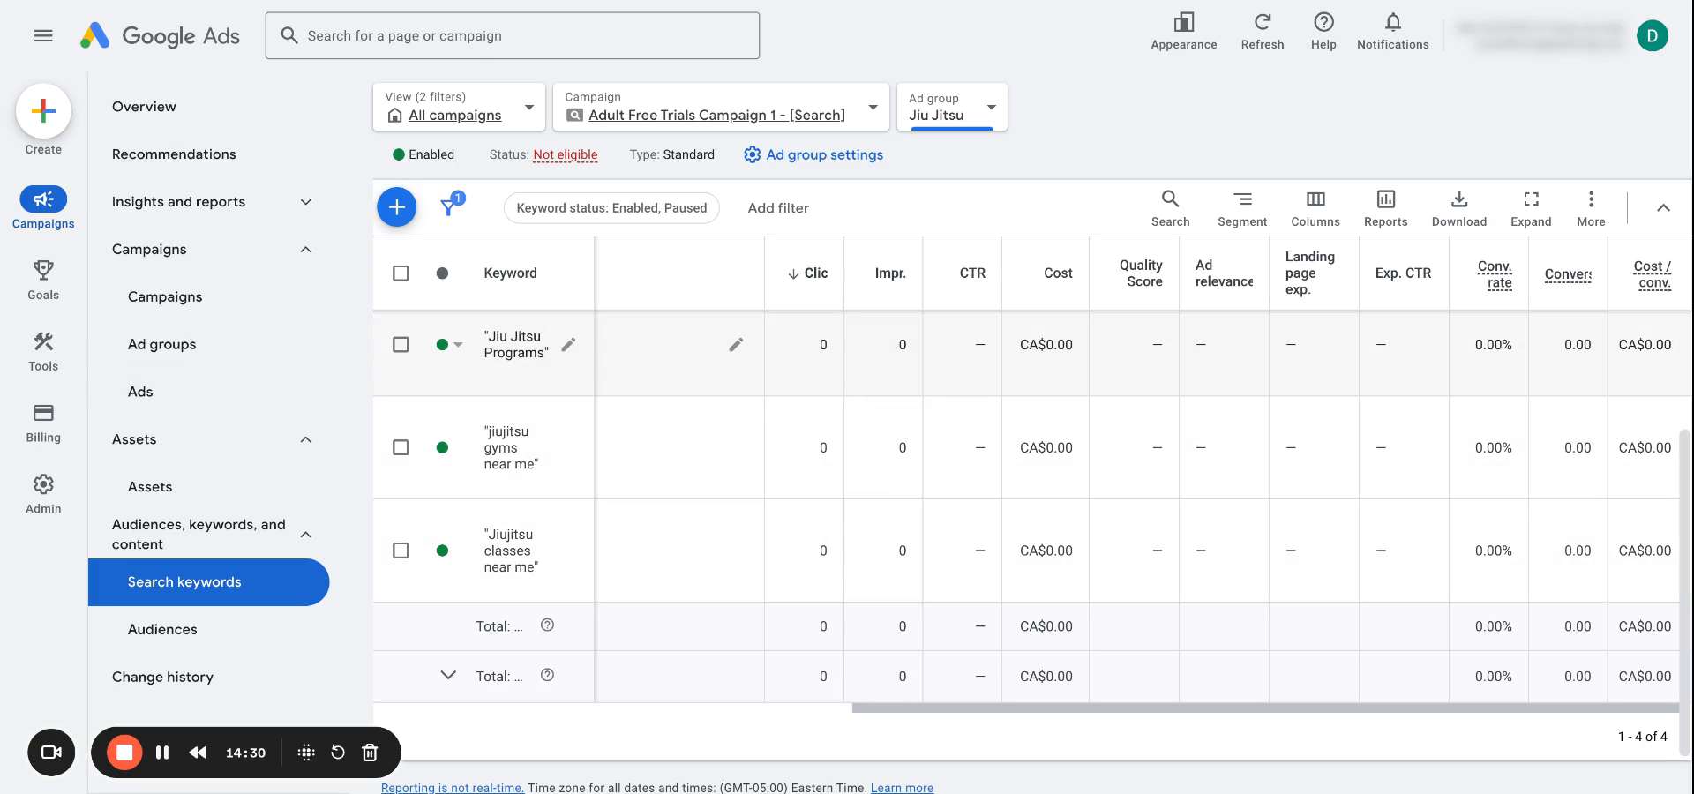
{"action": "mouse_move", "coordinate": [1237, 367]}
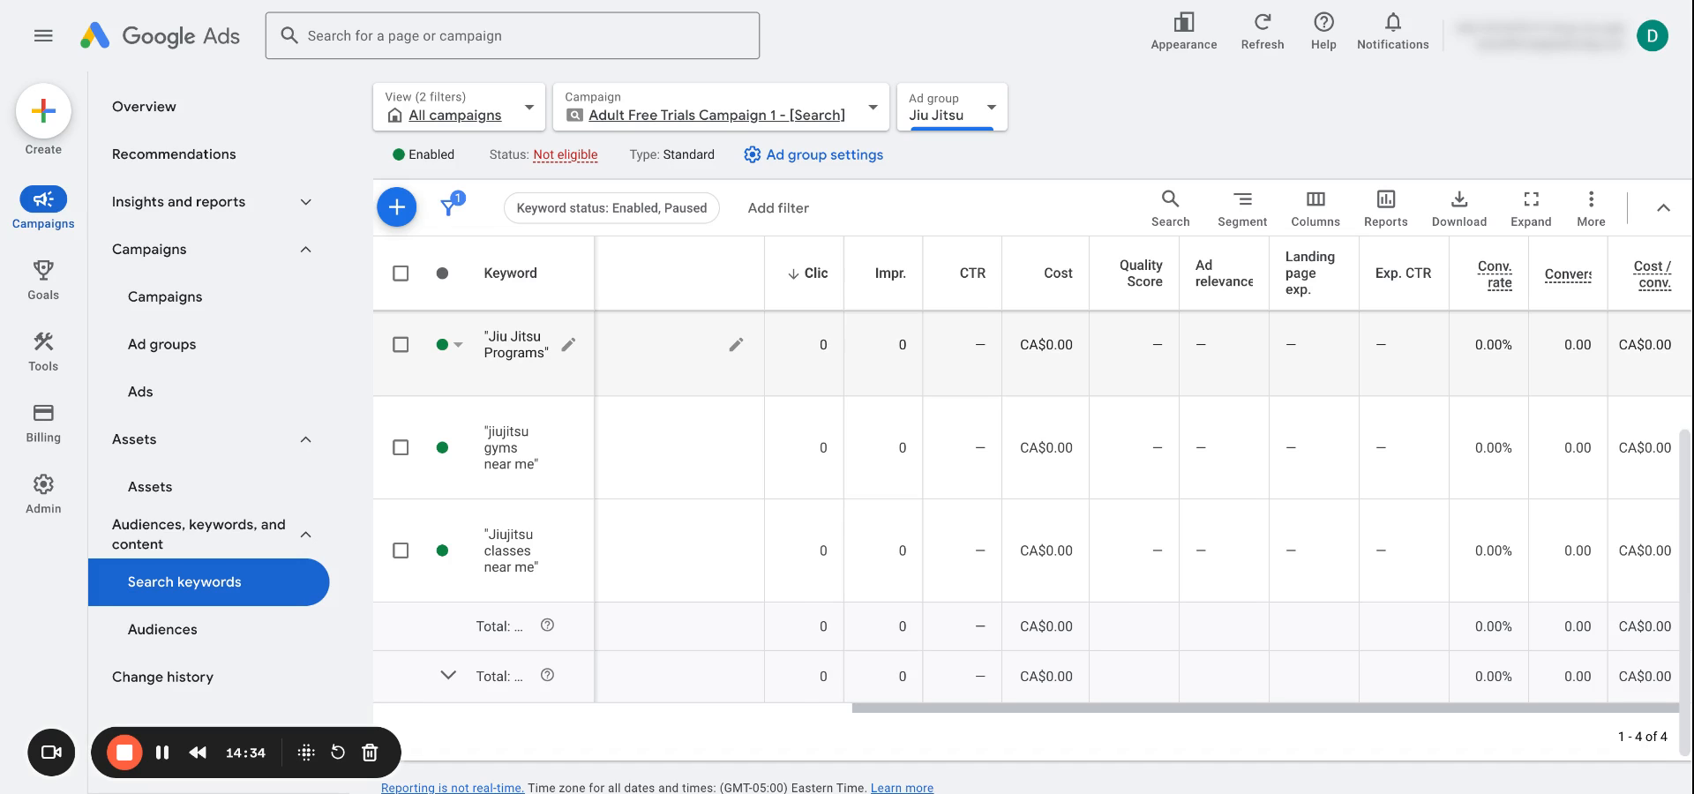
{"action": "mouse_move", "coordinate": [508, 448]}
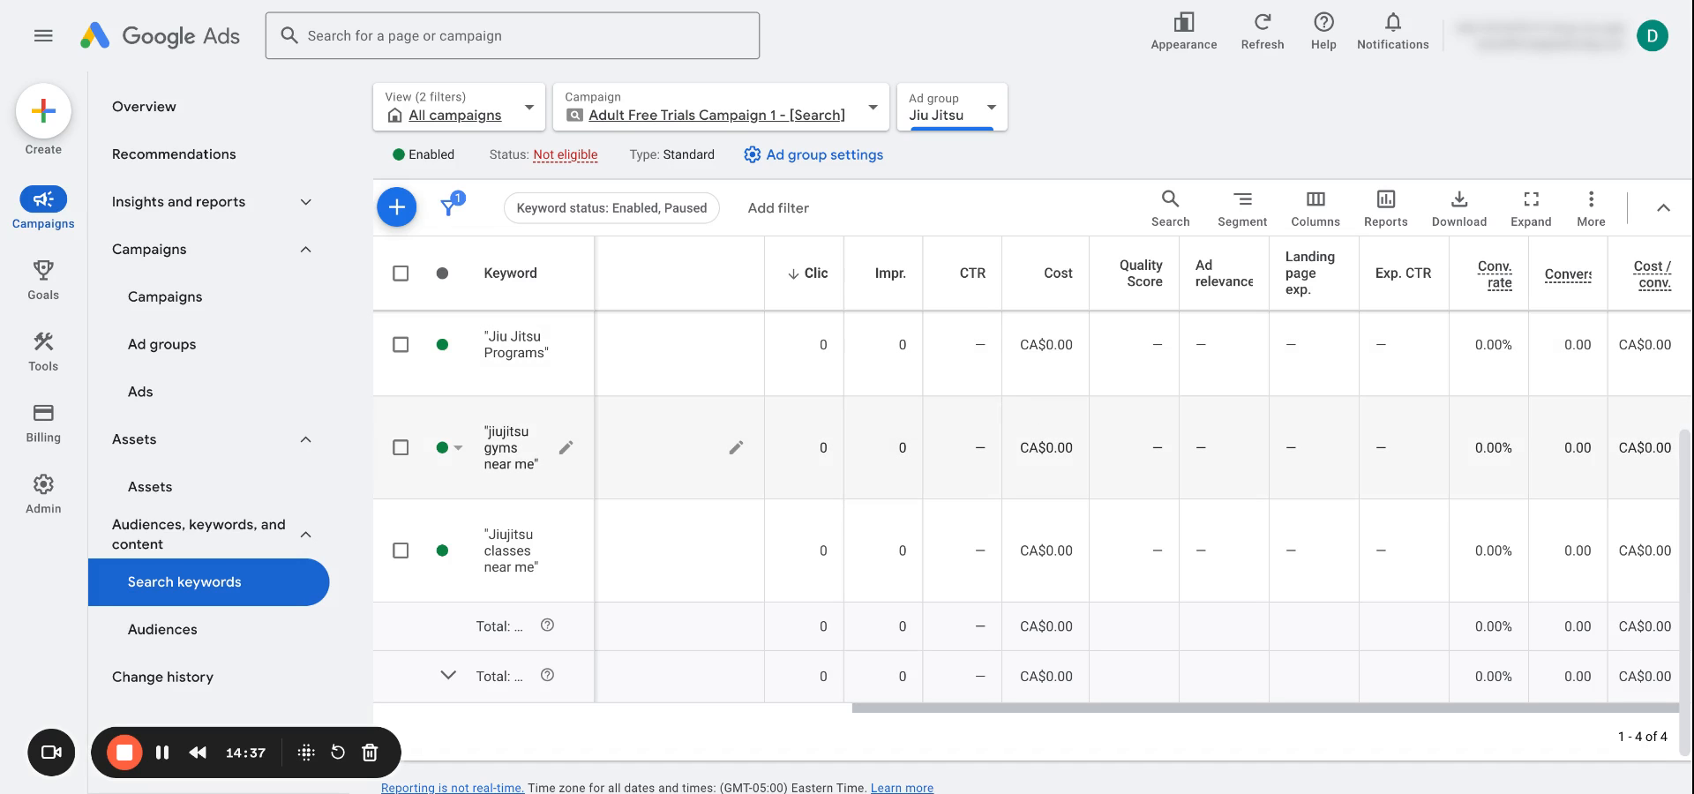